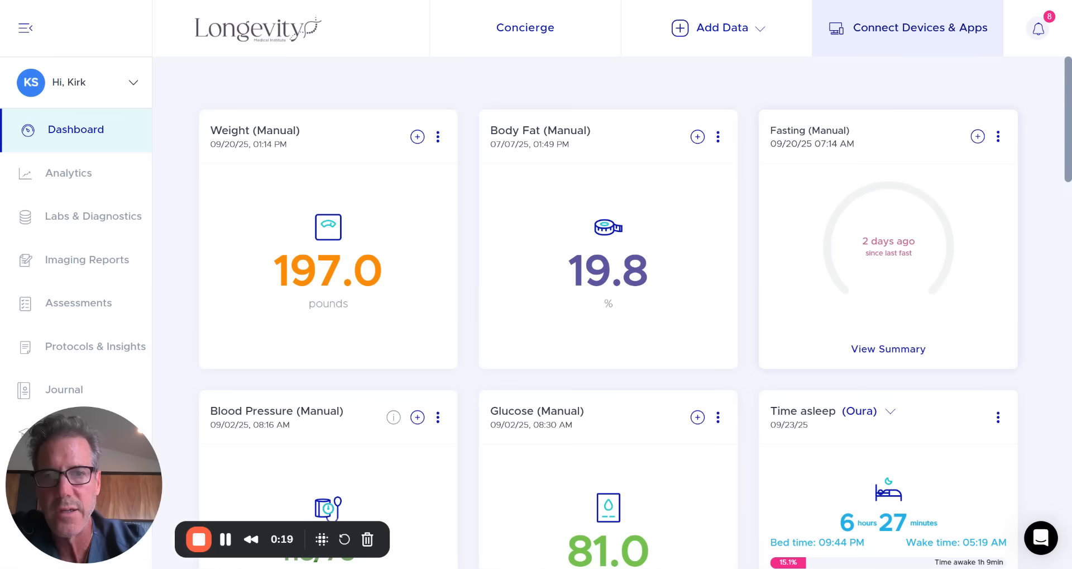
{"action": "mouse_move", "coordinate": [663, 96]}
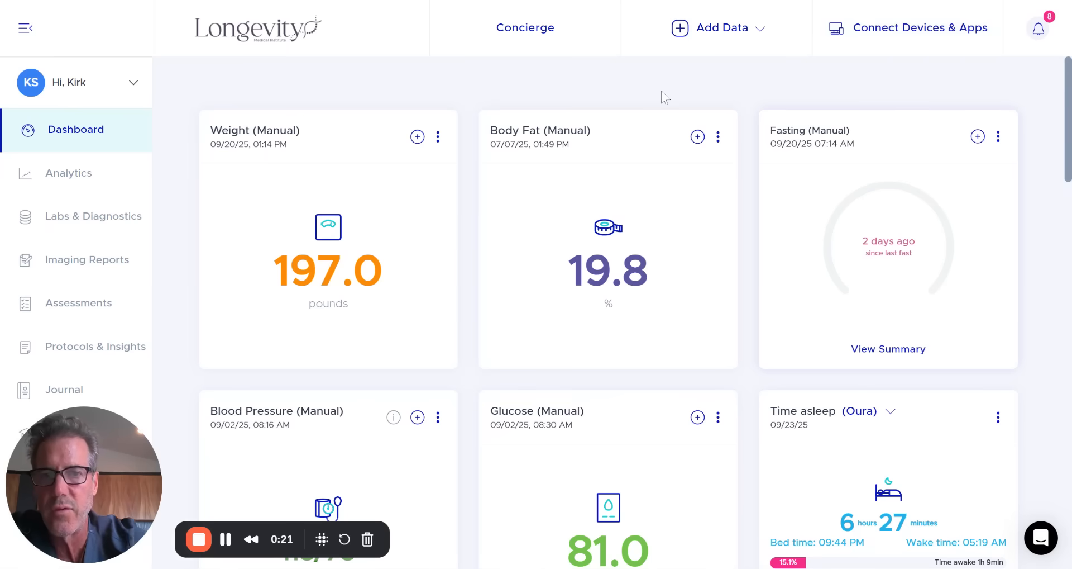
{"action": "mouse_move", "coordinate": [655, 87]}
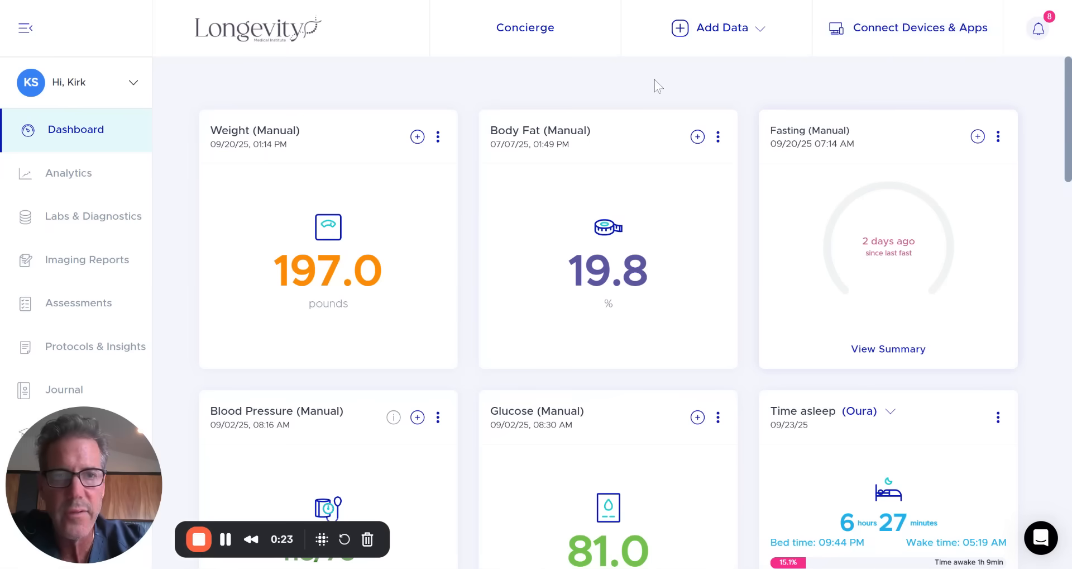
{"action": "mouse_move", "coordinate": [704, 85]}
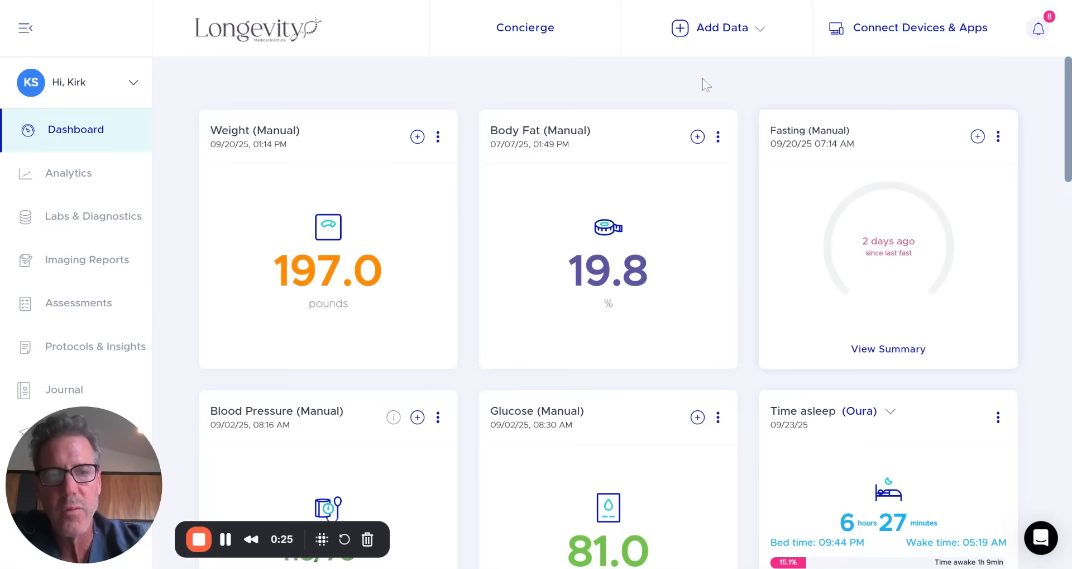
{"action": "mouse_move", "coordinate": [921, 28]}
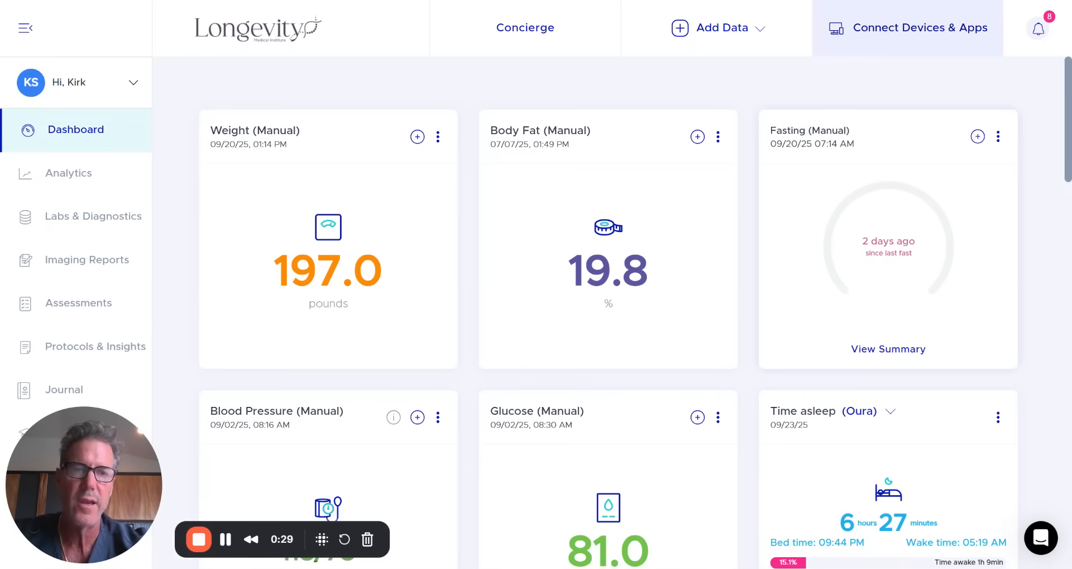
{"action": "mouse_move", "coordinate": [893, 36]}
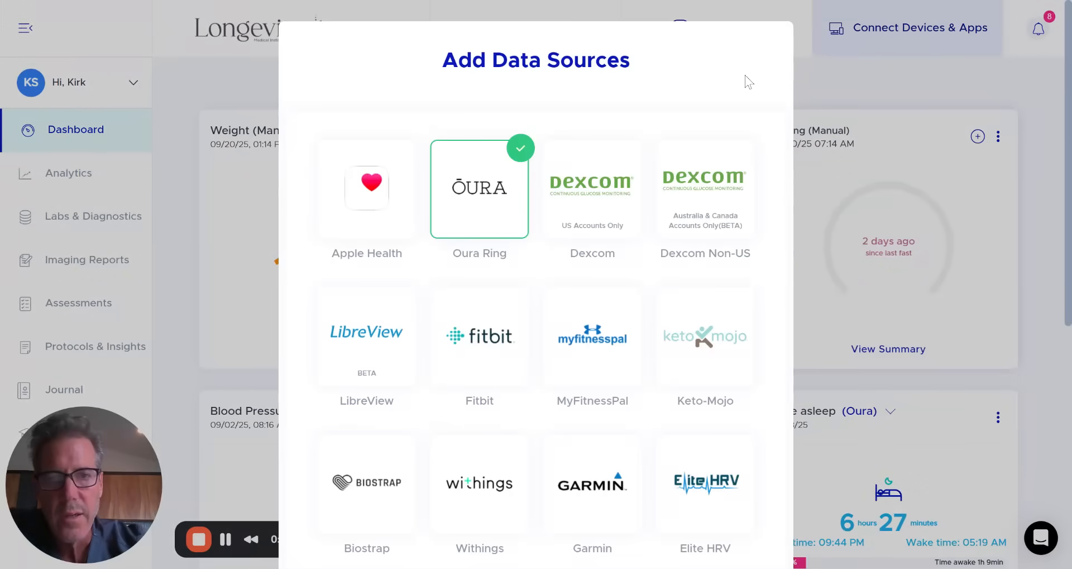
Scroll through the integrations list down to Mira and Strava, with Oura Ring connected
{"action": "scroll", "scroll_direction": "down", "scroll_amount": 3}
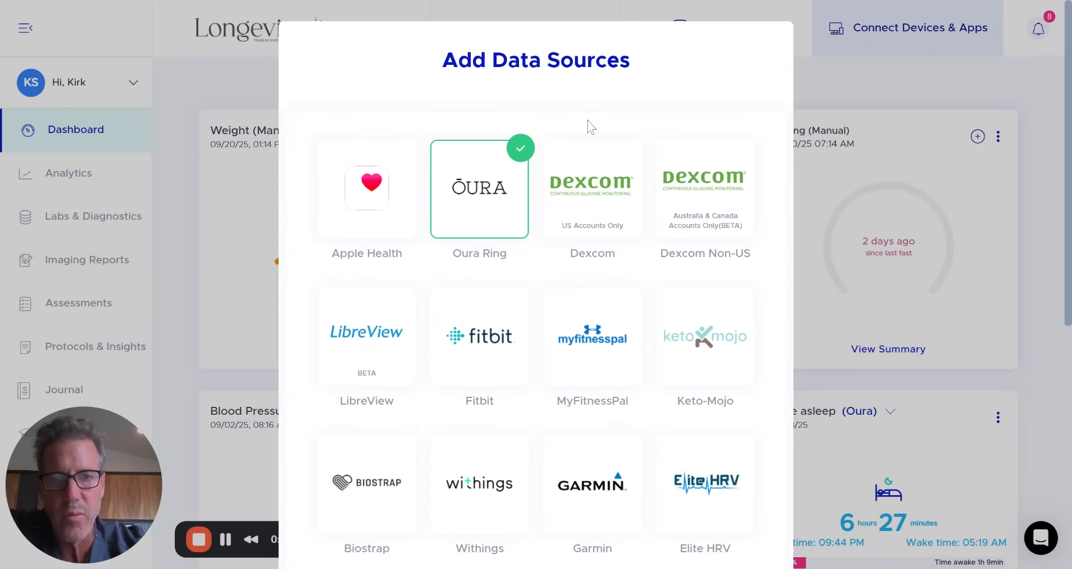
{"action": "mouse_move", "coordinate": [637, 122]}
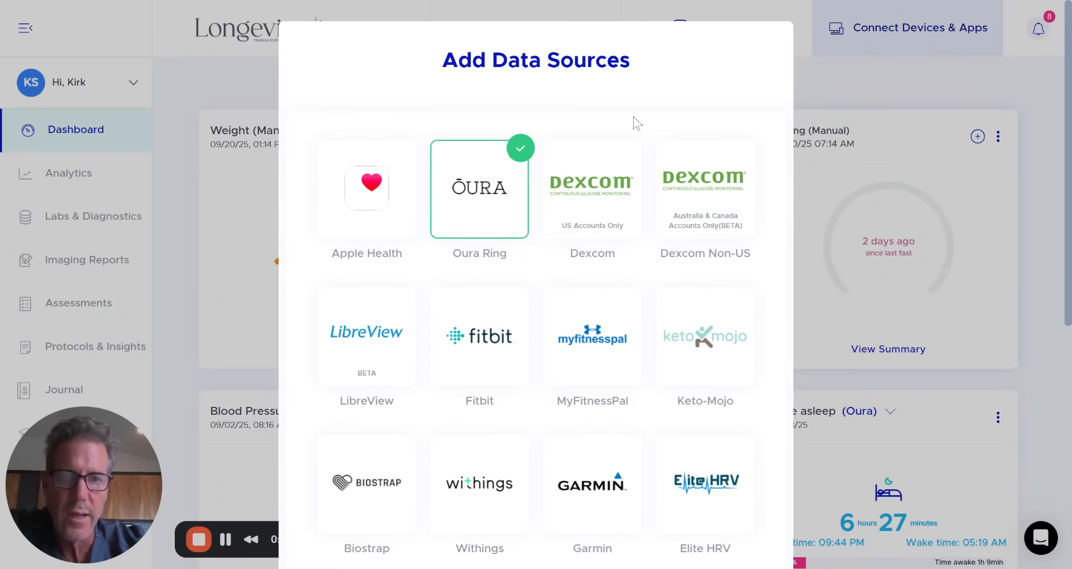
{"action": "mouse_move", "coordinate": [590, 382]}
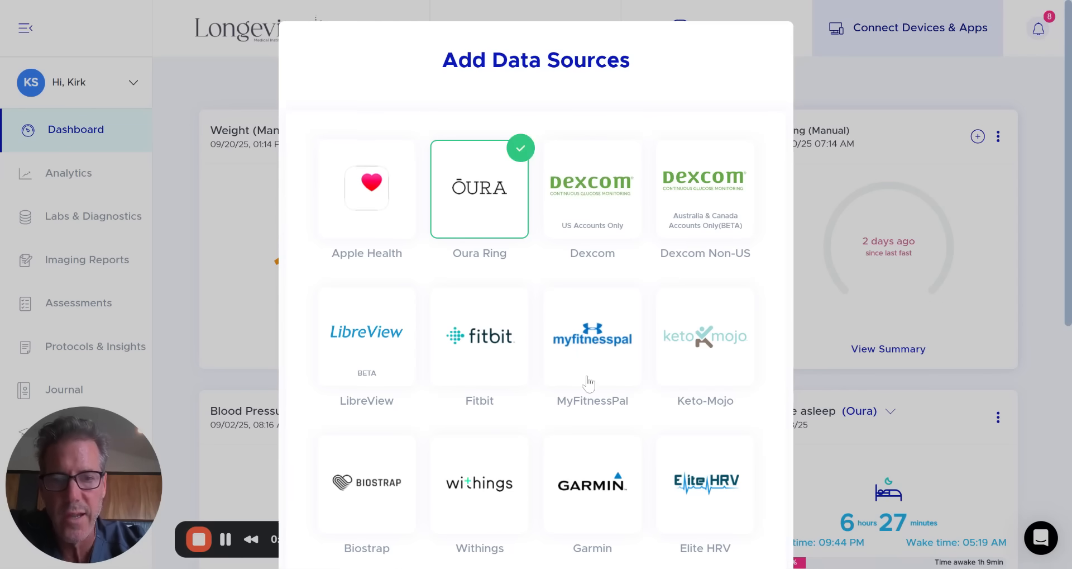
{"action": "scroll", "scroll_direction": "down", "scroll_amount": 3}
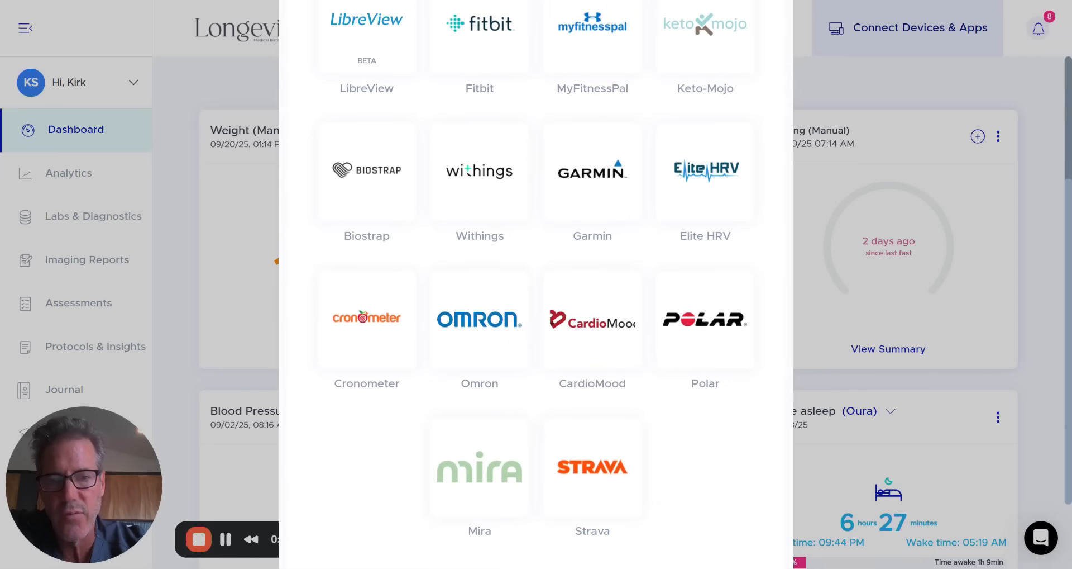
{"action": "scroll", "scroll_direction": "up", "scroll_amount": 3}
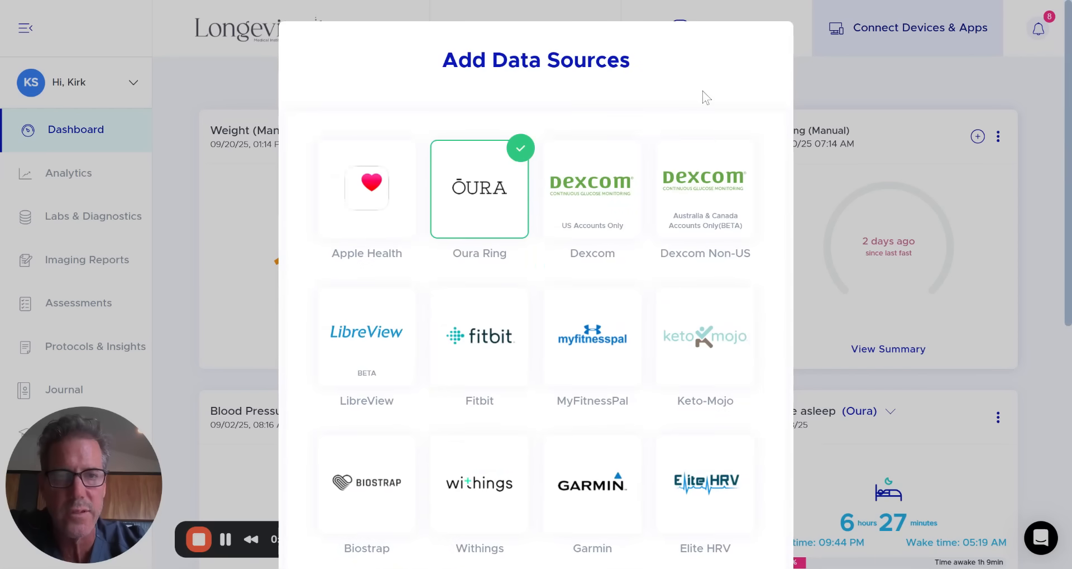
{"action": "mouse_move", "coordinate": [709, 157]}
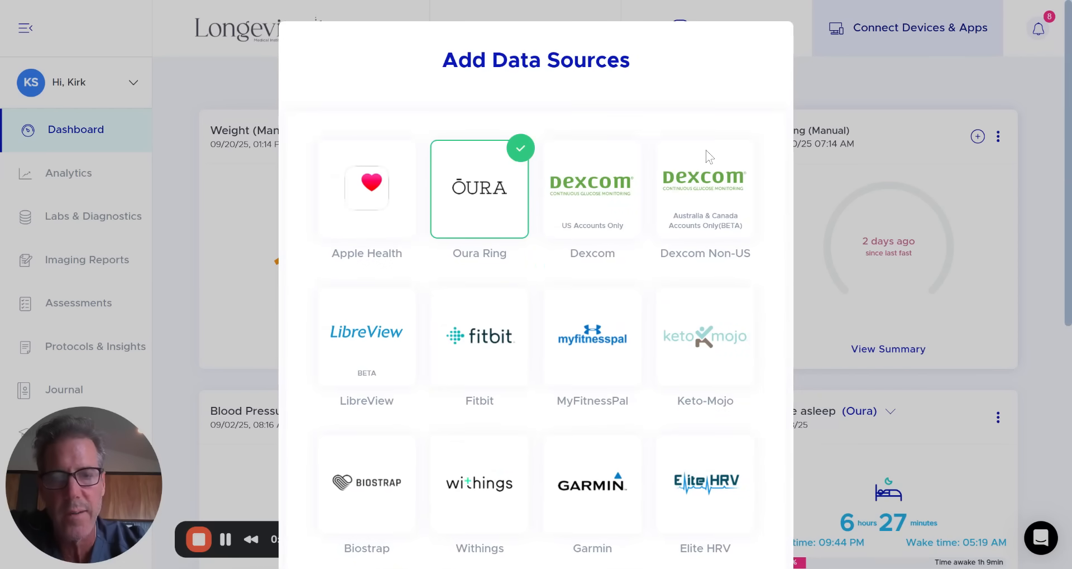
{"action": "mouse_move", "coordinate": [844, 87]}
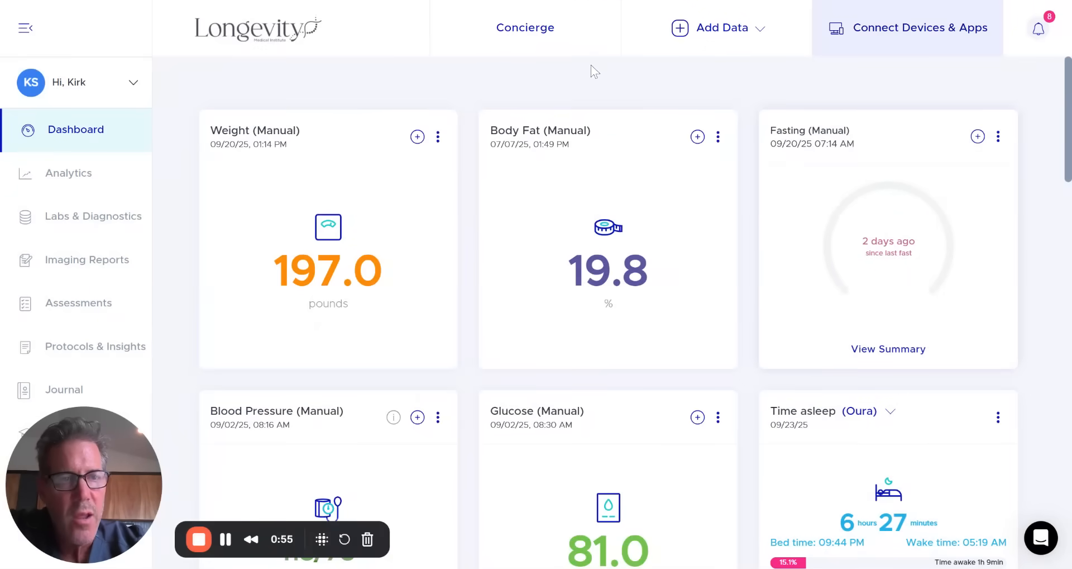
{"action": "mouse_move", "coordinate": [183, 103]}
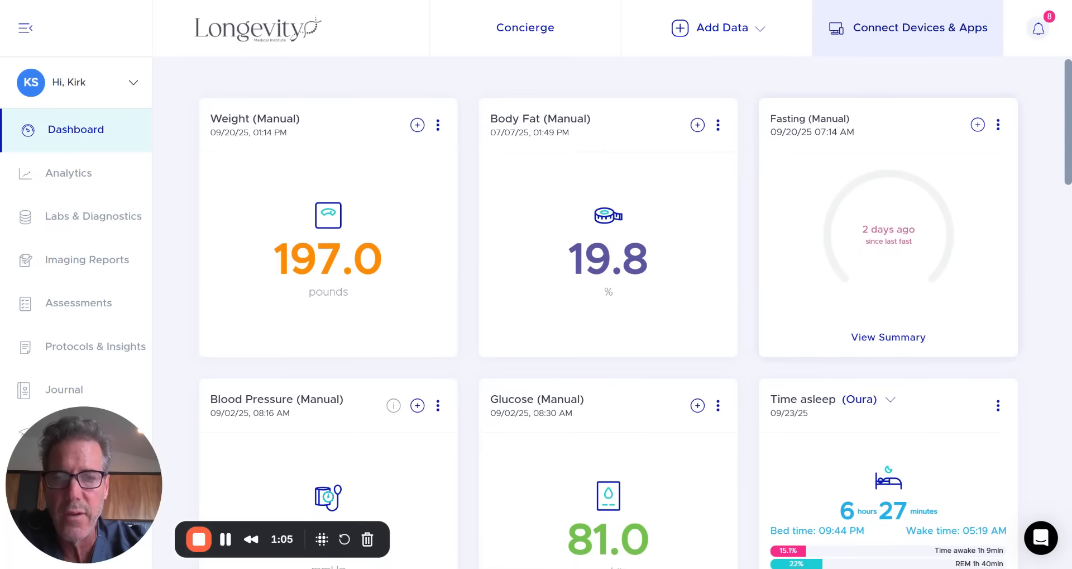
{"action": "scroll", "scroll_direction": "up", "scroll_amount": 3}
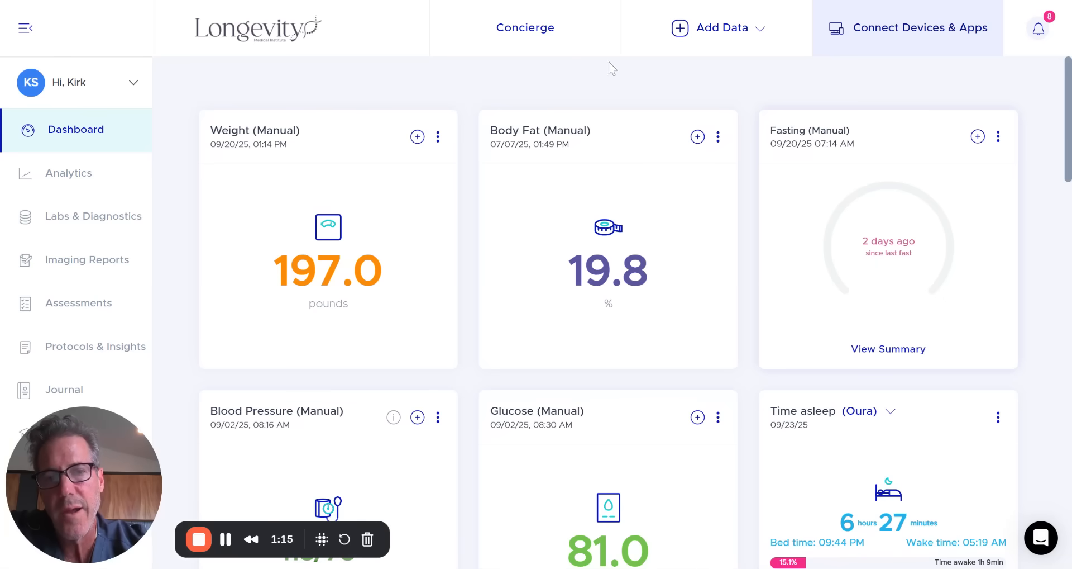
{"action": "mouse_move", "coordinate": [482, 88]}
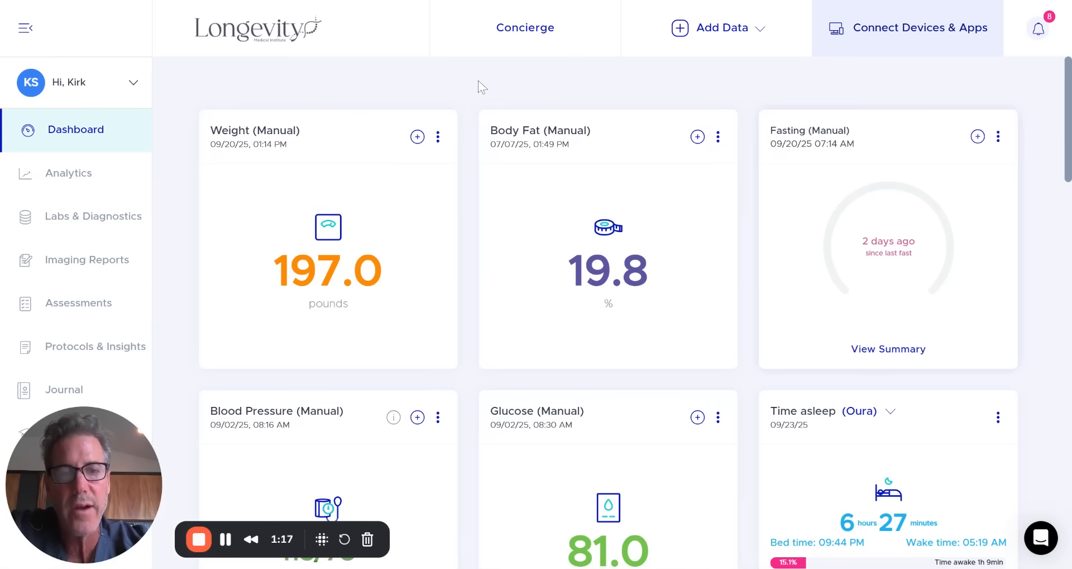
{"action": "mouse_move", "coordinate": [579, 123]}
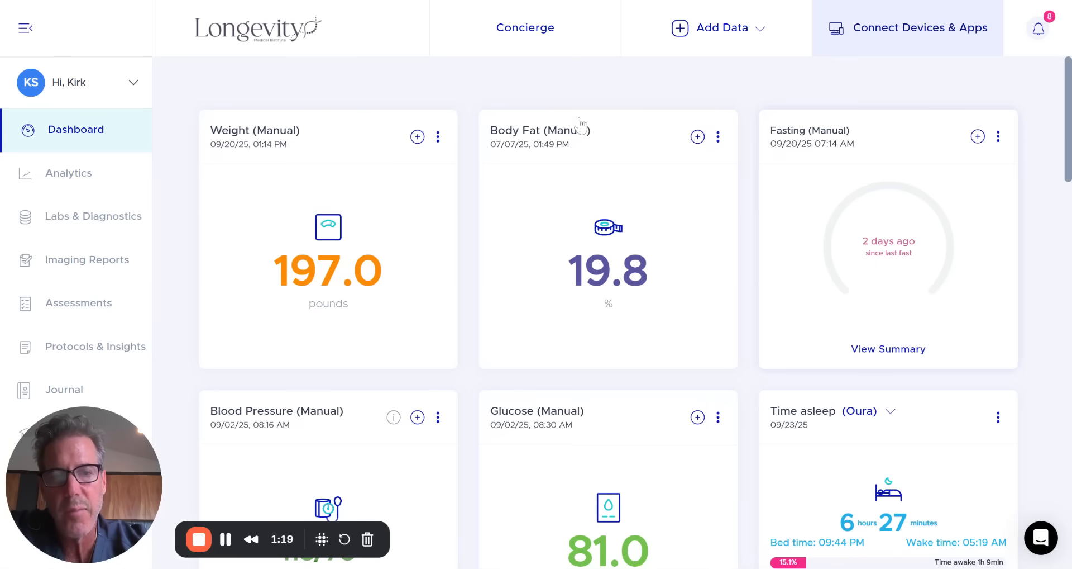
{"action": "mouse_move", "coordinate": [463, 94]}
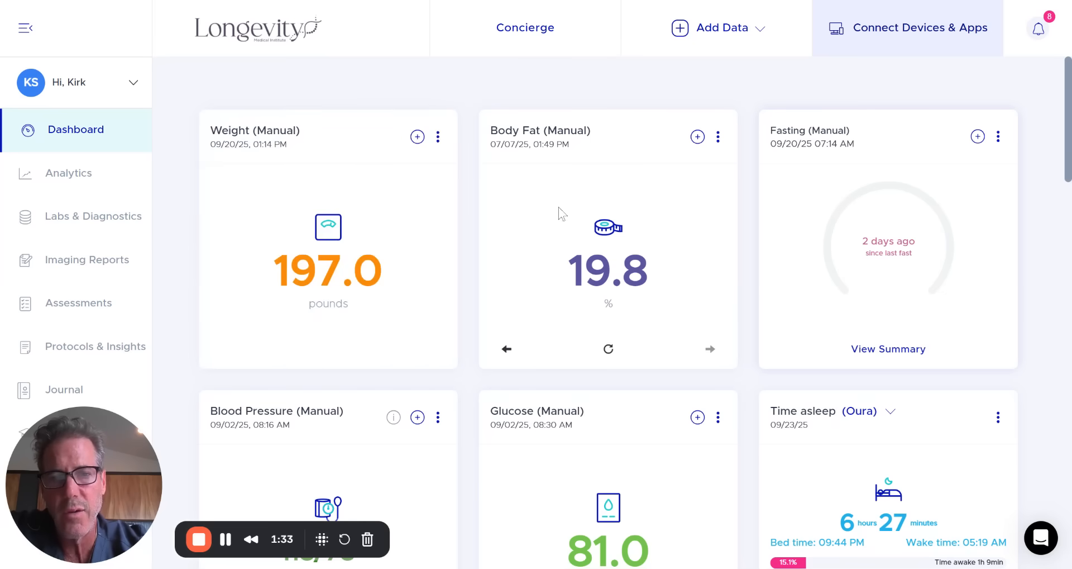
{"action": "mouse_move", "coordinate": [463, 74]}
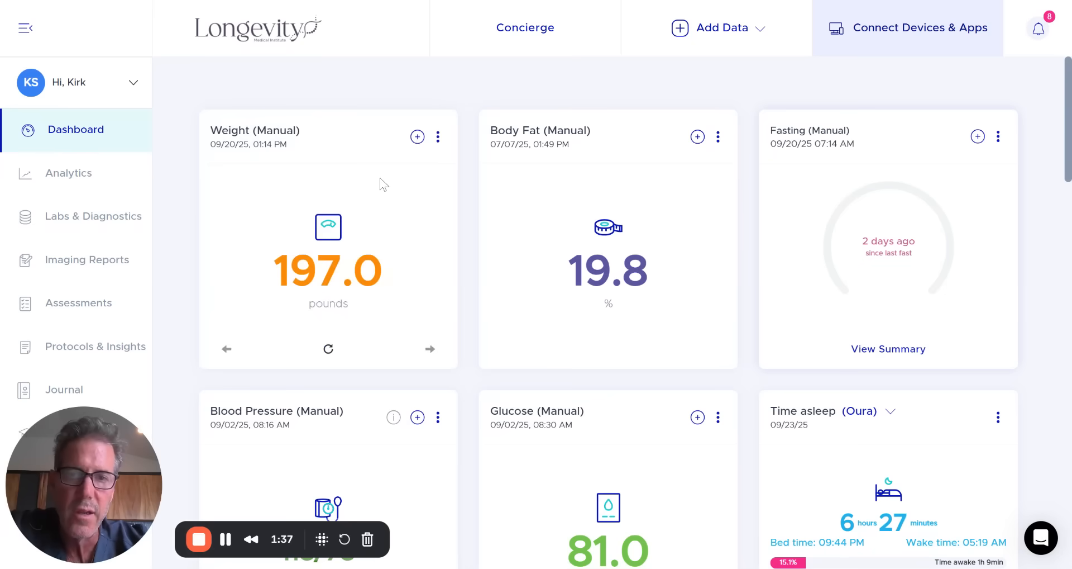
{"action": "mouse_move", "coordinate": [698, 102]}
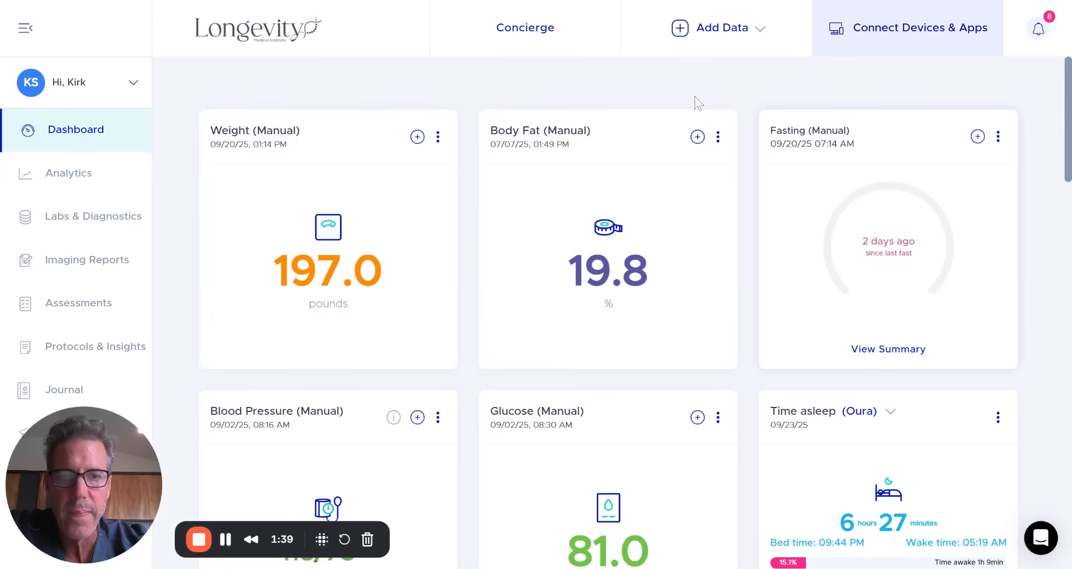
{"action": "mouse_move", "coordinate": [752, 240]}
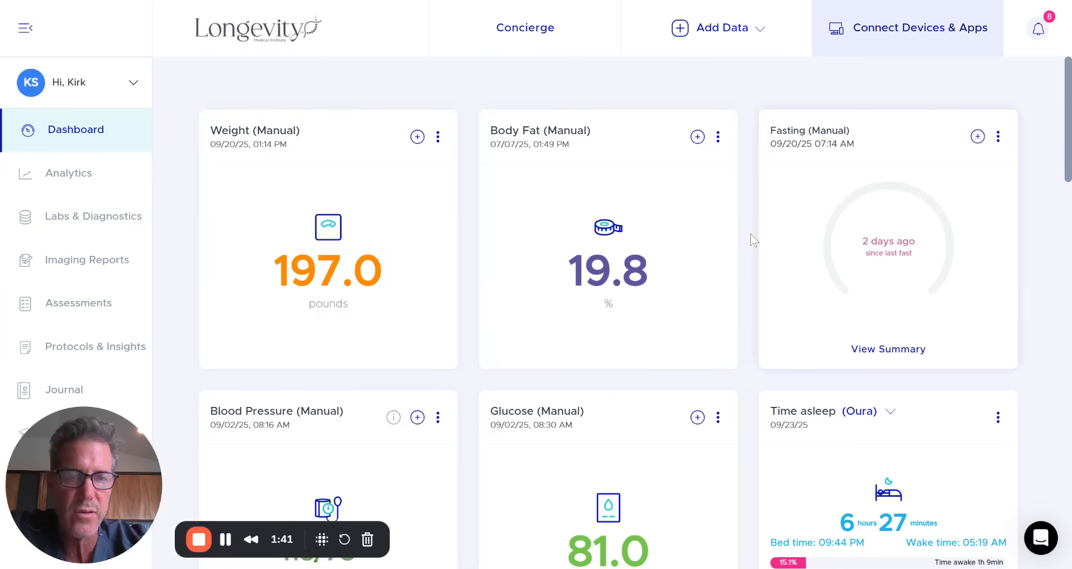
{"action": "scroll", "scroll_direction": "down", "scroll_amount": 3}
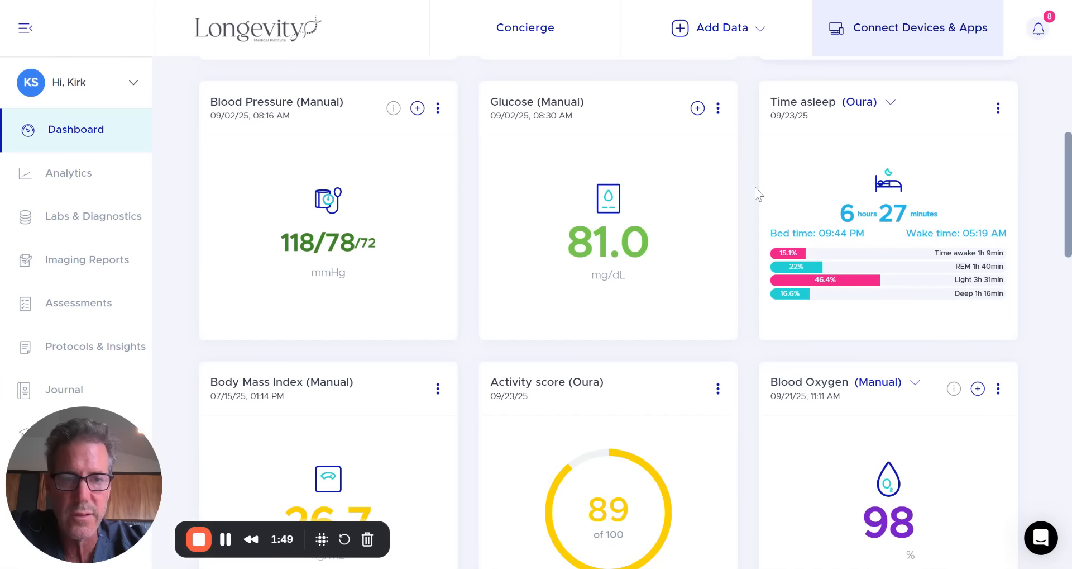
{"action": "scroll", "scroll_direction": "down", "scroll_amount": 3}
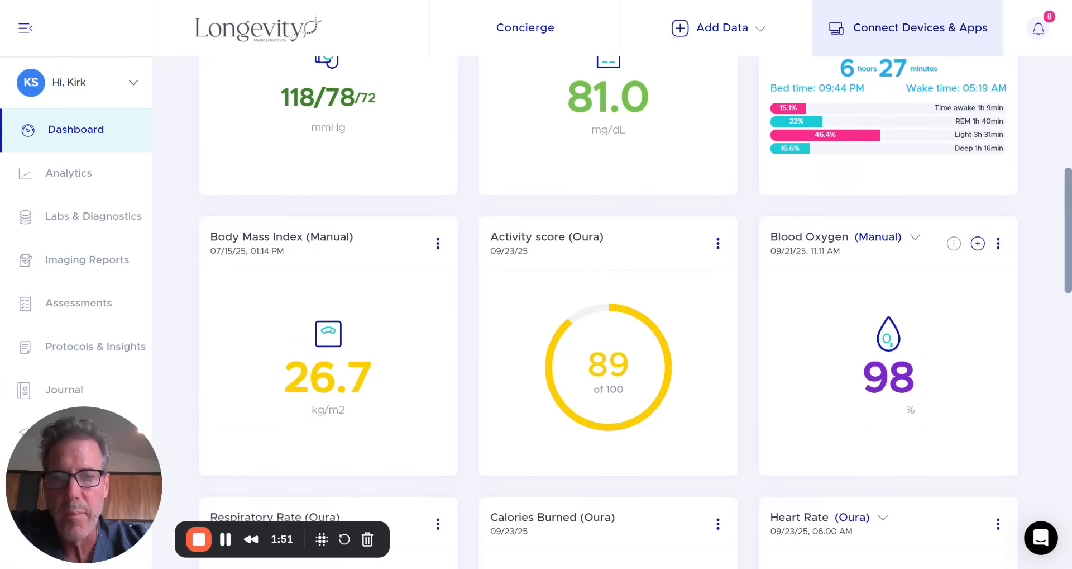
{"action": "scroll", "scroll_direction": "down", "scroll_amount": 3}
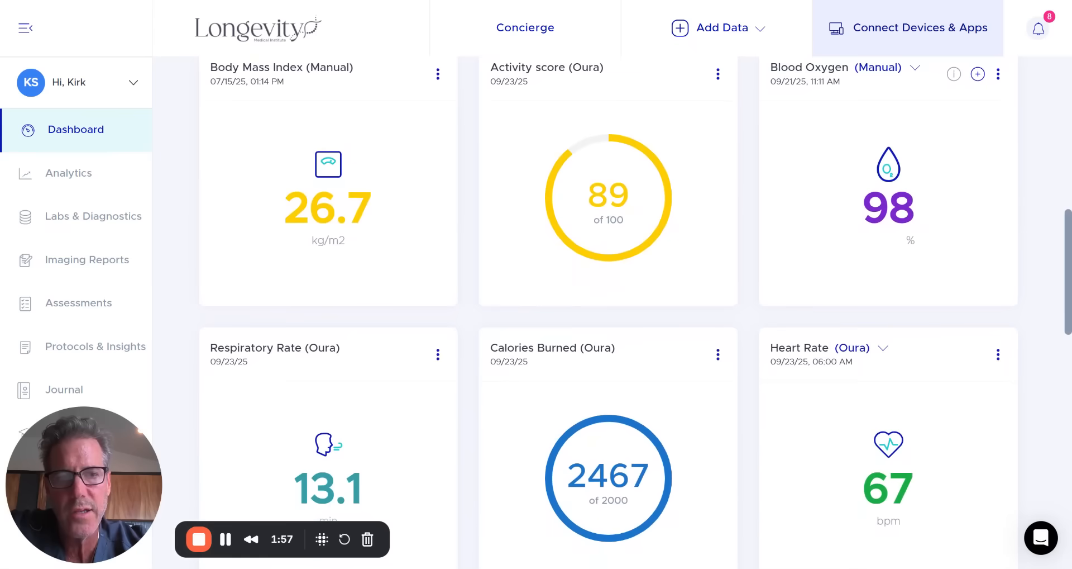
{"action": "mouse_move", "coordinate": [755, 158]}
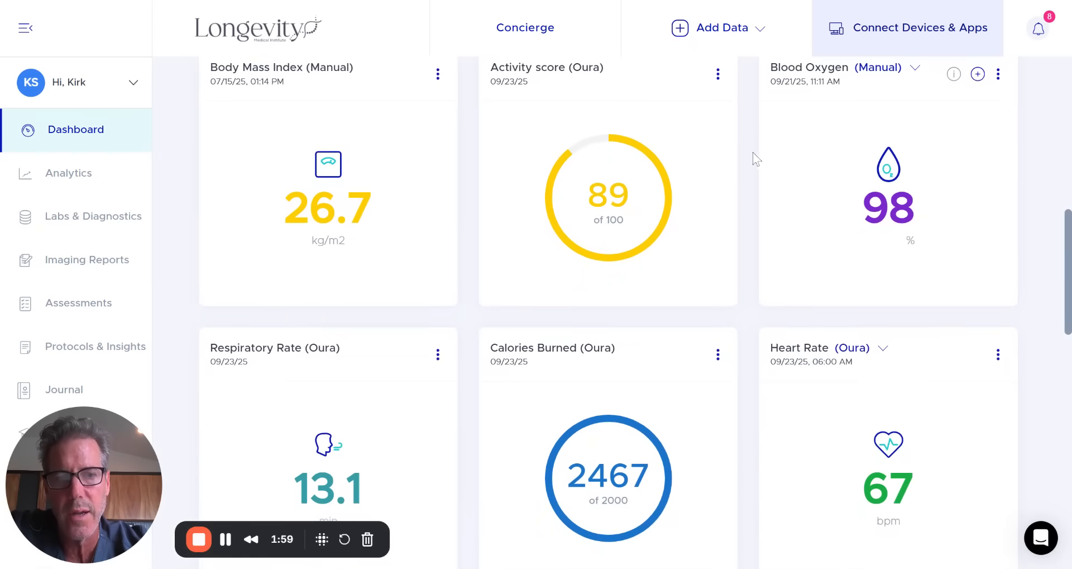
{"action": "scroll", "scroll_direction": "up", "scroll_amount": 3}
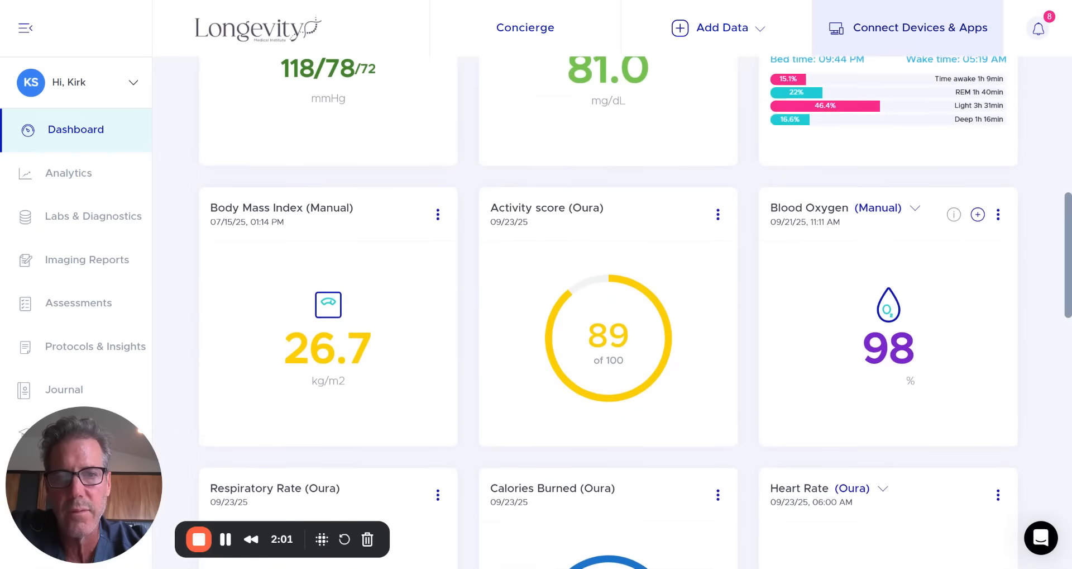
{"action": "scroll", "scroll_direction": "up", "scroll_amount": 3}
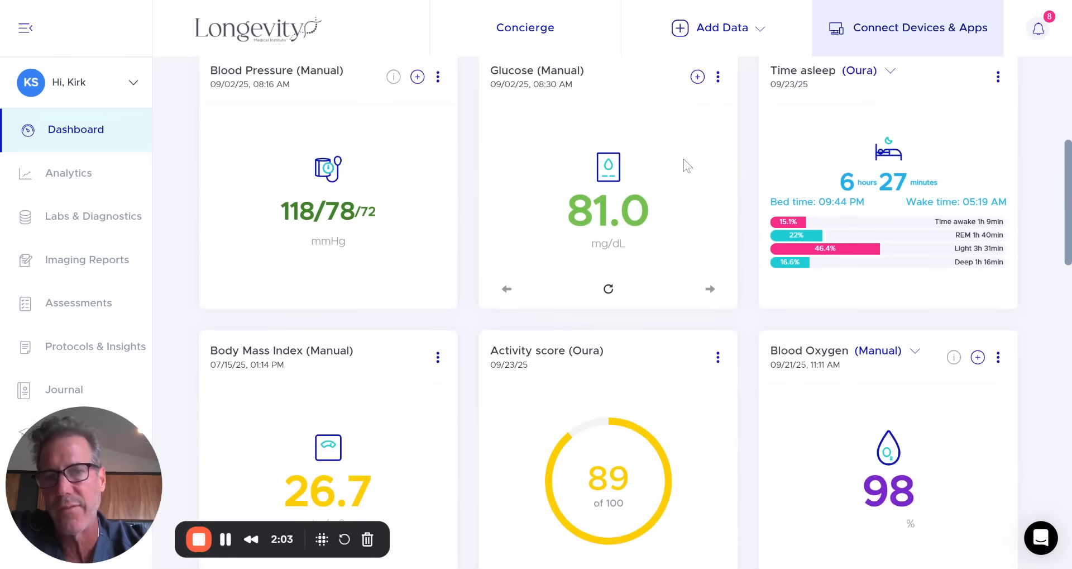
{"action": "mouse_move", "coordinate": [677, 157]}
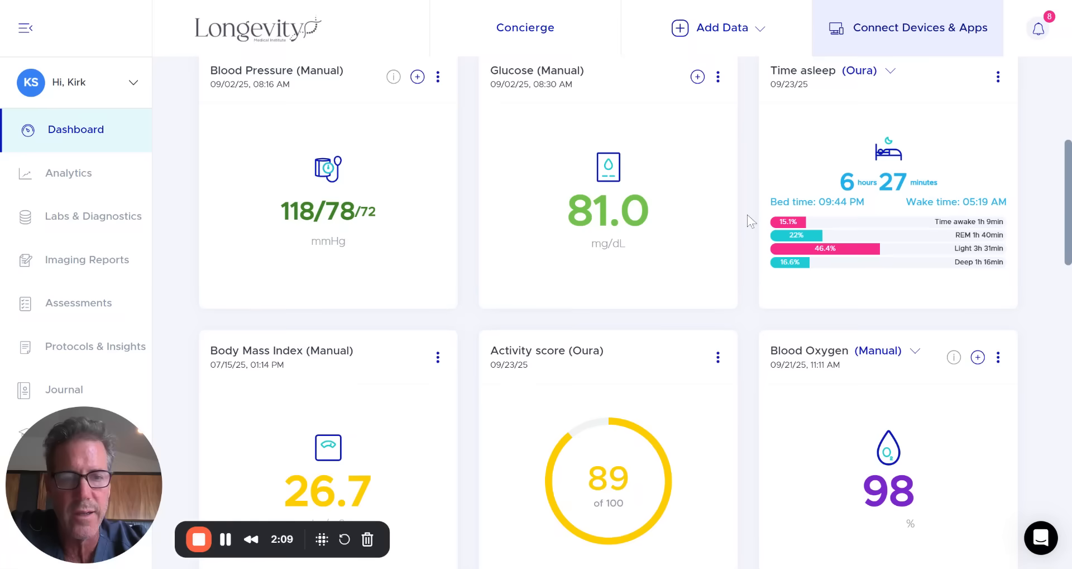
{"action": "scroll", "scroll_direction": "down", "scroll_amount": 3}
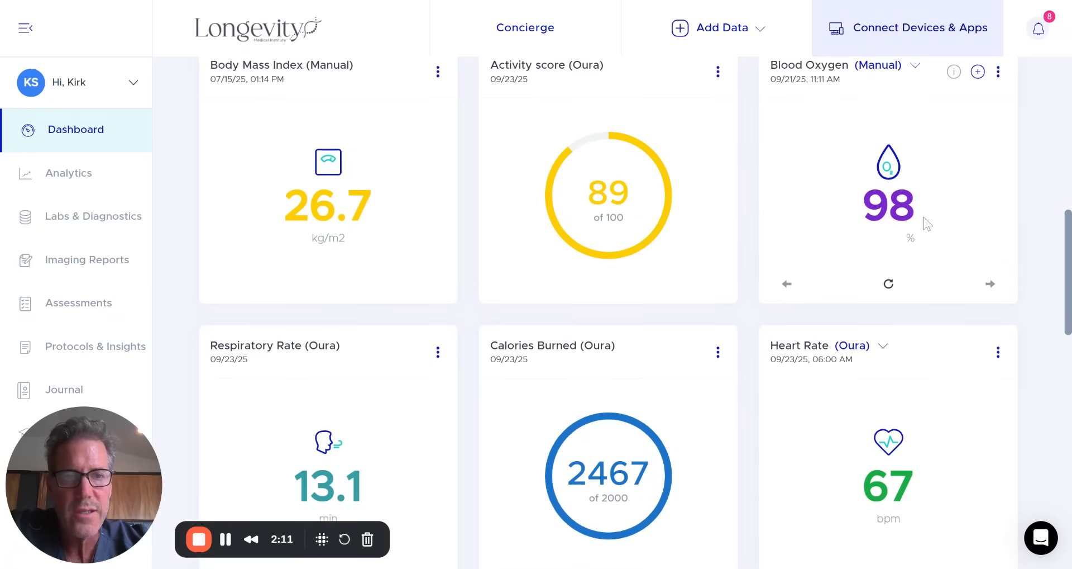
{"action": "scroll", "scroll_direction": "down", "scroll_amount": 3}
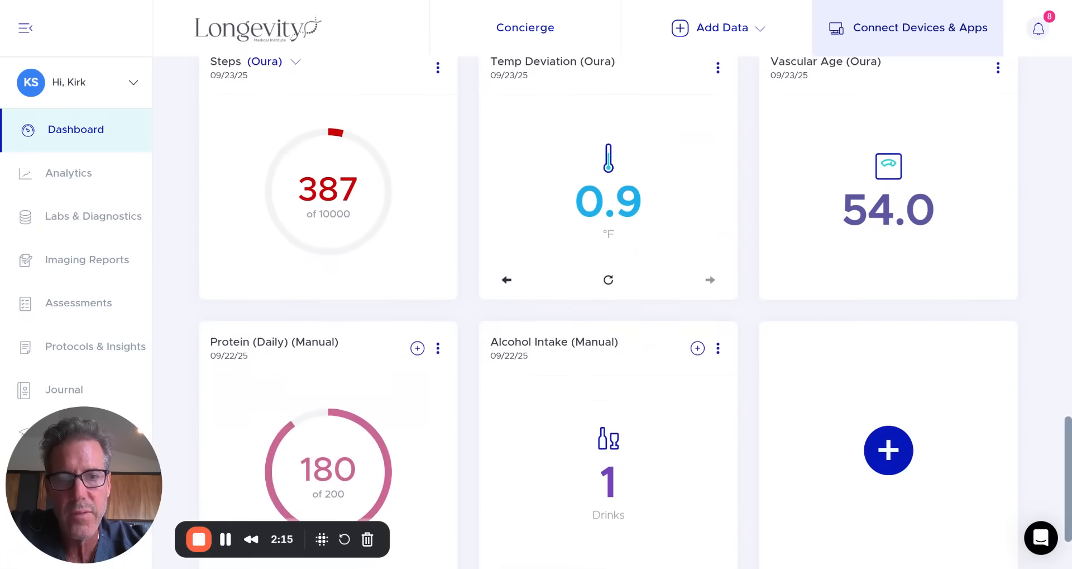
{"action": "scroll", "scroll_direction": "down", "scroll_amount": 3}
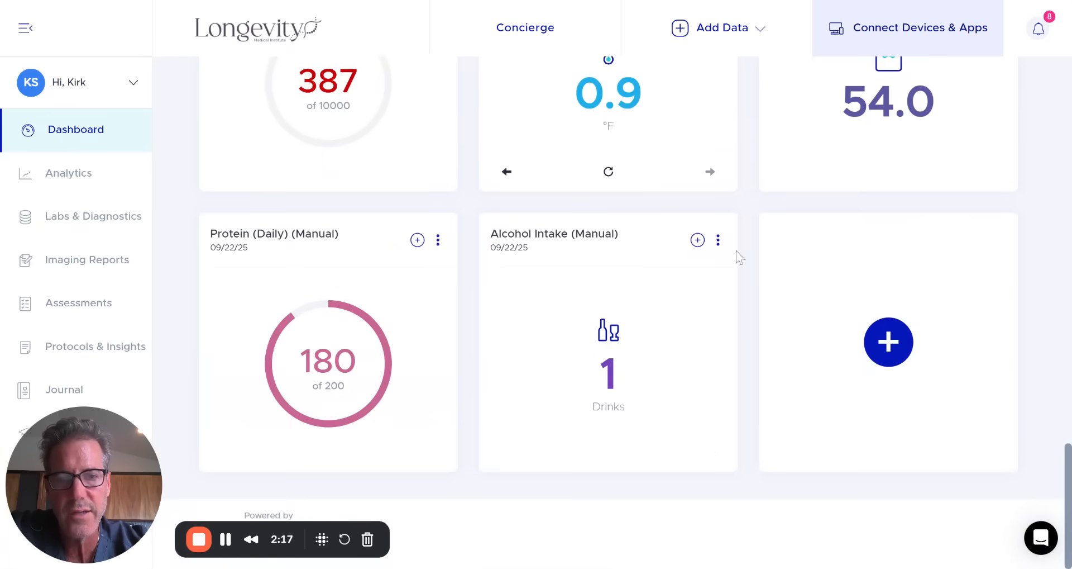
{"action": "mouse_move", "coordinate": [465, 260]}
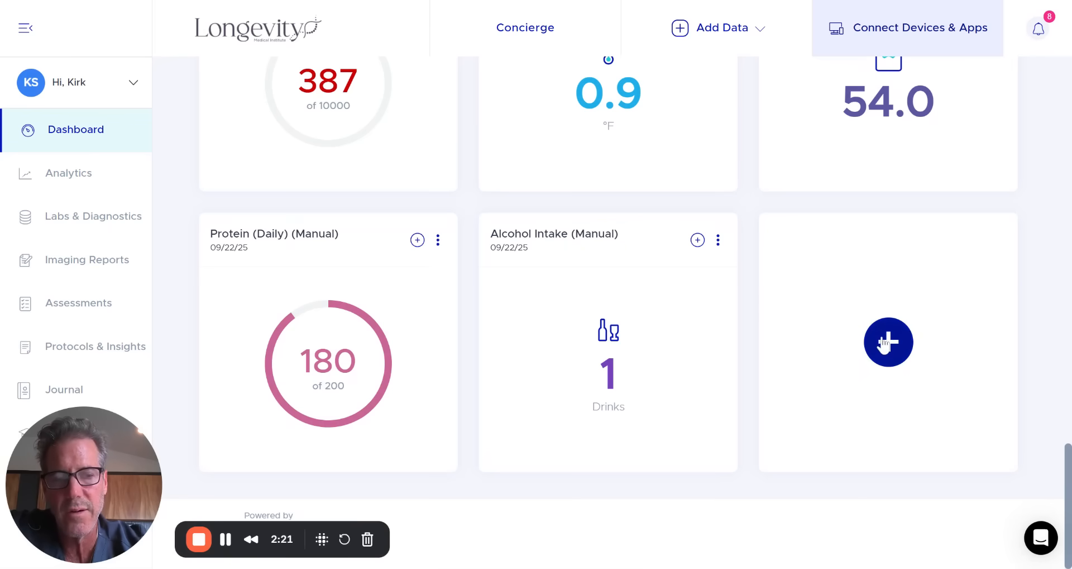
{"action": "mouse_move", "coordinate": [475, 280]}
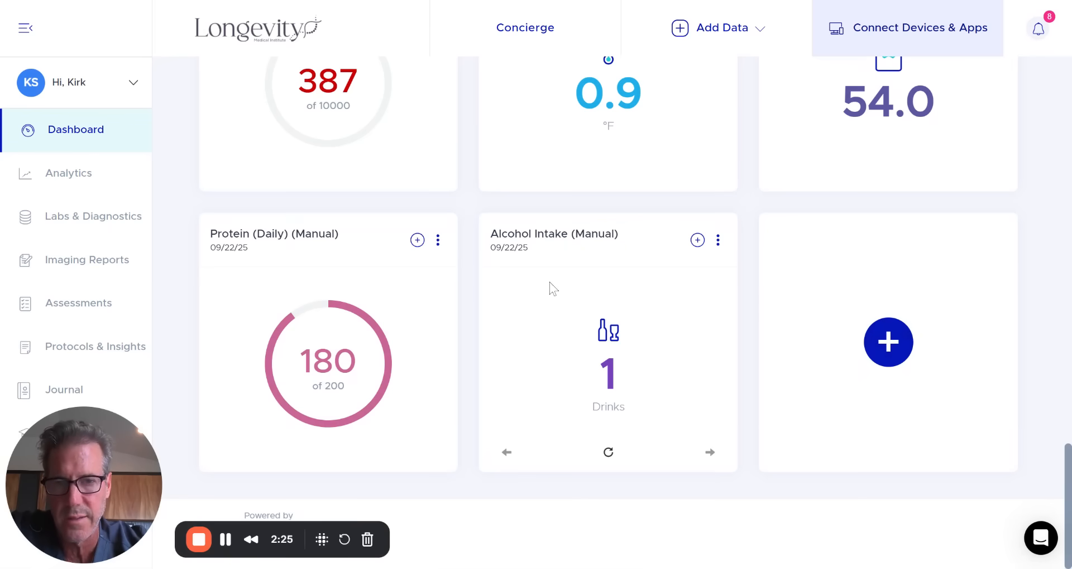
{"action": "mouse_move", "coordinate": [475, 273]}
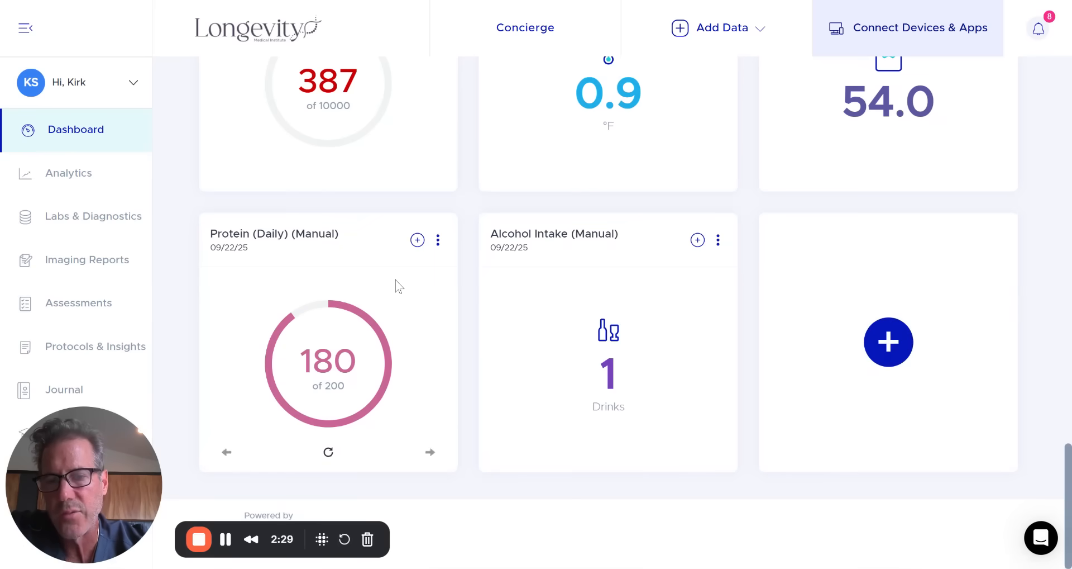
{"action": "mouse_move", "coordinate": [438, 279]}
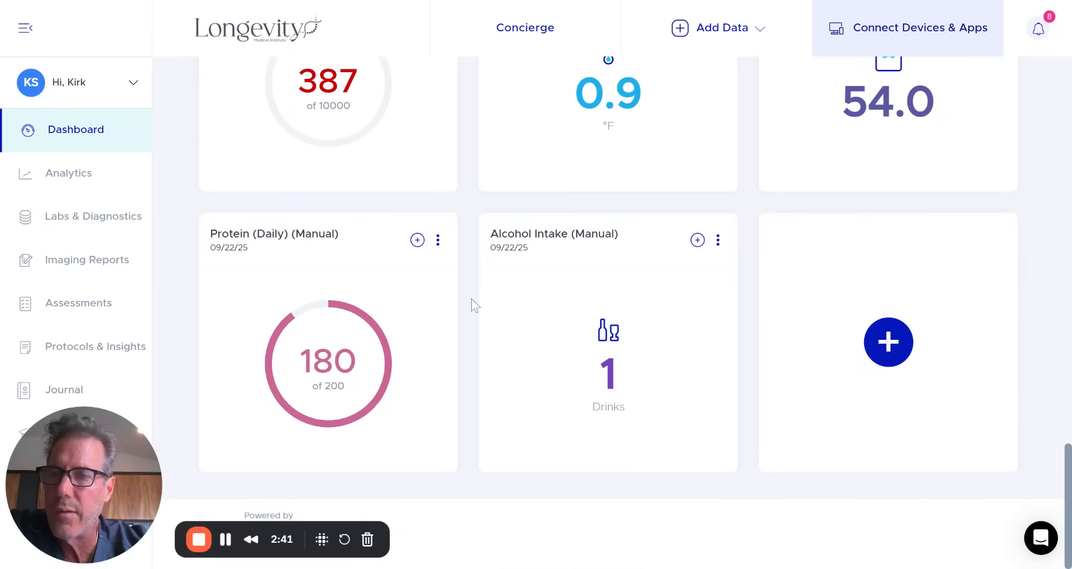
{"action": "scroll", "scroll_direction": "up", "scroll_amount": 3}
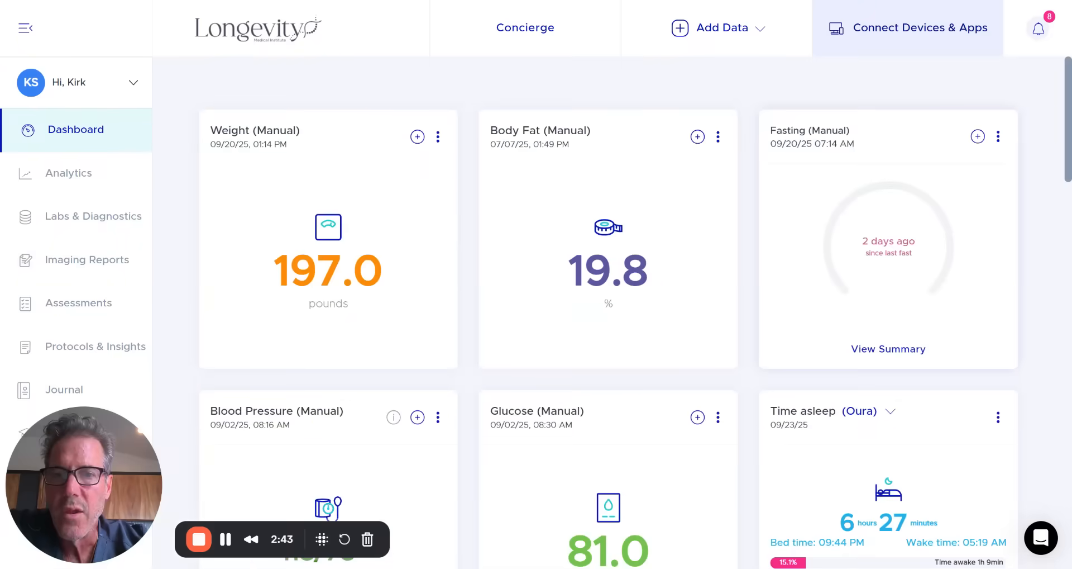
{"action": "mouse_move", "coordinate": [286, 89]}
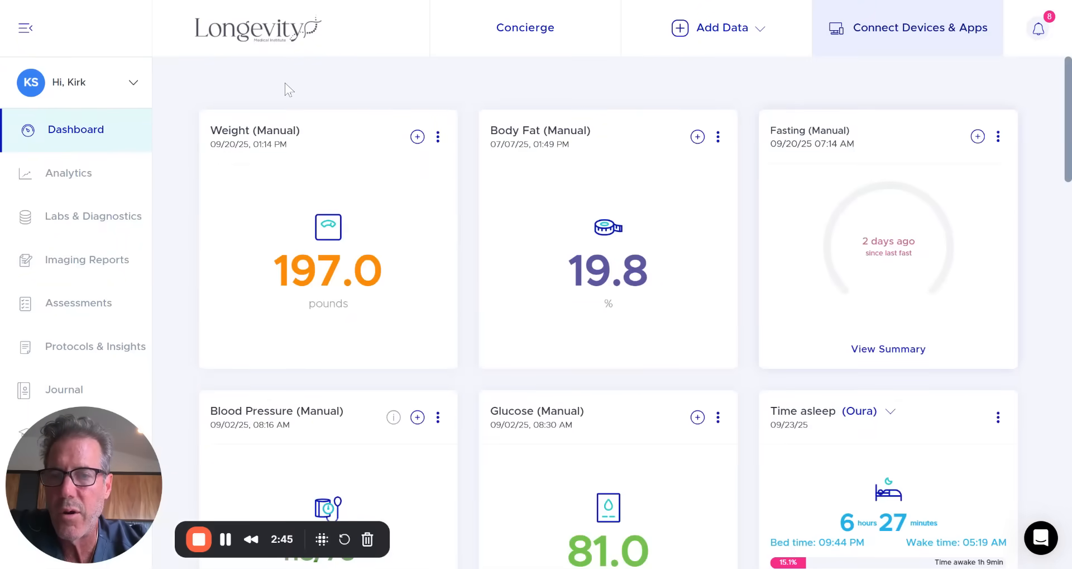
{"action": "mouse_move", "coordinate": [188, 92]}
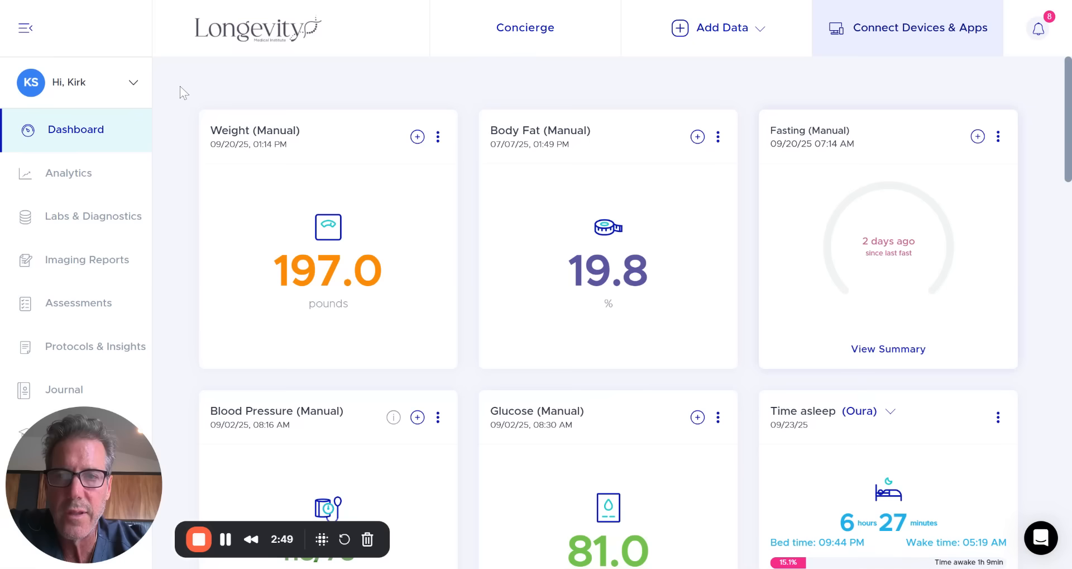
{"action": "mouse_move", "coordinate": [112, 223]}
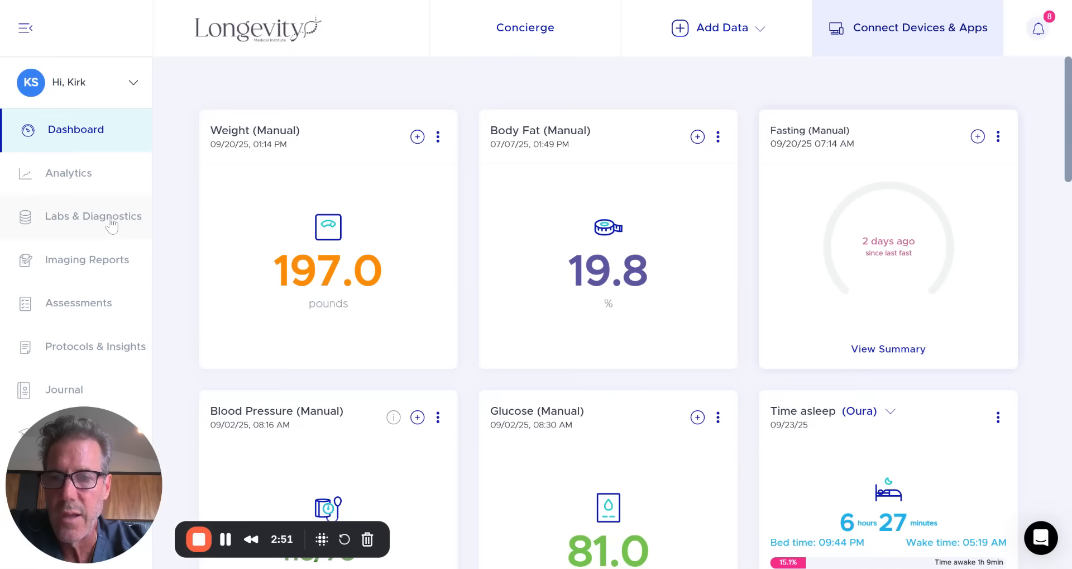
{"action": "mouse_move", "coordinate": [95, 216]}
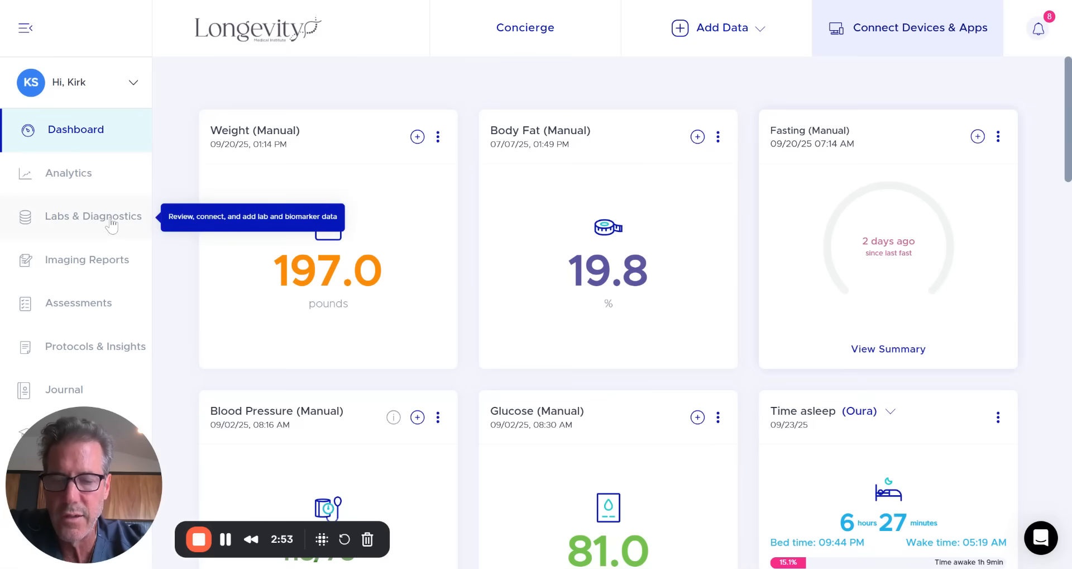
{"action": "mouse_move", "coordinate": [188, 139]}
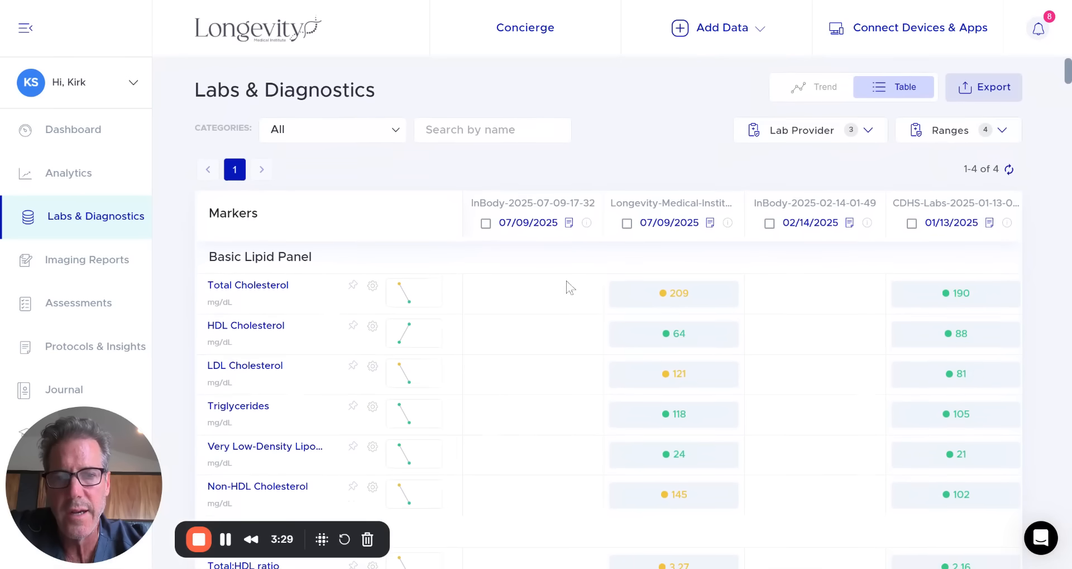
{"action": "mouse_move", "coordinate": [673, 237]}
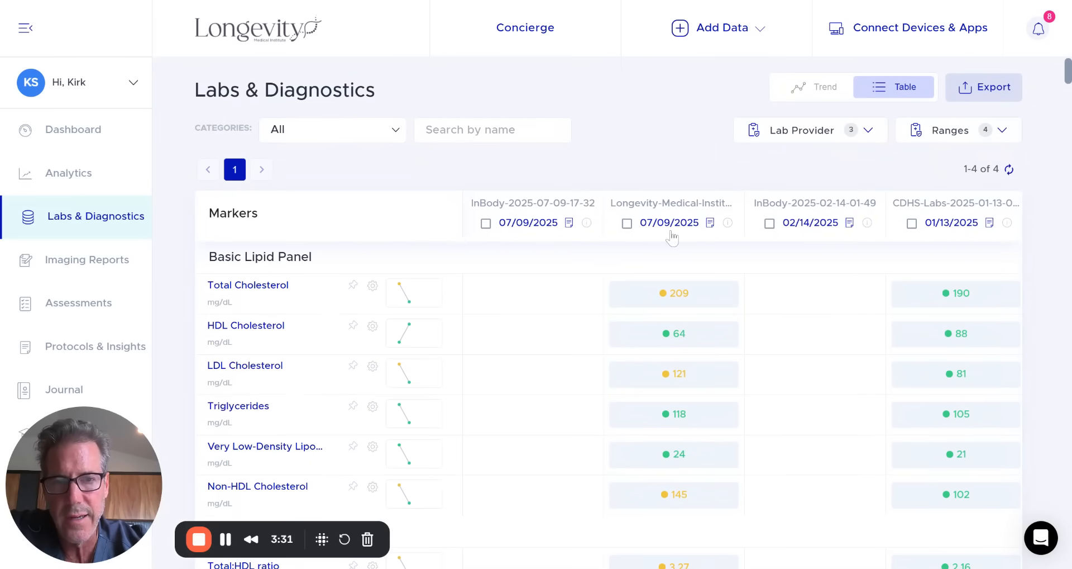
{"action": "mouse_move", "coordinate": [804, 236]}
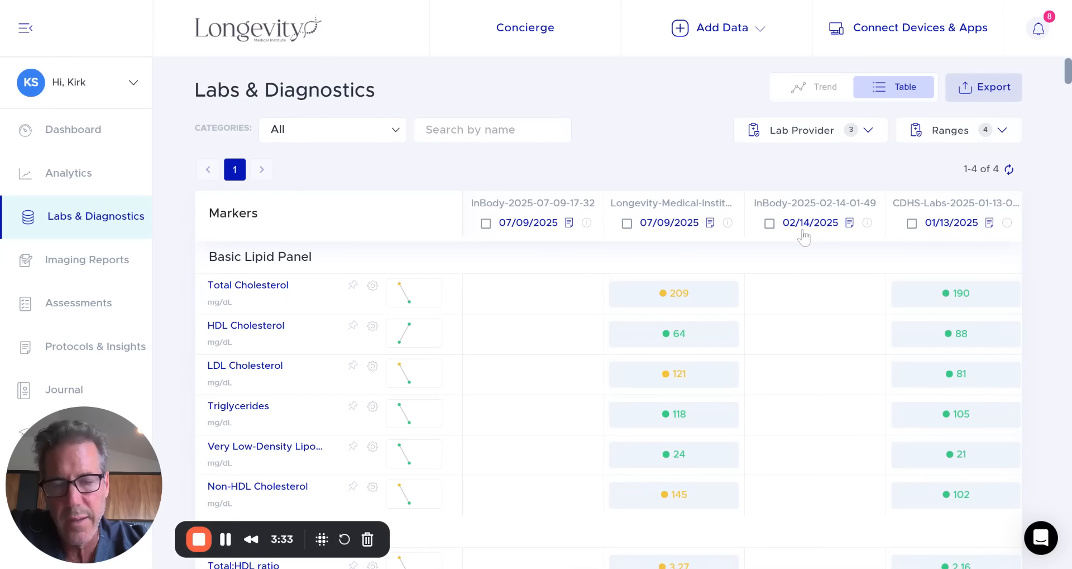
{"action": "mouse_move", "coordinate": [947, 237]}
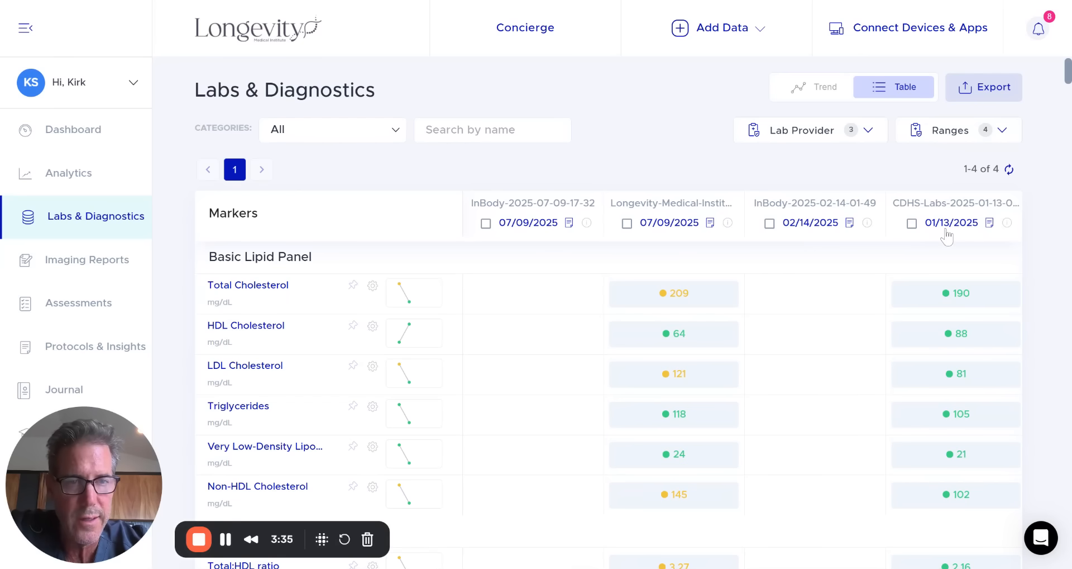
{"action": "mouse_move", "coordinate": [531, 280]}
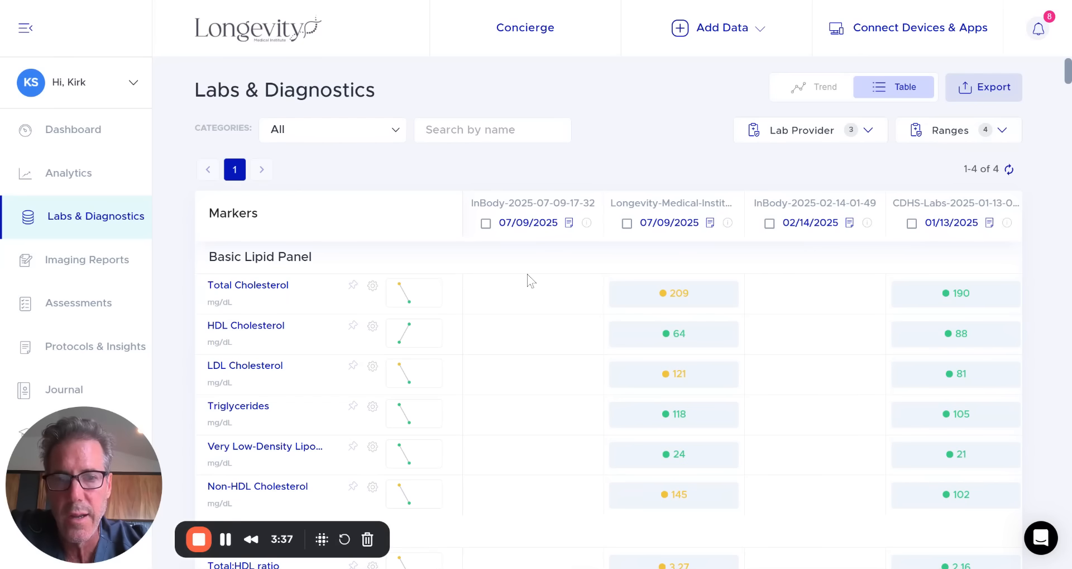
{"action": "scroll", "scroll_direction": "down", "scroll_amount": 3}
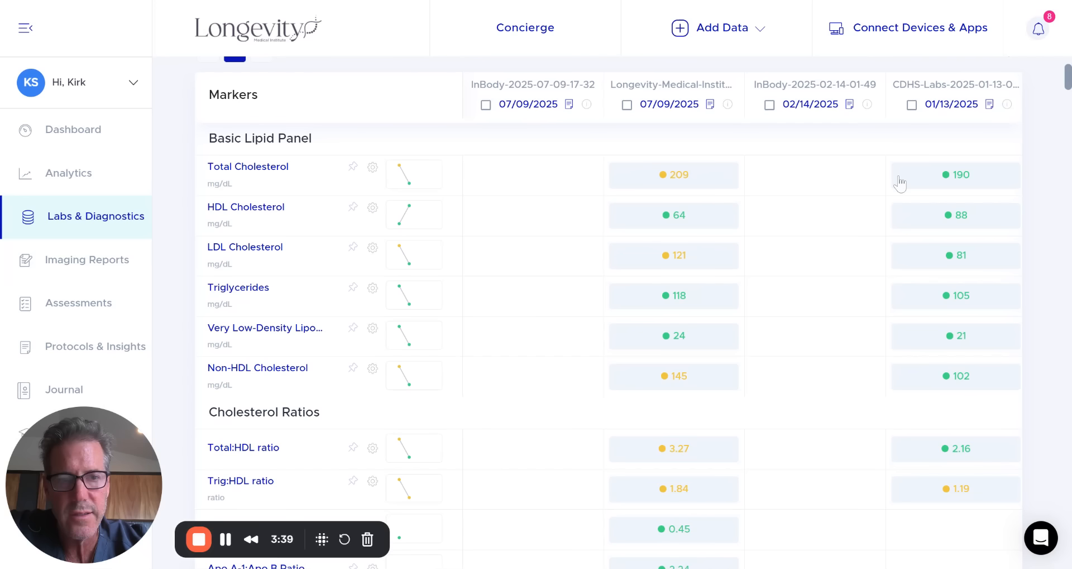
{"action": "scroll", "scroll_direction": "down", "scroll_amount": 3}
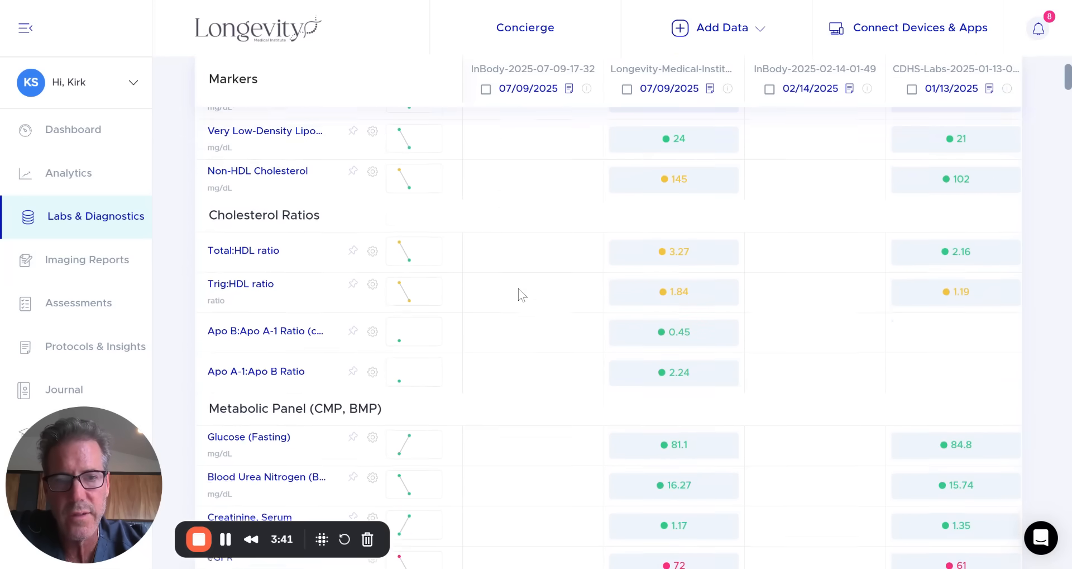
{"action": "scroll", "scroll_direction": "down", "scroll_amount": 3}
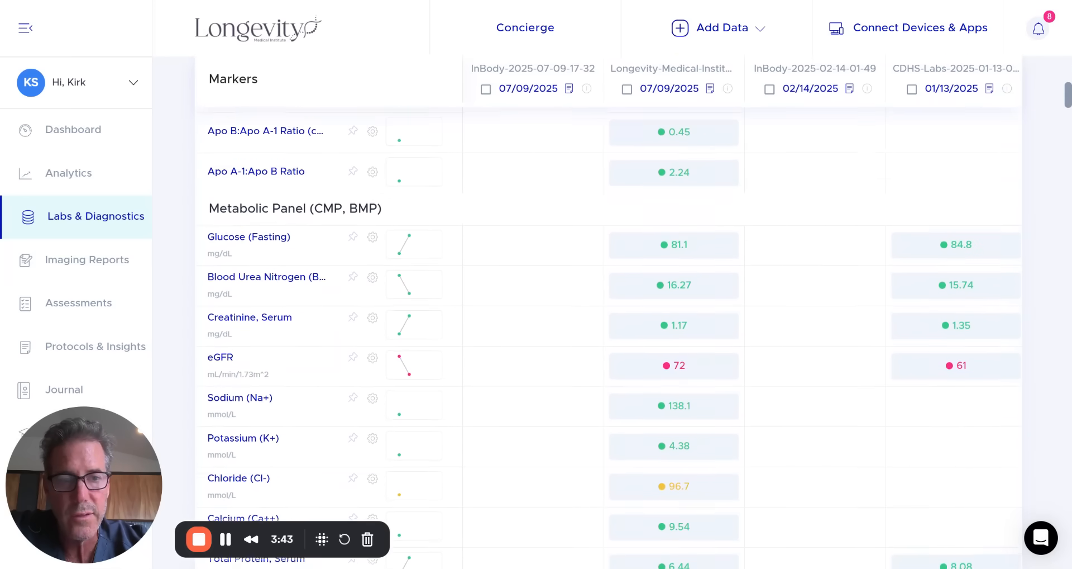
{"action": "scroll", "scroll_direction": "down", "scroll_amount": 3}
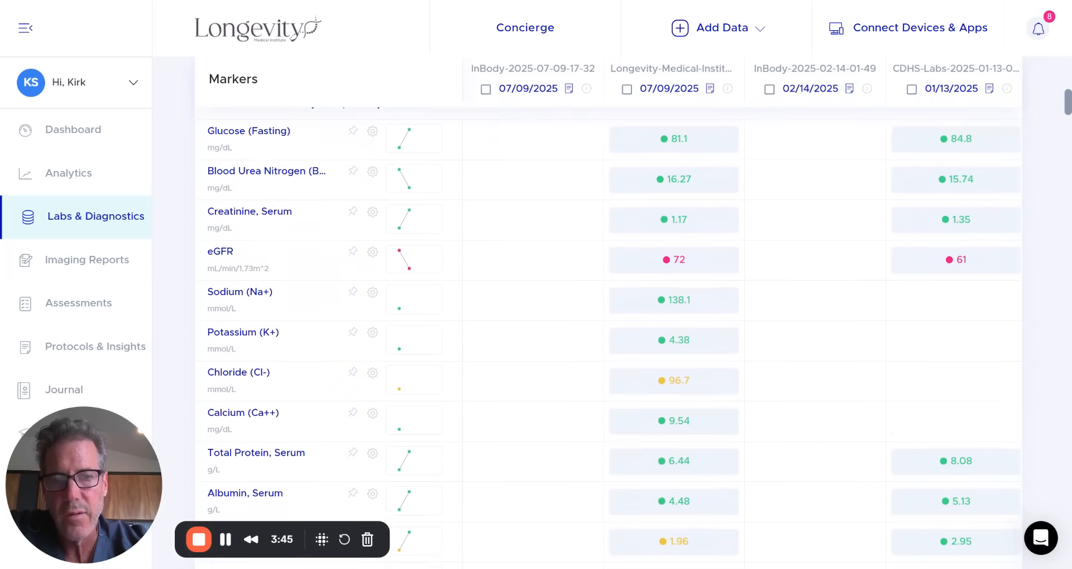
{"action": "scroll", "scroll_direction": "down", "scroll_amount": 3}
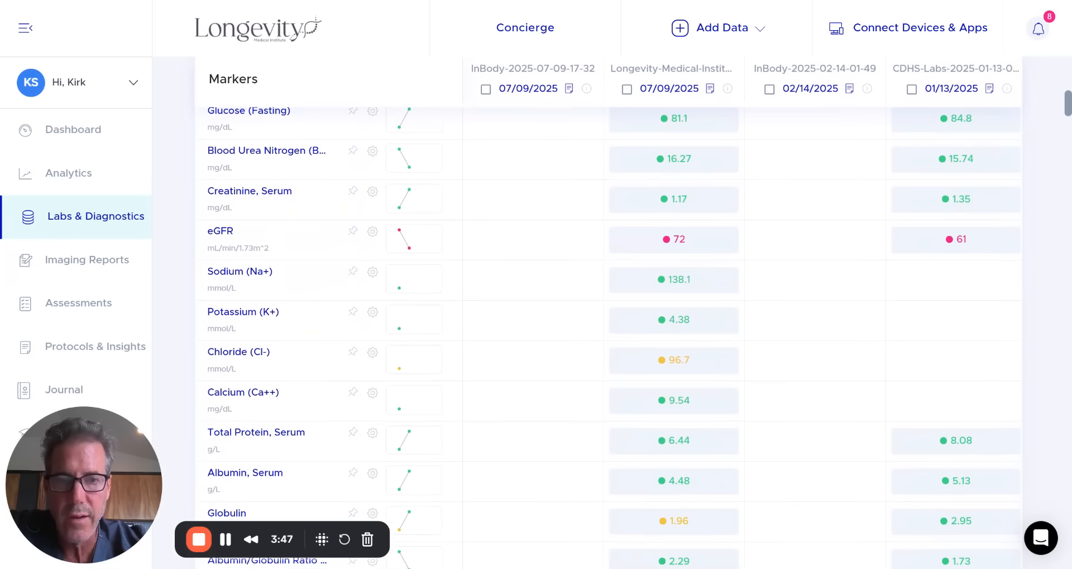
{"action": "scroll", "scroll_direction": "down", "scroll_amount": 3}
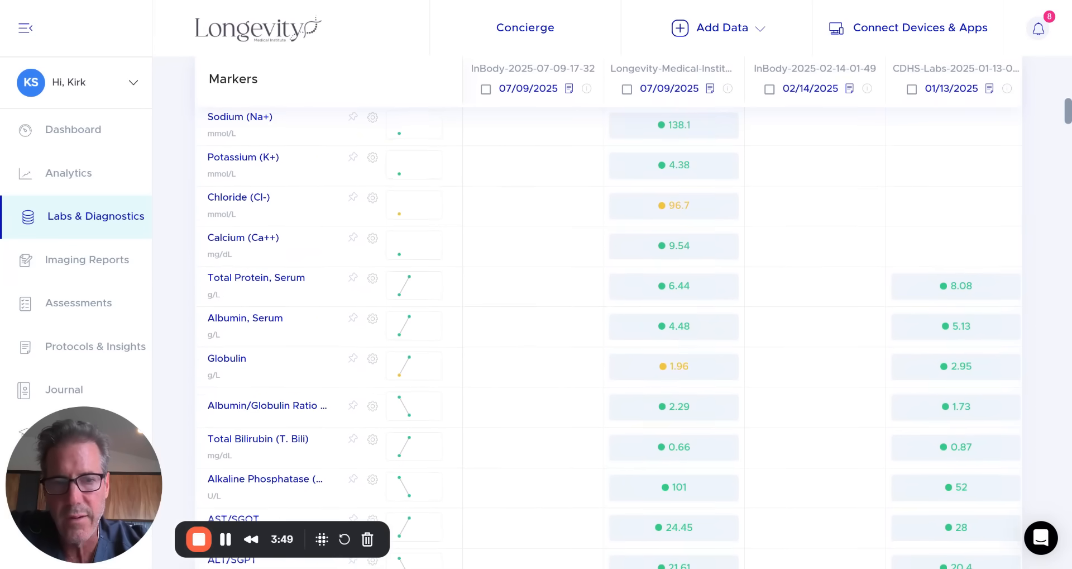
{"action": "scroll", "scroll_direction": "down", "scroll_amount": 3}
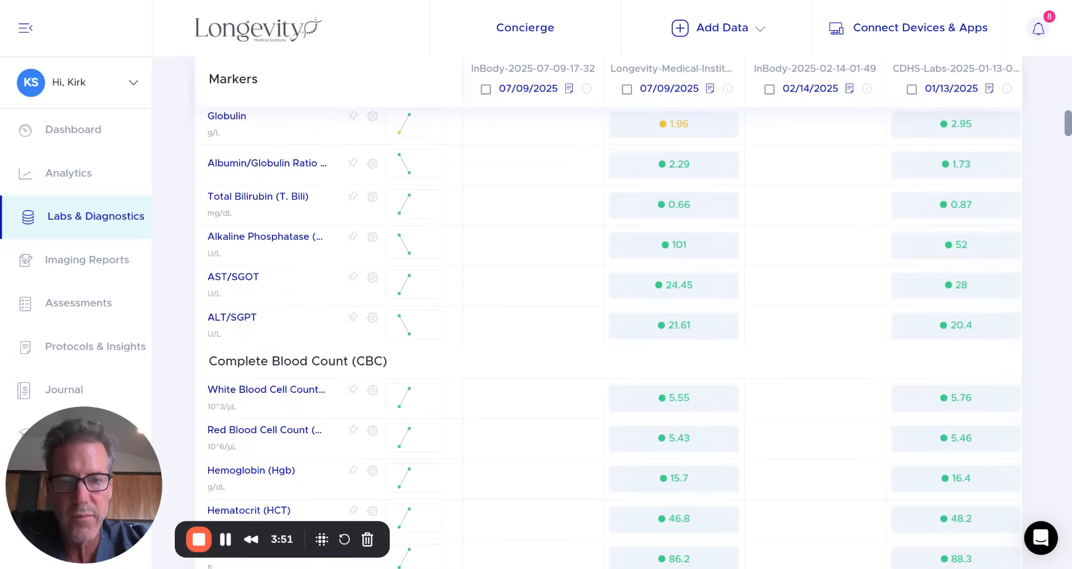
{"action": "scroll", "scroll_direction": "down", "scroll_amount": 3}
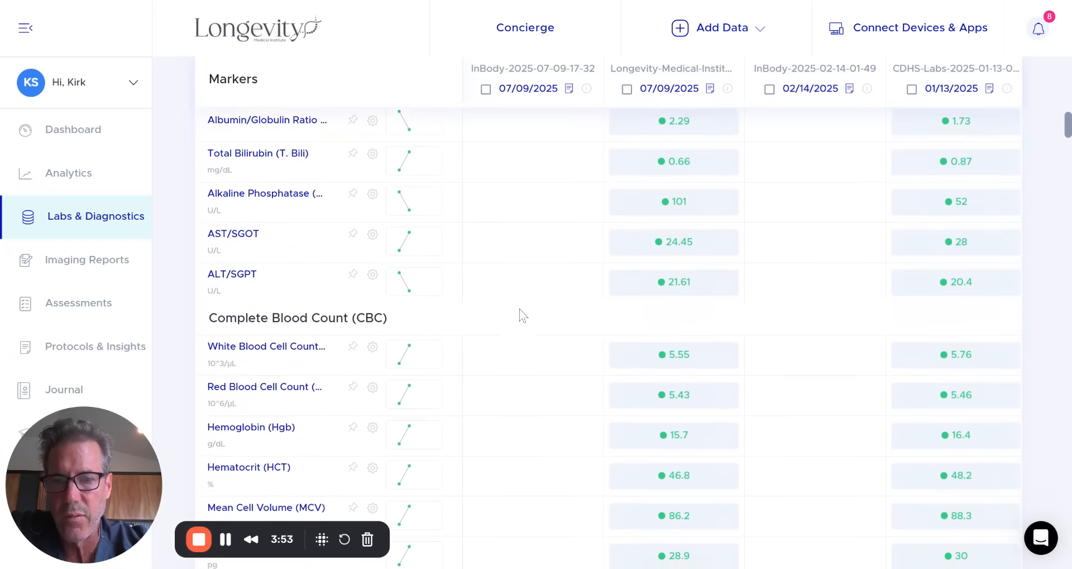
{"action": "scroll", "scroll_direction": "down", "scroll_amount": 3}
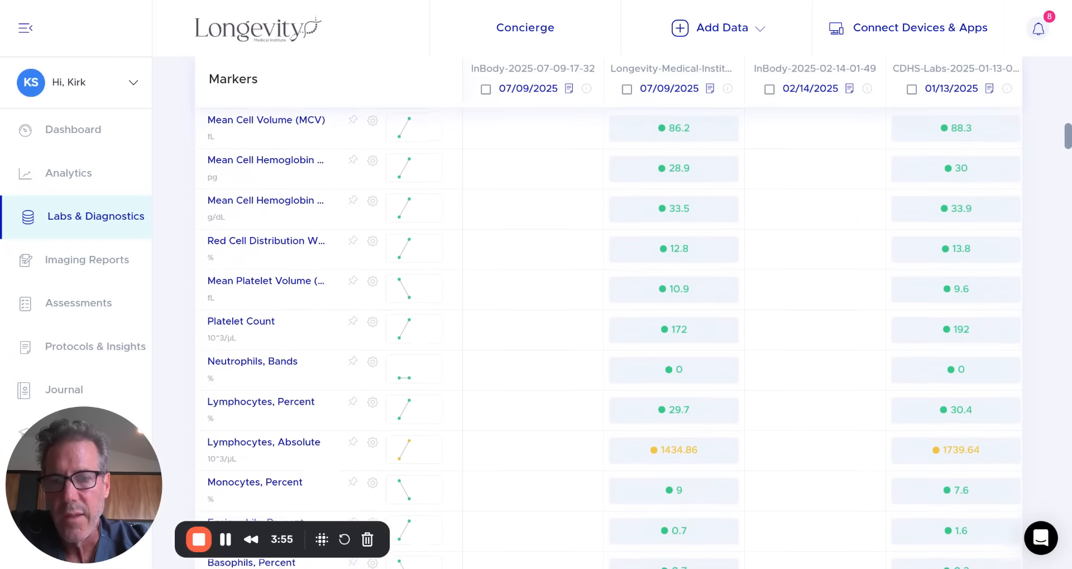
{"action": "scroll", "scroll_direction": "down", "scroll_amount": 3}
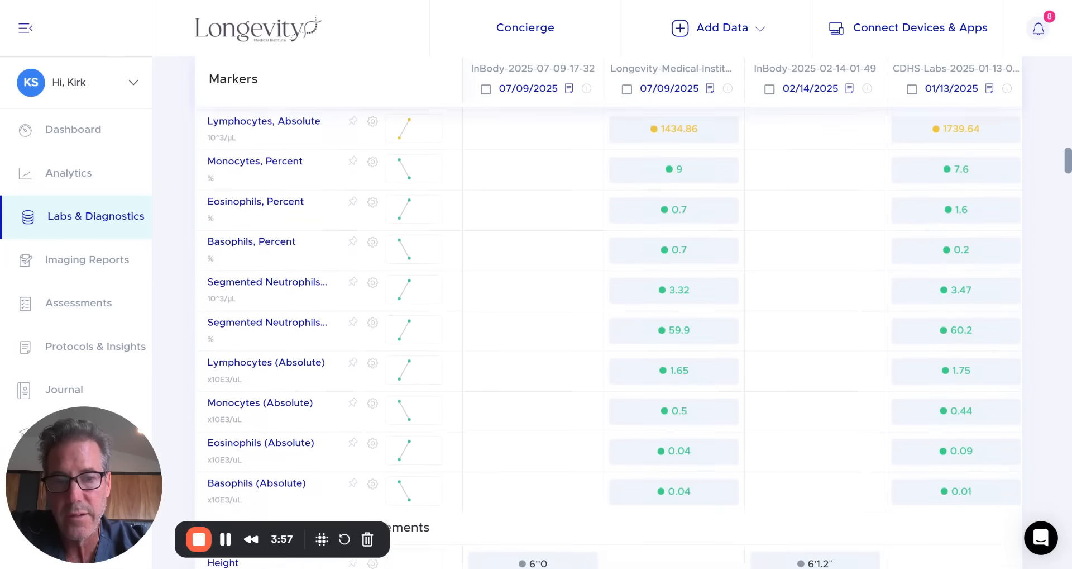
{"action": "scroll", "scroll_direction": "down", "scroll_amount": 3}
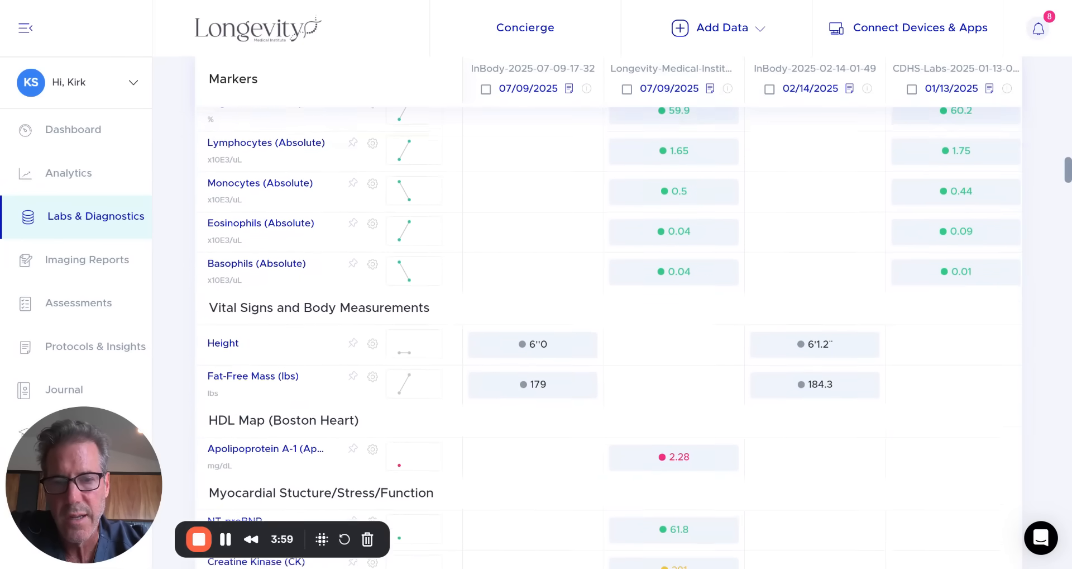
{"action": "scroll", "scroll_direction": "down", "scroll_amount": 3}
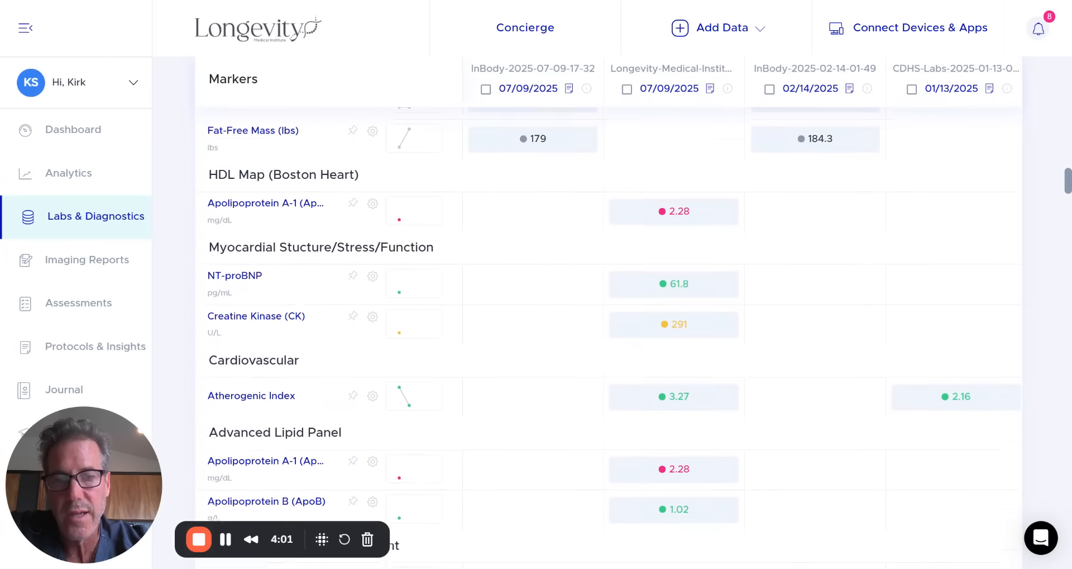
{"action": "scroll", "scroll_direction": "down", "scroll_amount": 3}
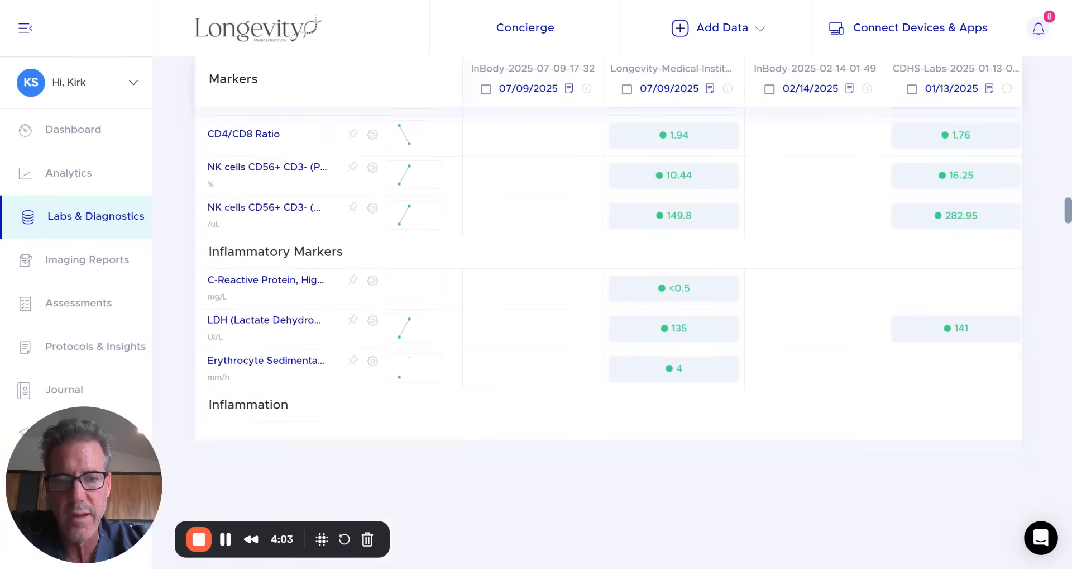
{"action": "scroll", "scroll_direction": "down", "scroll_amount": 3}
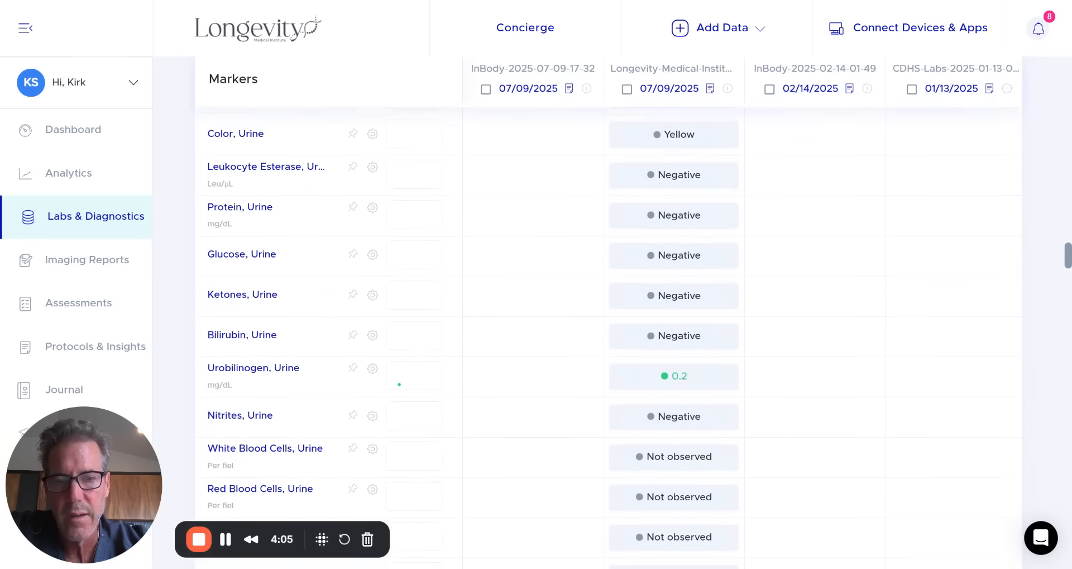
{"action": "scroll", "scroll_direction": "down", "scroll_amount": 3}
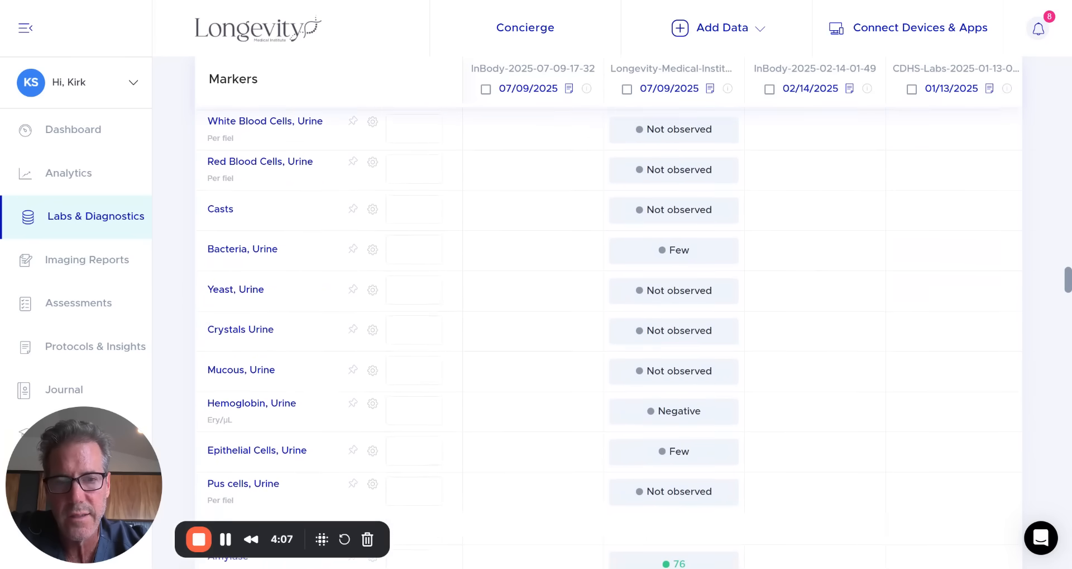
{"action": "scroll", "scroll_direction": "down", "scroll_amount": 3}
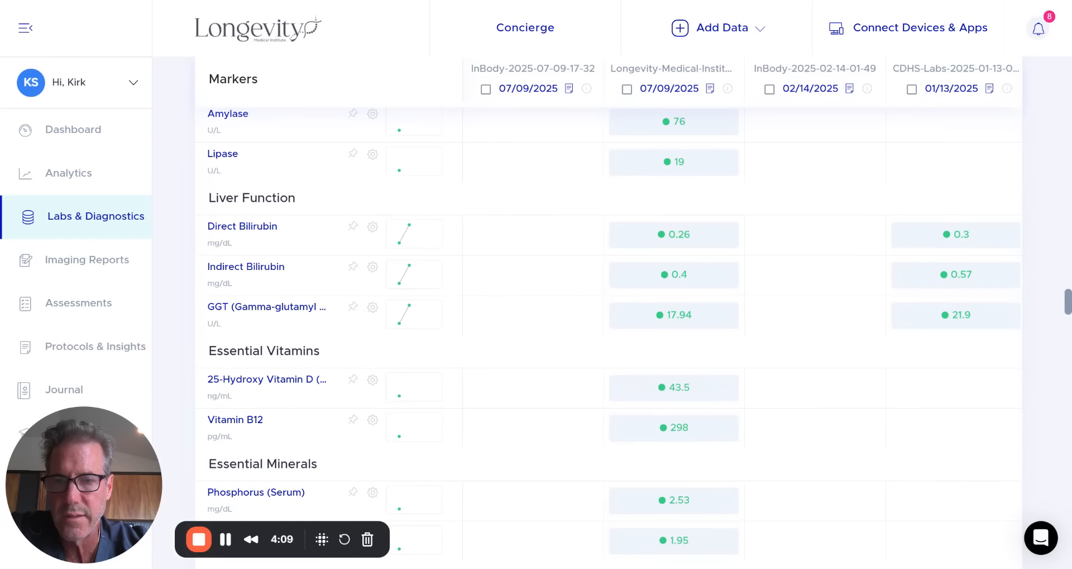
{"action": "scroll", "scroll_direction": "down", "scroll_amount": 3}
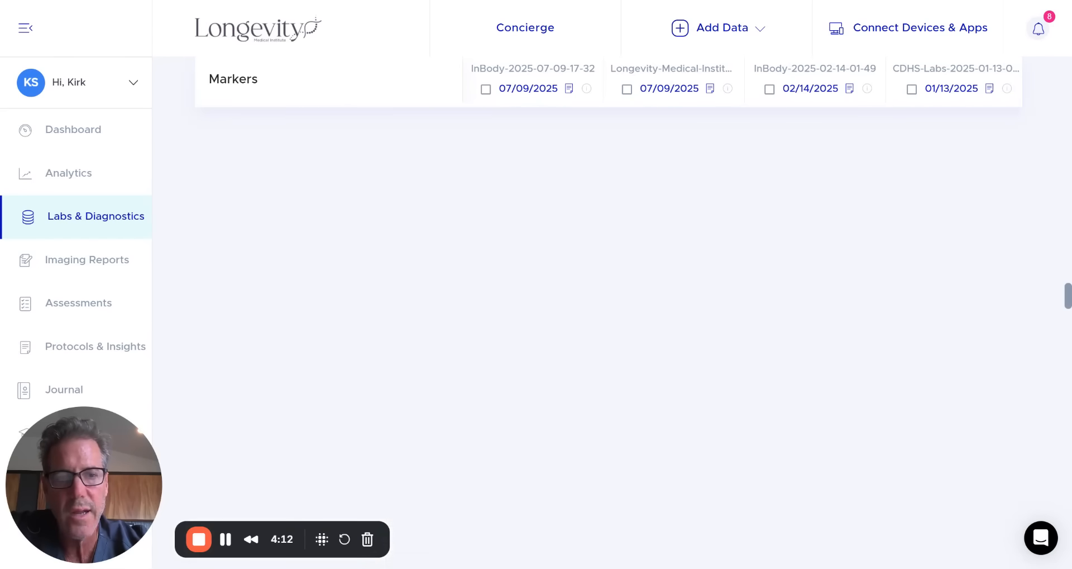
{"action": "scroll", "scroll_direction": "down", "scroll_amount": 3}
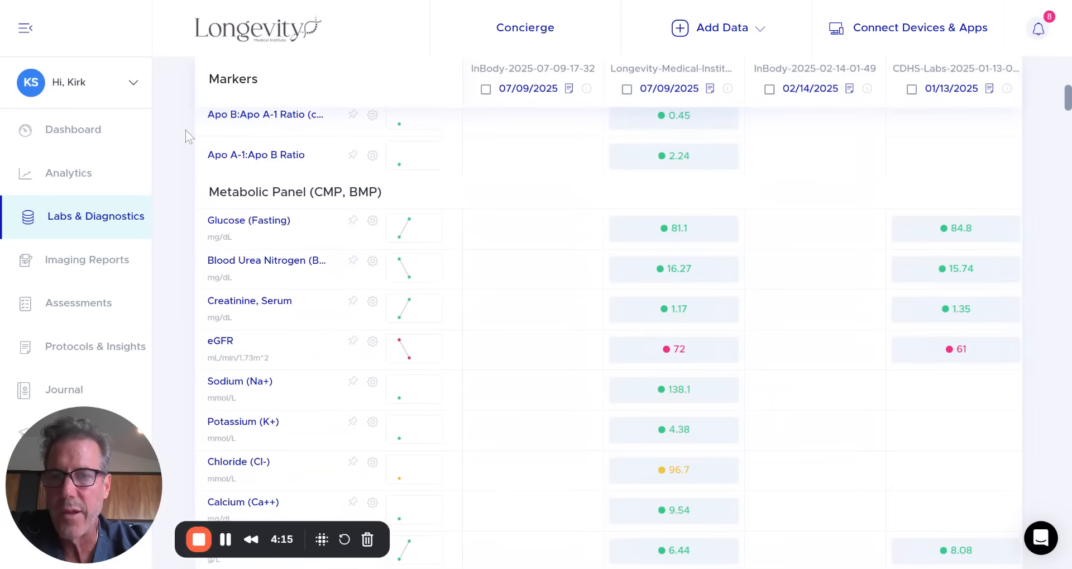
{"action": "mouse_move", "coordinate": [126, 162]}
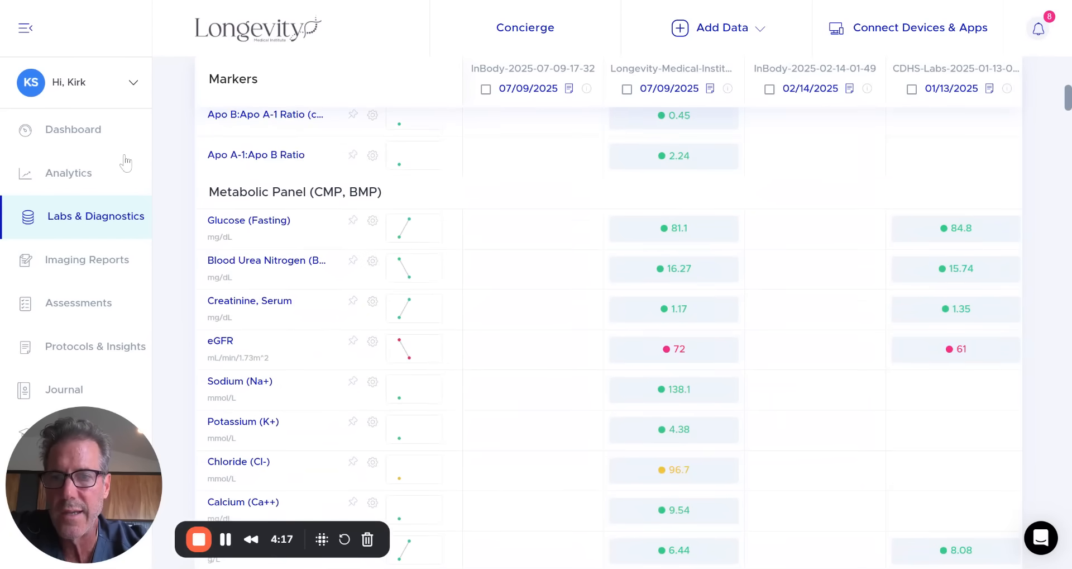
{"action": "mouse_move", "coordinate": [68, 173]}
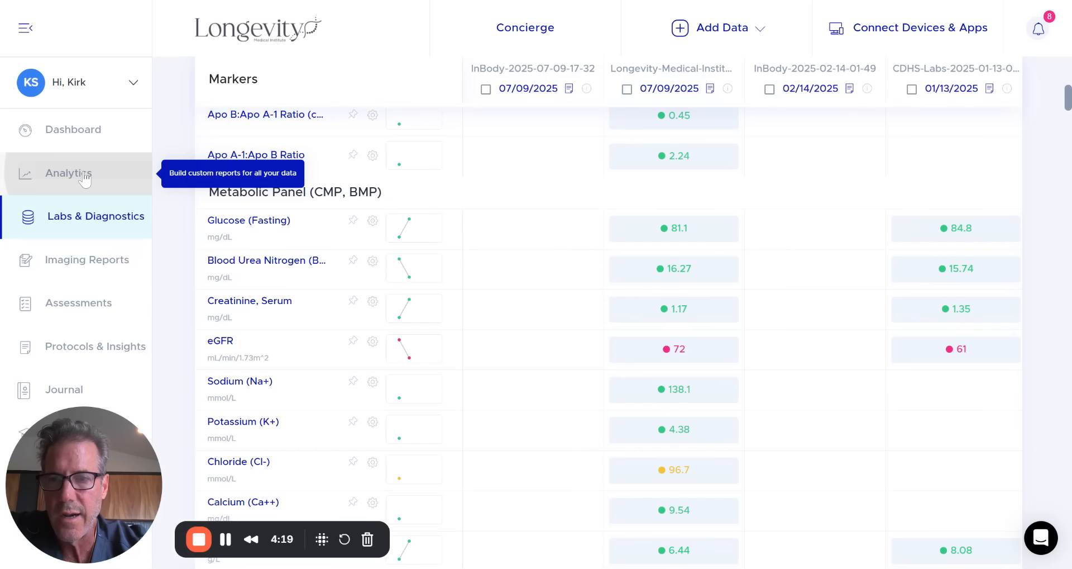
{"action": "mouse_move", "coordinate": [188, 131]}
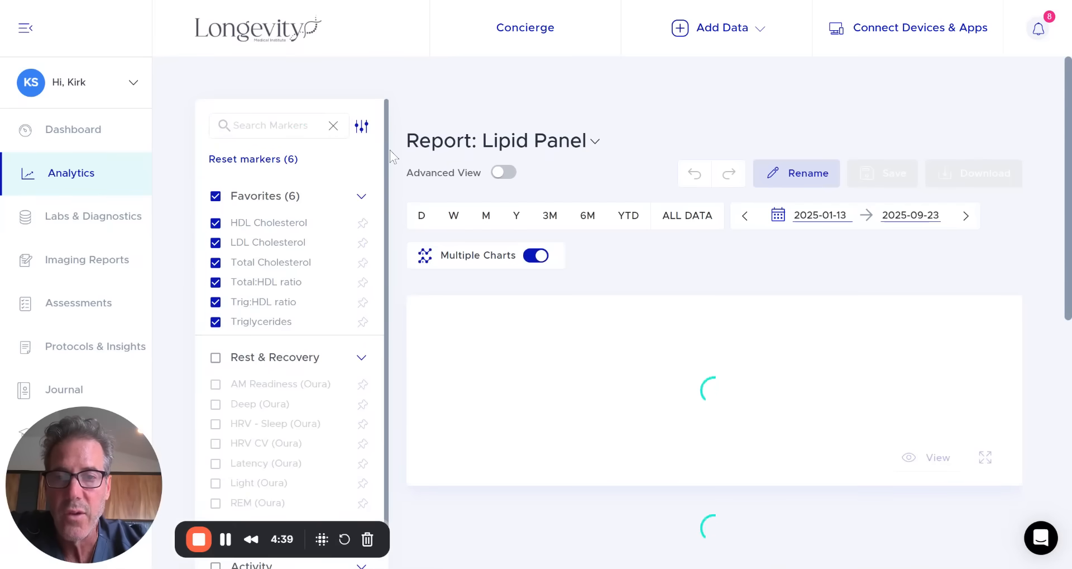
Scroll down the Lipid Panel report charting the six favourite cholesterol markers
{"action": "scroll", "scroll_direction": "down", "scroll_amount": 3}
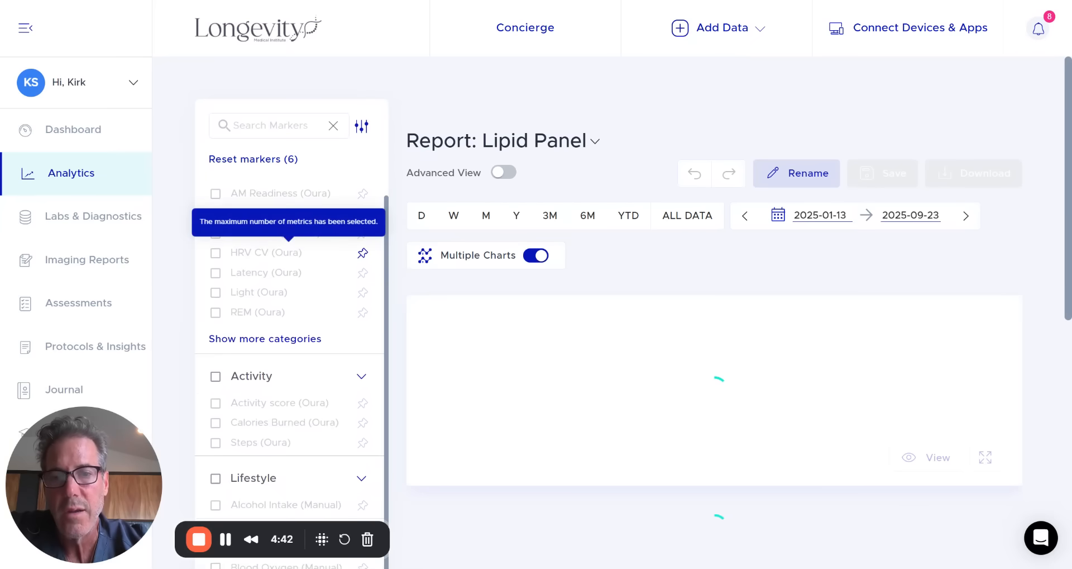
{"action": "mouse_move", "coordinate": [183, 305]}
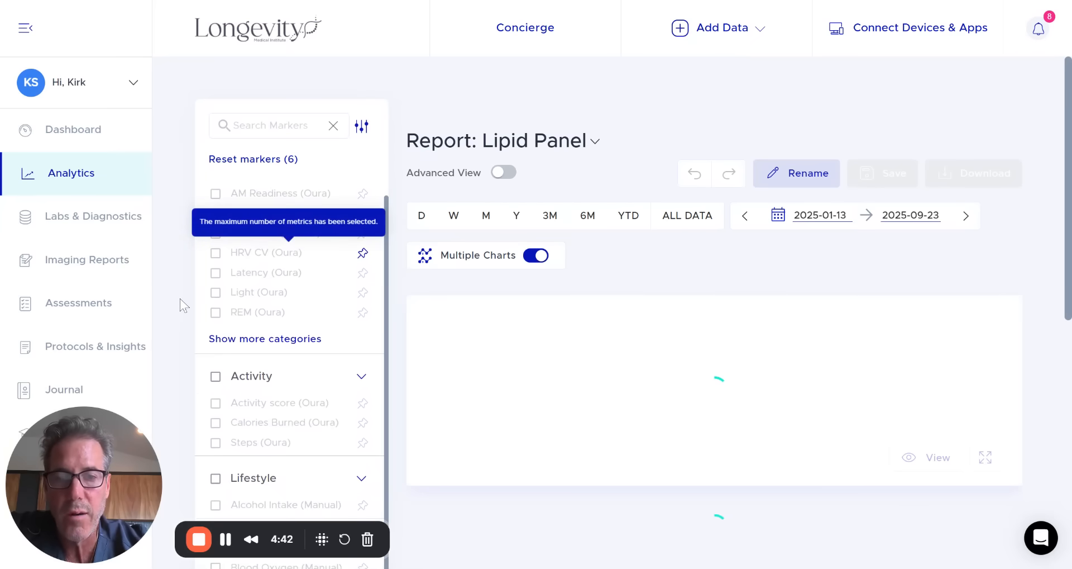
{"action": "mouse_move", "coordinate": [171, 313]}
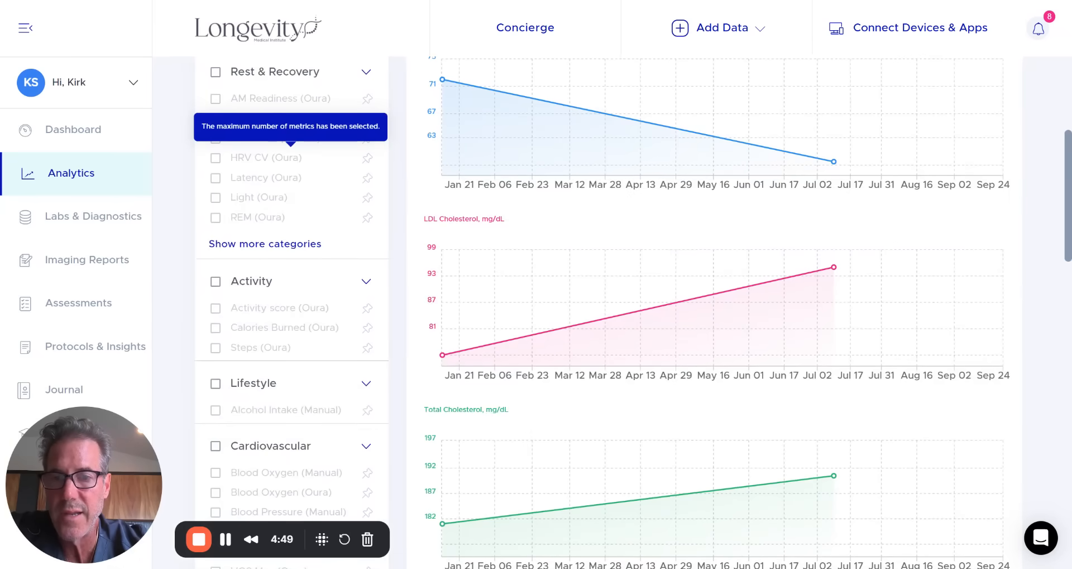
Scroll through the Lipid Panel charts and HDL/LDL summaries
{"action": "scroll", "scroll_direction": "down", "scroll_amount": 3}
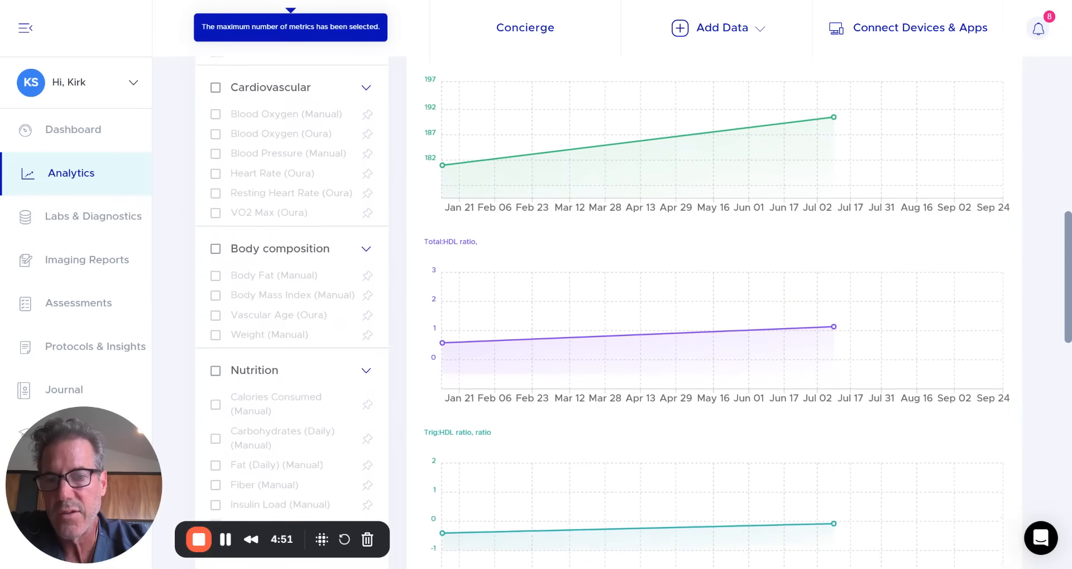
{"action": "scroll", "scroll_direction": "down", "scroll_amount": 3}
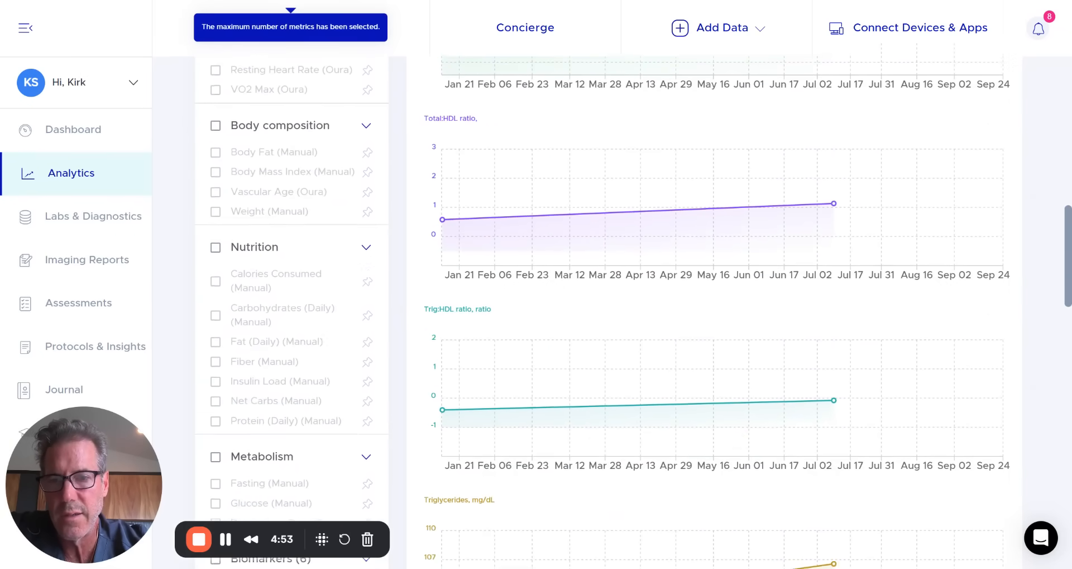
{"action": "scroll", "scroll_direction": "down", "scroll_amount": 3}
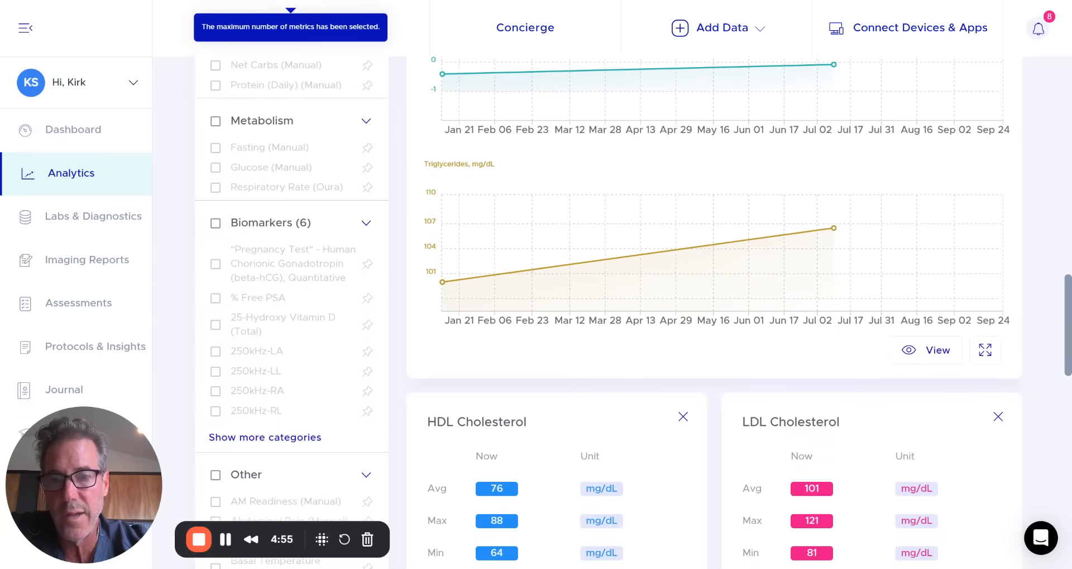
{"action": "scroll", "scroll_direction": "down", "scroll_amount": 3}
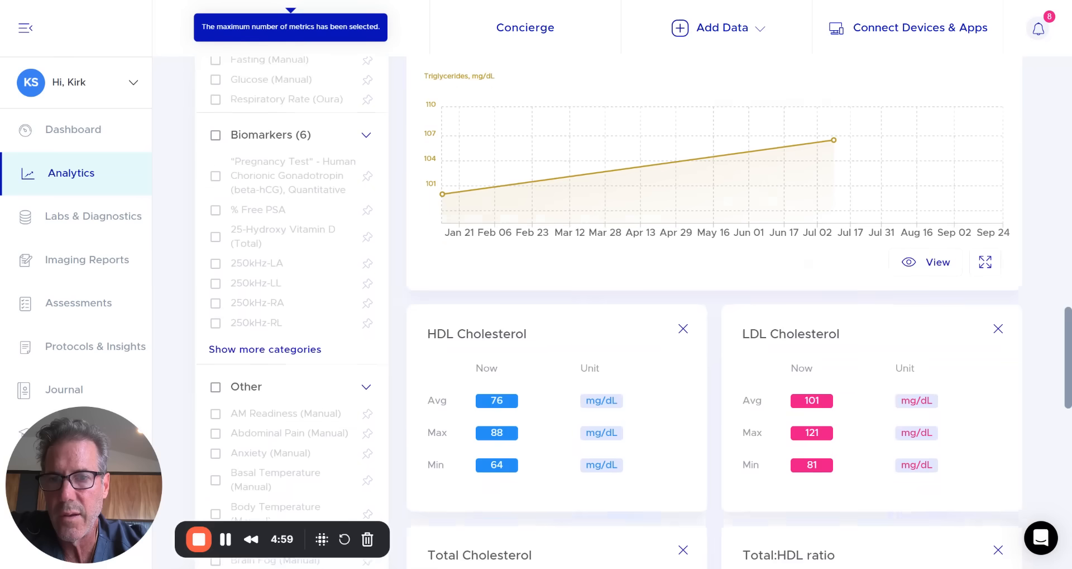
{"action": "scroll", "scroll_direction": "down", "scroll_amount": 3}
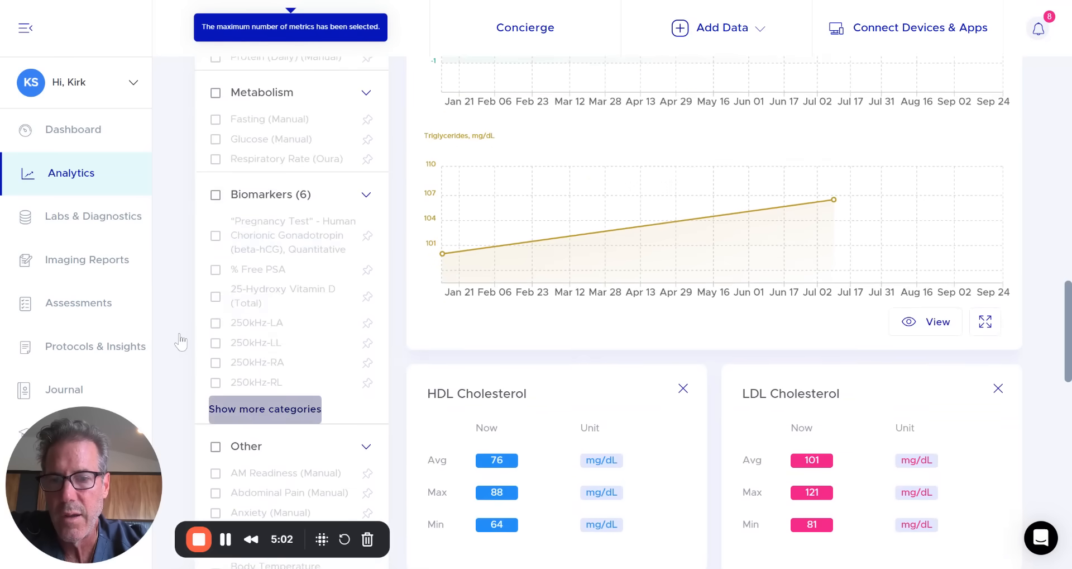
Expand all Biomarkers categories and scroll to the InBody and Lipid Panel saved reports
{"action": "left_click", "coordinate": [264, 409]}
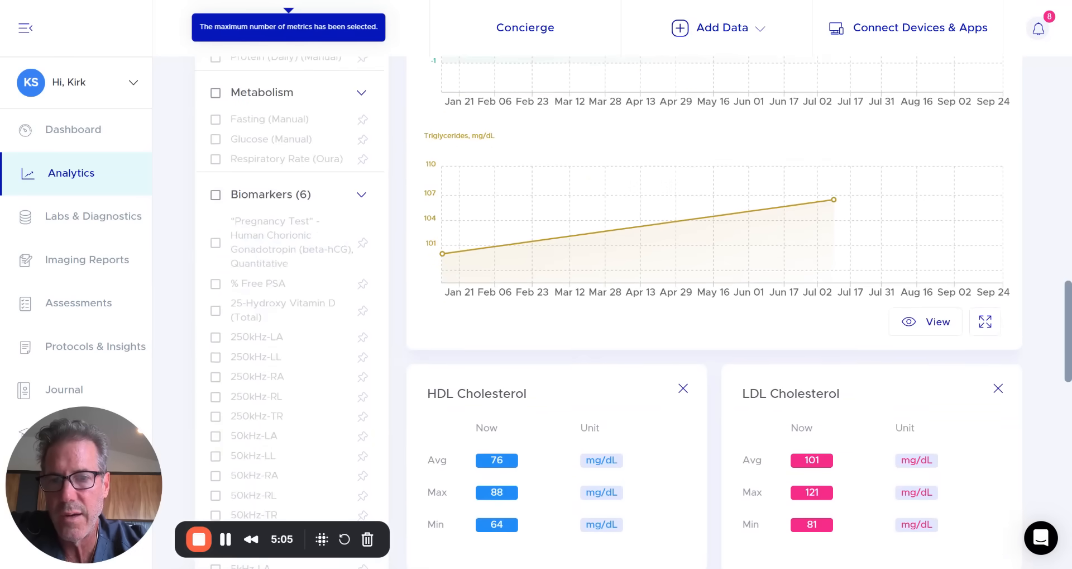
{"action": "scroll", "scroll_direction": "down", "scroll_amount": 3}
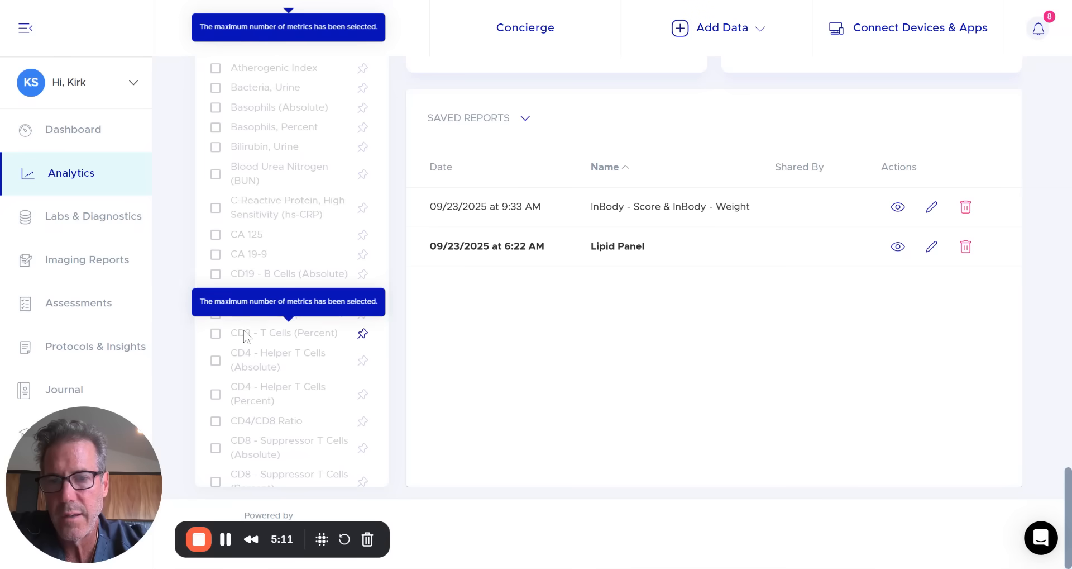
{"action": "scroll", "scroll_direction": "down", "scroll_amount": 3}
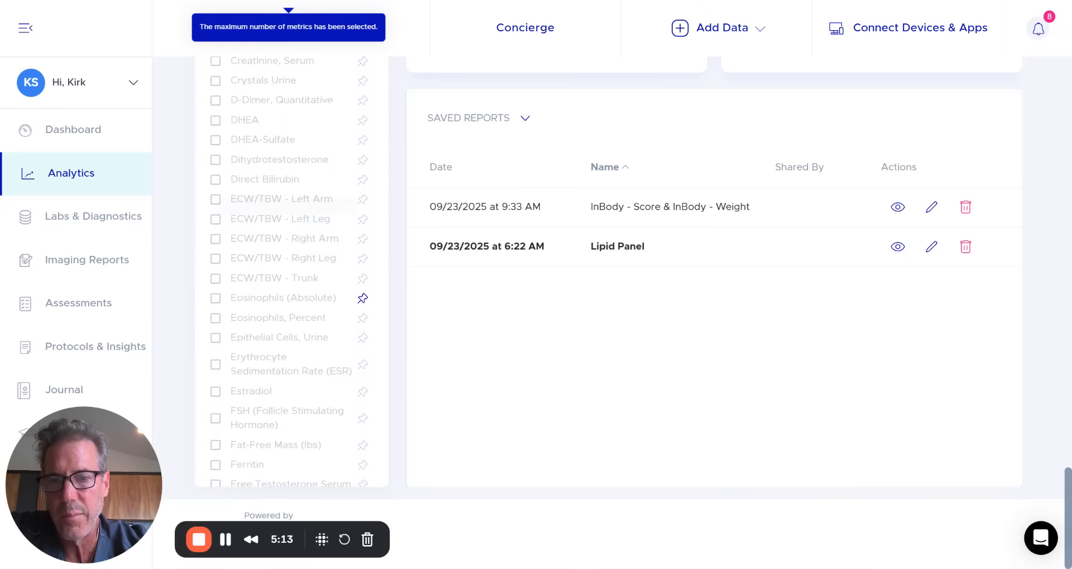
{"action": "scroll", "scroll_direction": "down", "scroll_amount": 3}
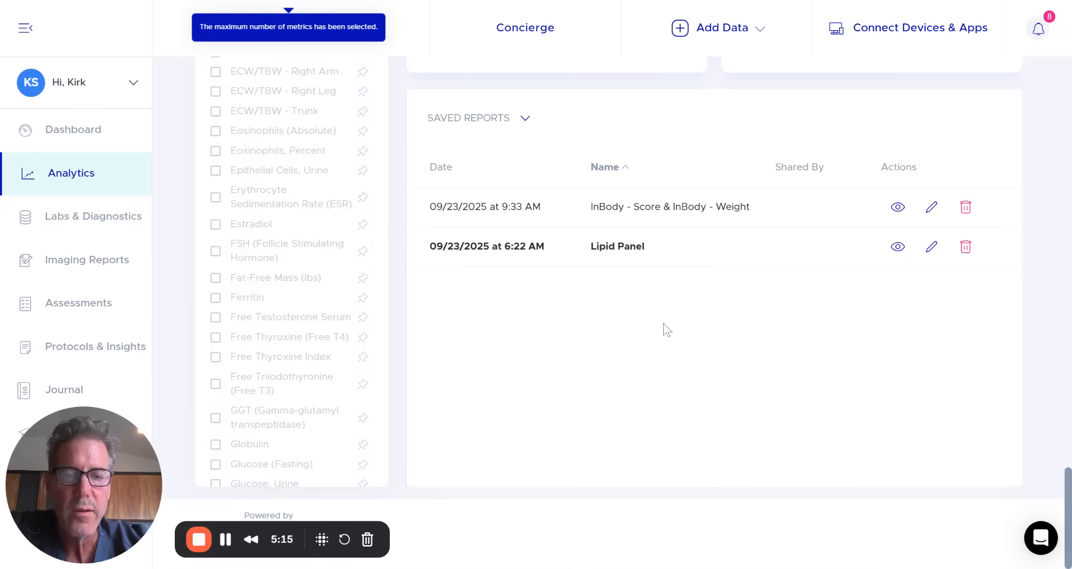
{"action": "mouse_move", "coordinate": [716, 293]}
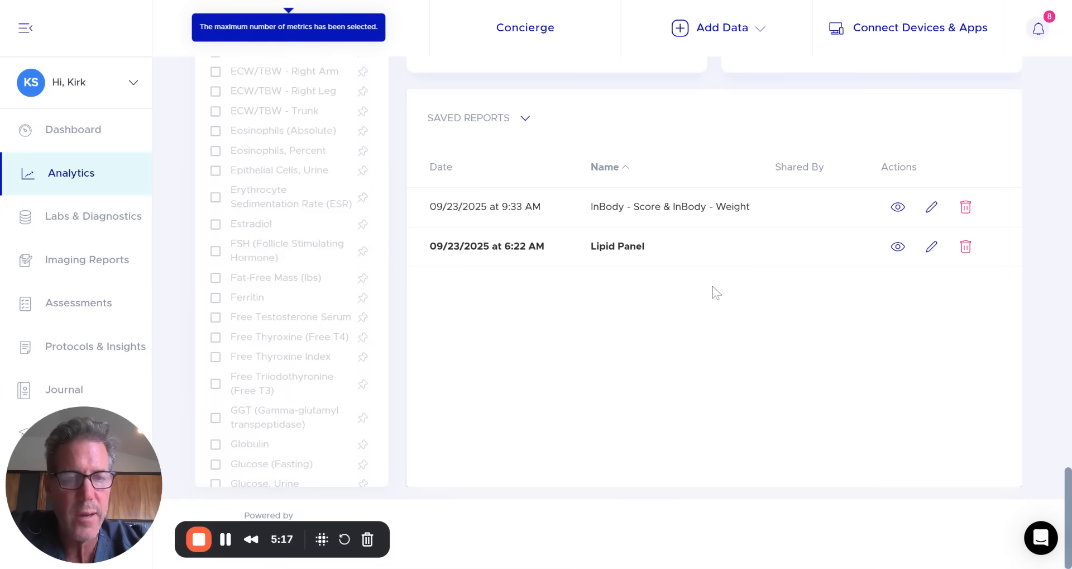
{"action": "mouse_move", "coordinate": [763, 249]}
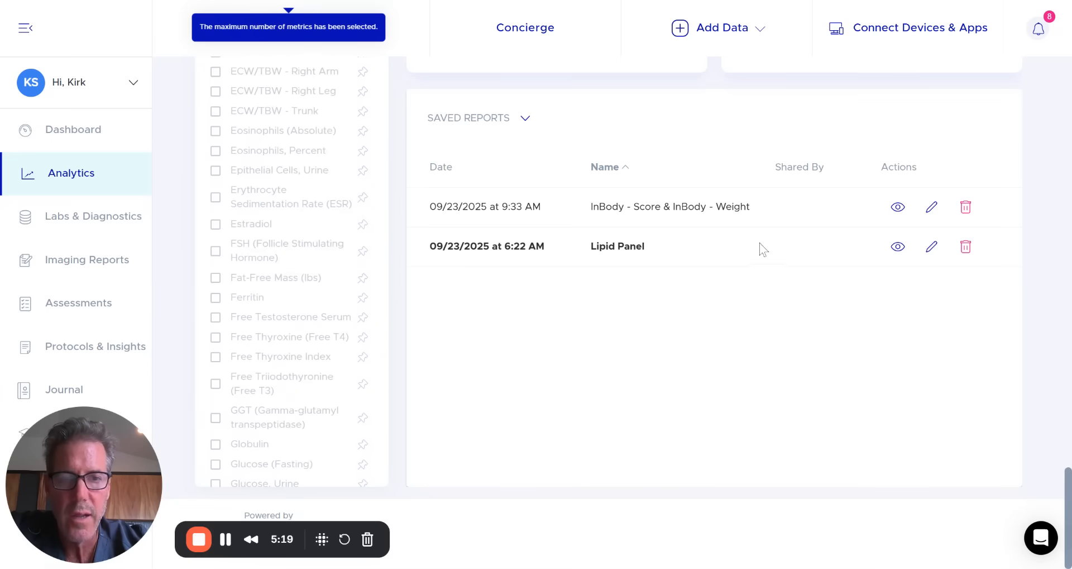
{"action": "mouse_move", "coordinate": [672, 237]}
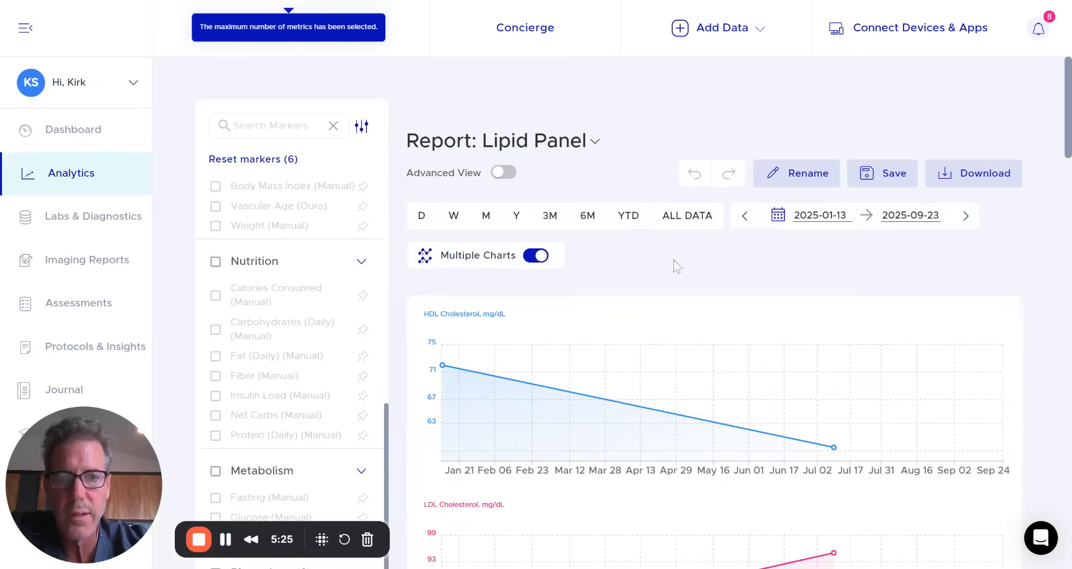
{"action": "mouse_move", "coordinate": [733, 261]}
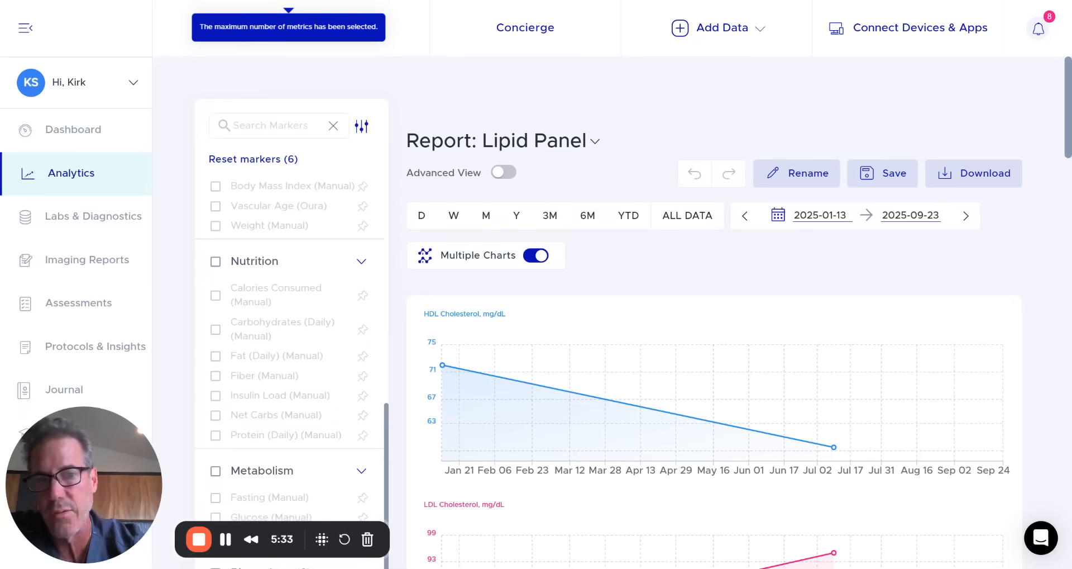
{"action": "mouse_move", "coordinate": [715, 259]}
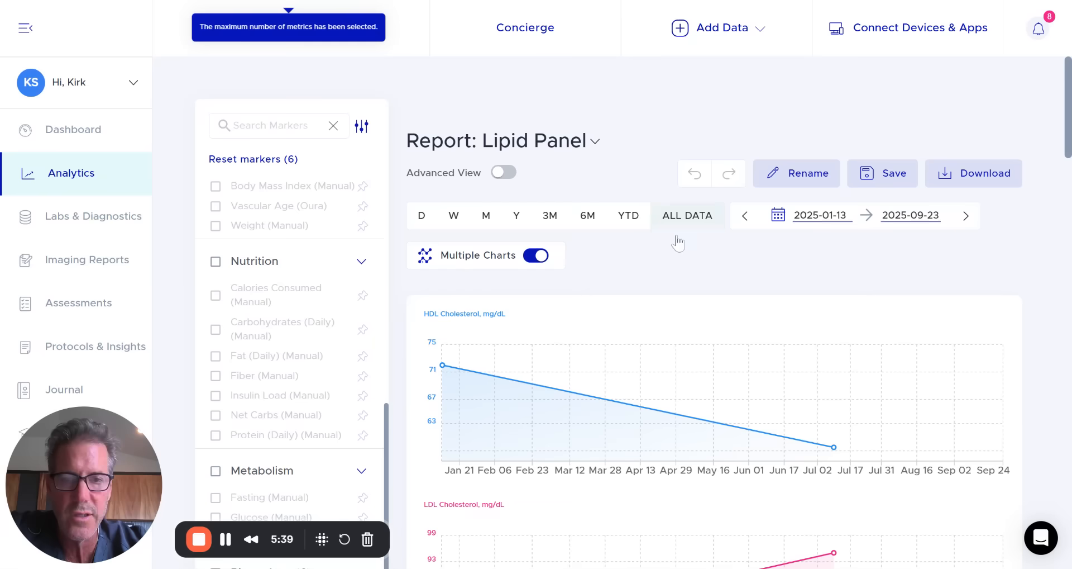
{"action": "mouse_move", "coordinate": [580, 258]}
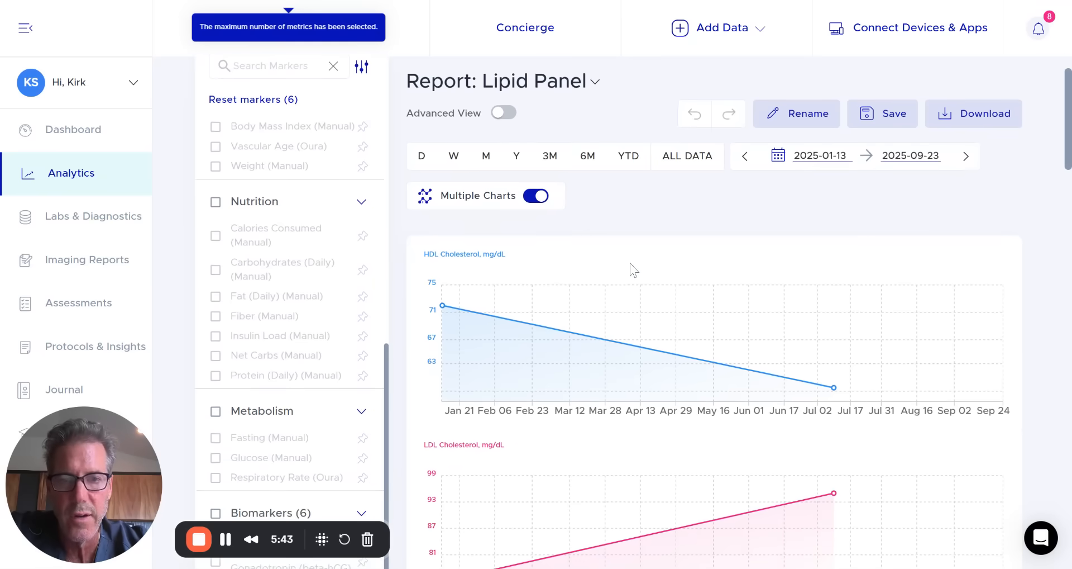
{"action": "scroll", "scroll_direction": "down", "scroll_amount": 3}
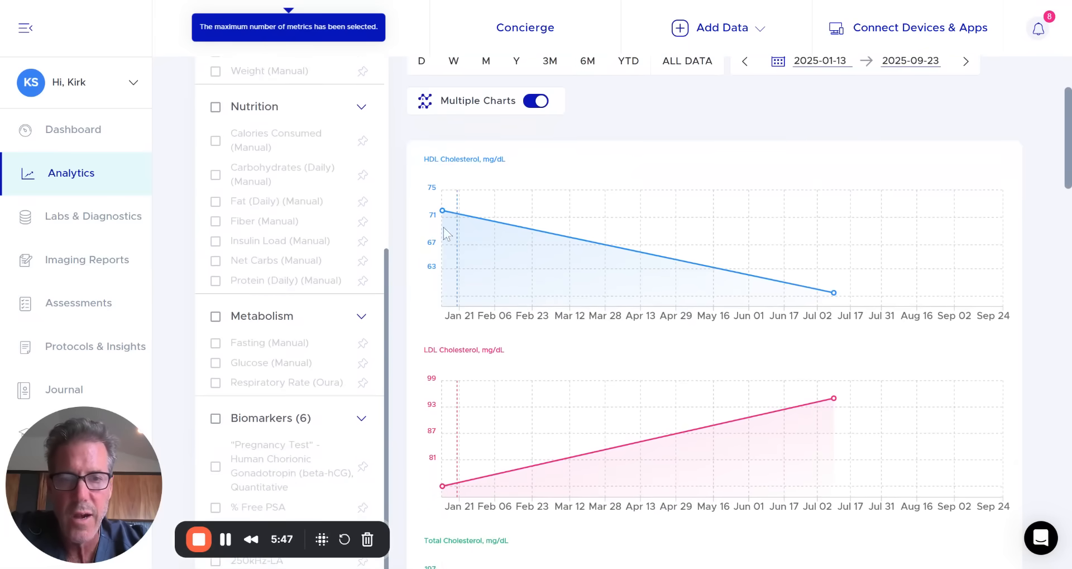
{"action": "mouse_move", "coordinate": [632, 359]}
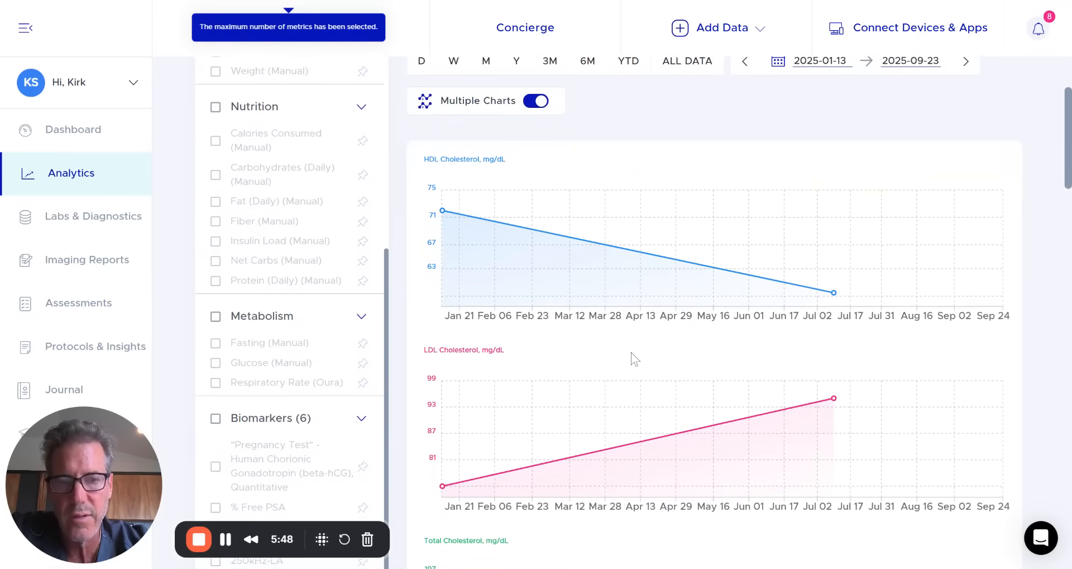
{"action": "scroll", "scroll_direction": "down", "scroll_amount": 3}
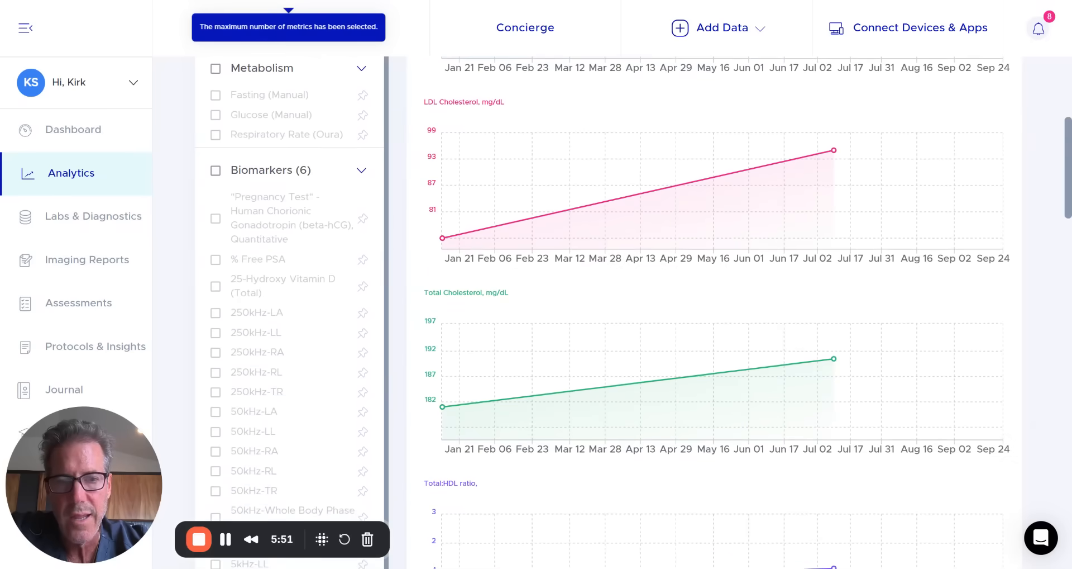
{"action": "scroll", "scroll_direction": "down", "scroll_amount": 3}
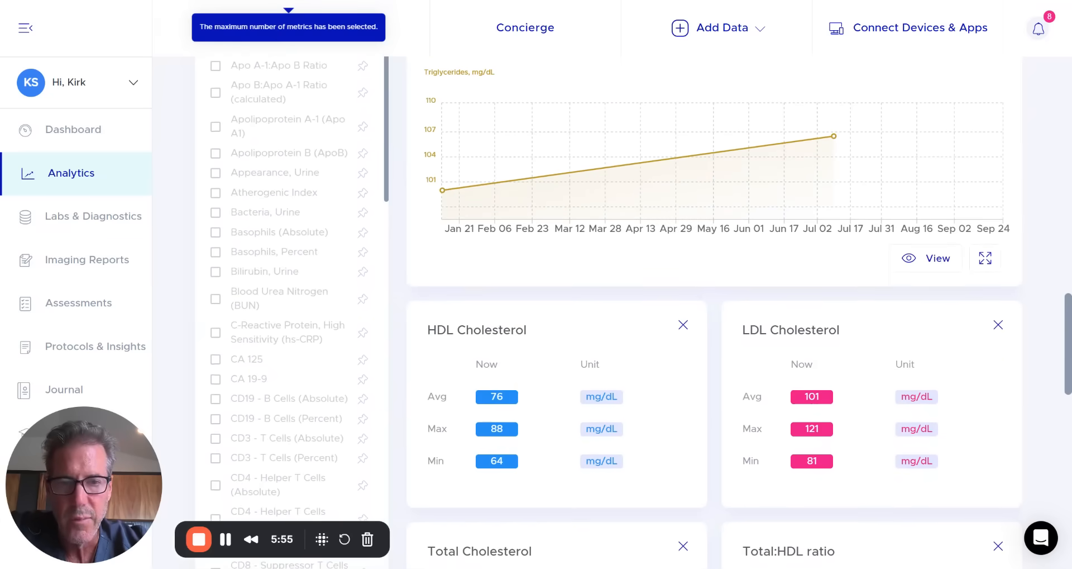
{"action": "mouse_move", "coordinate": [589, 286]}
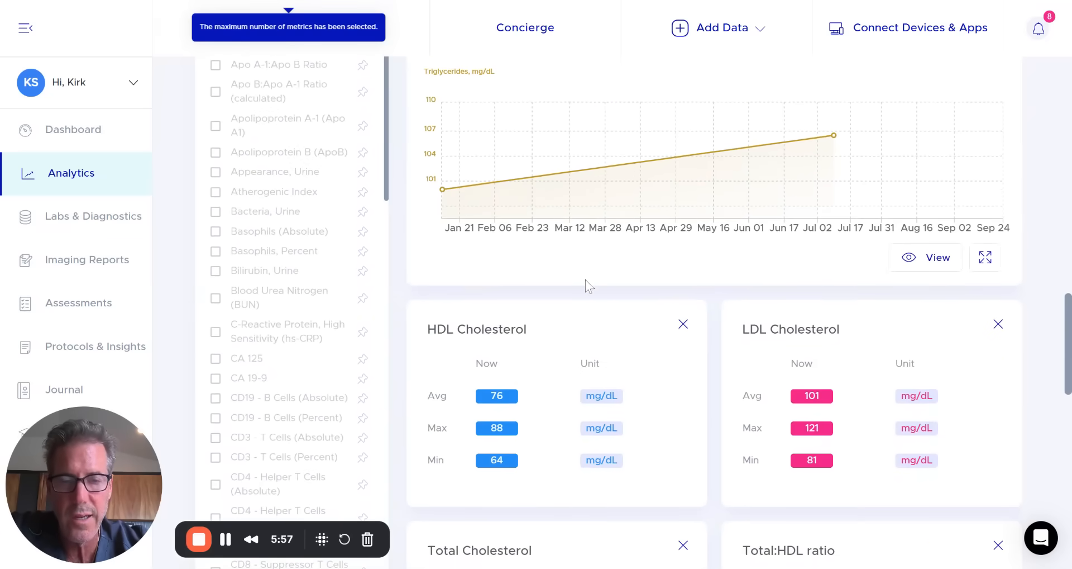
{"action": "scroll", "scroll_direction": "down", "scroll_amount": 3}
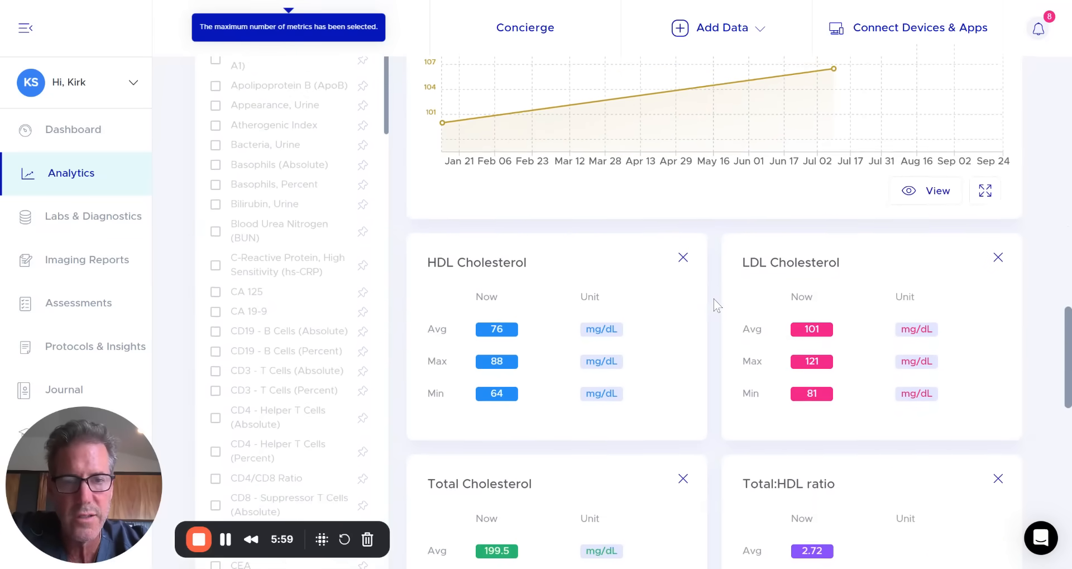
{"action": "scroll", "scroll_direction": "down", "scroll_amount": 3}
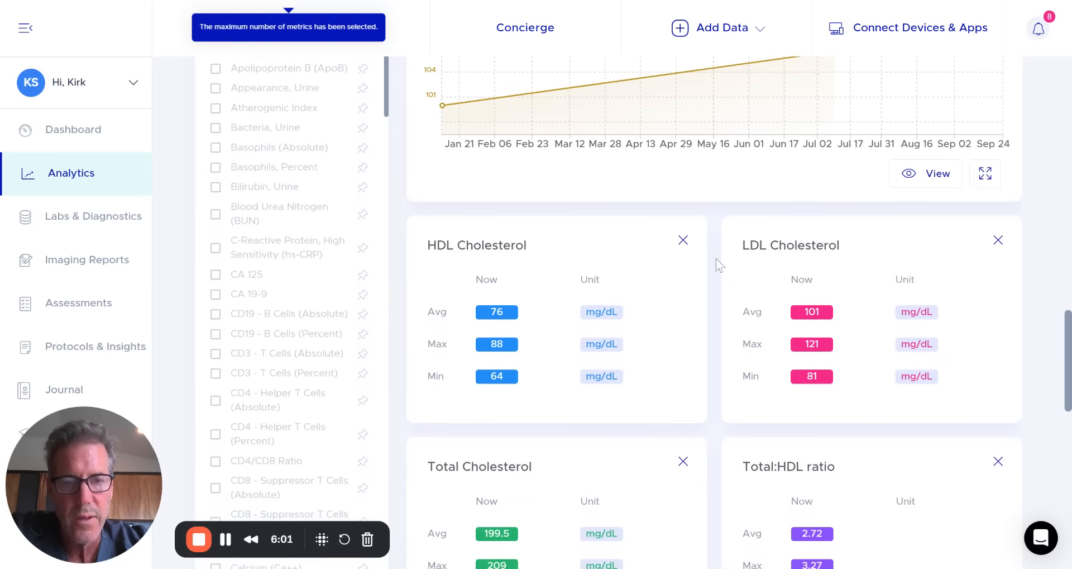
{"action": "mouse_move", "coordinate": [724, 296]}
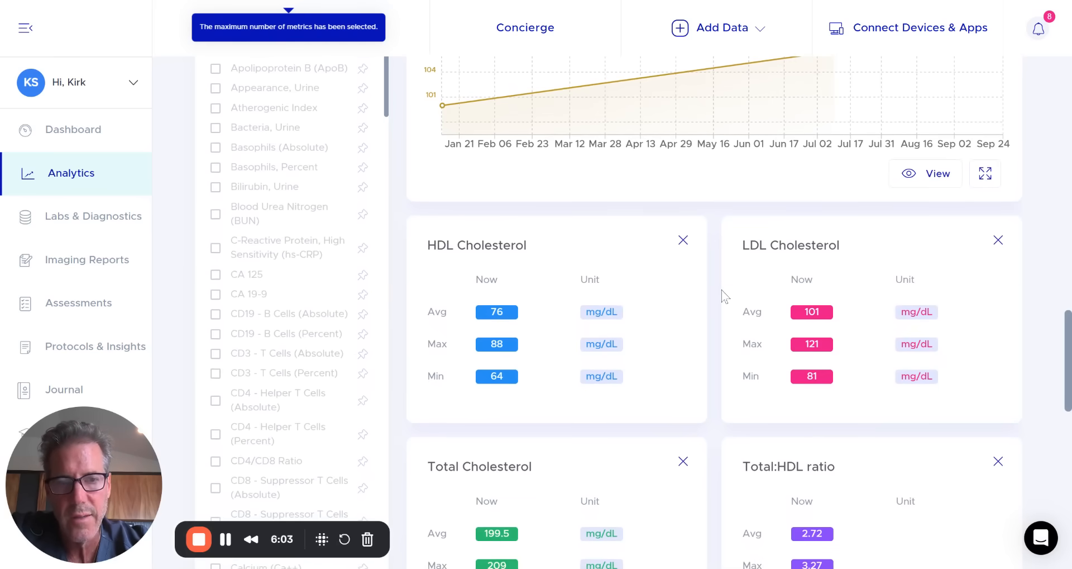
{"action": "scroll", "scroll_direction": "down", "scroll_amount": 3}
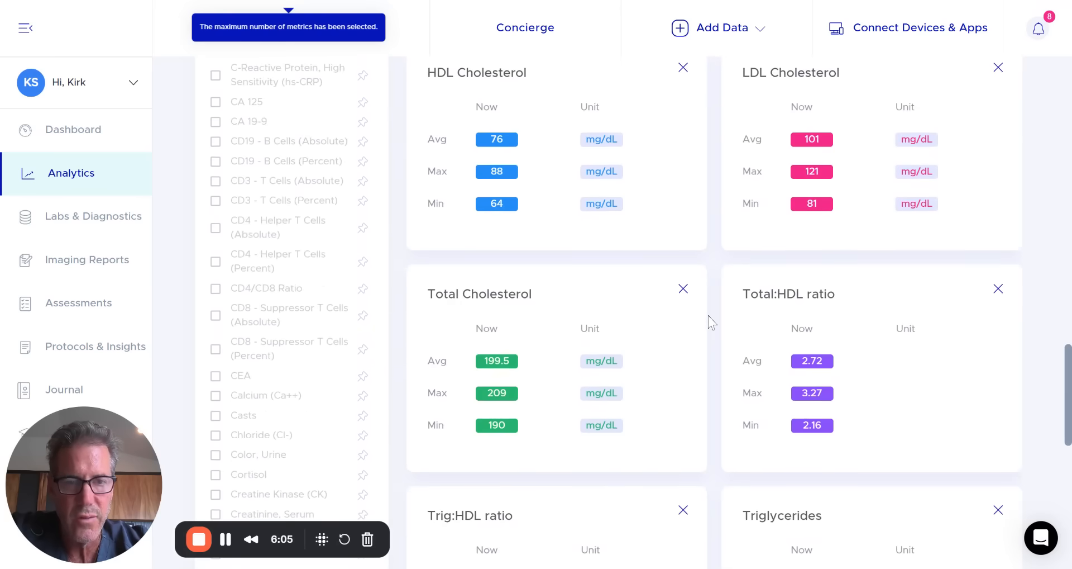
{"action": "scroll", "scroll_direction": "down", "scroll_amount": 3}
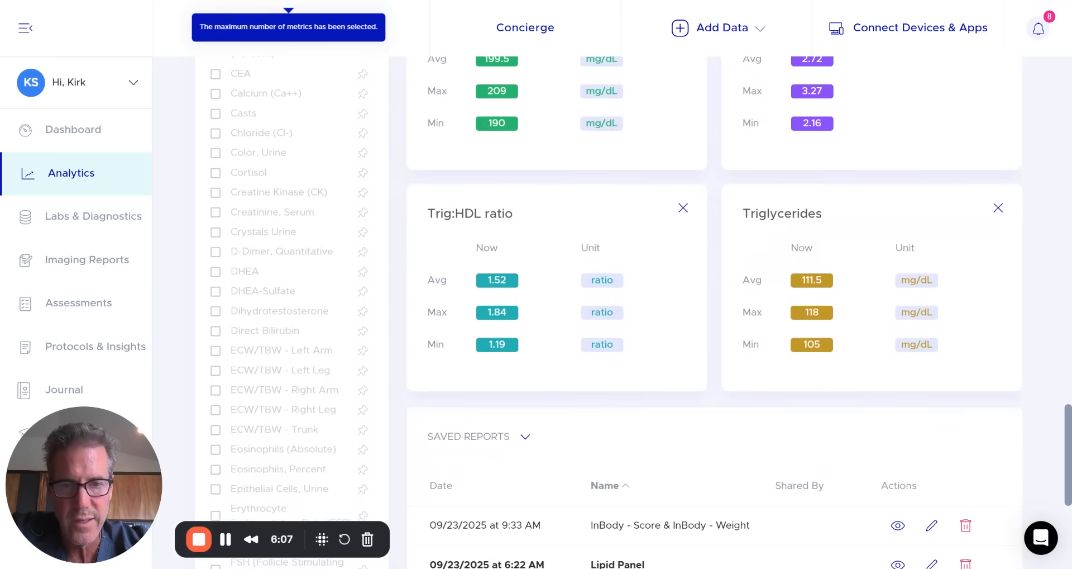
{"action": "left_click", "coordinate": [617, 563]}
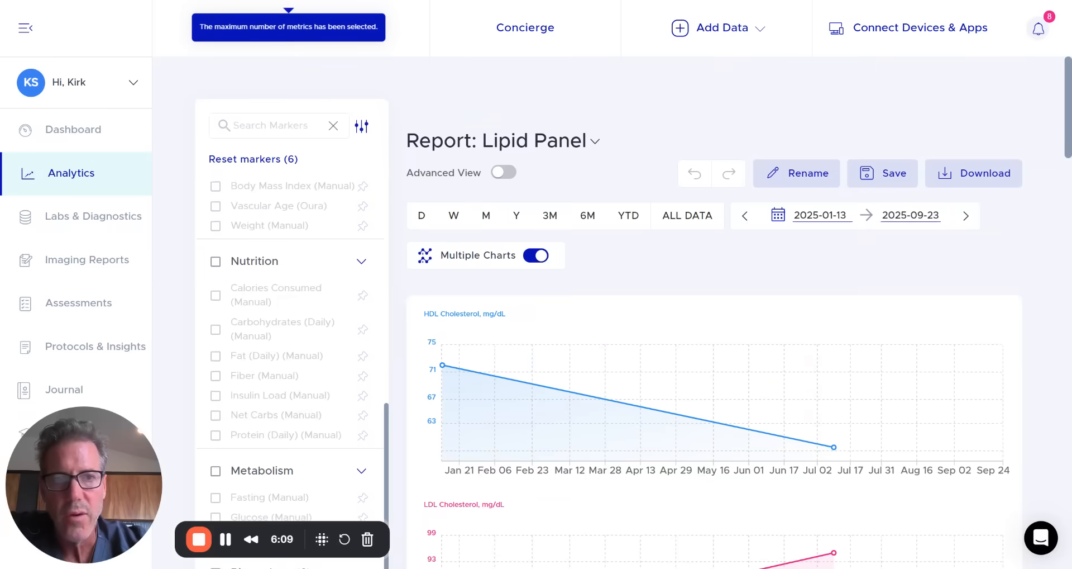
{"action": "mouse_move", "coordinate": [450, 111]}
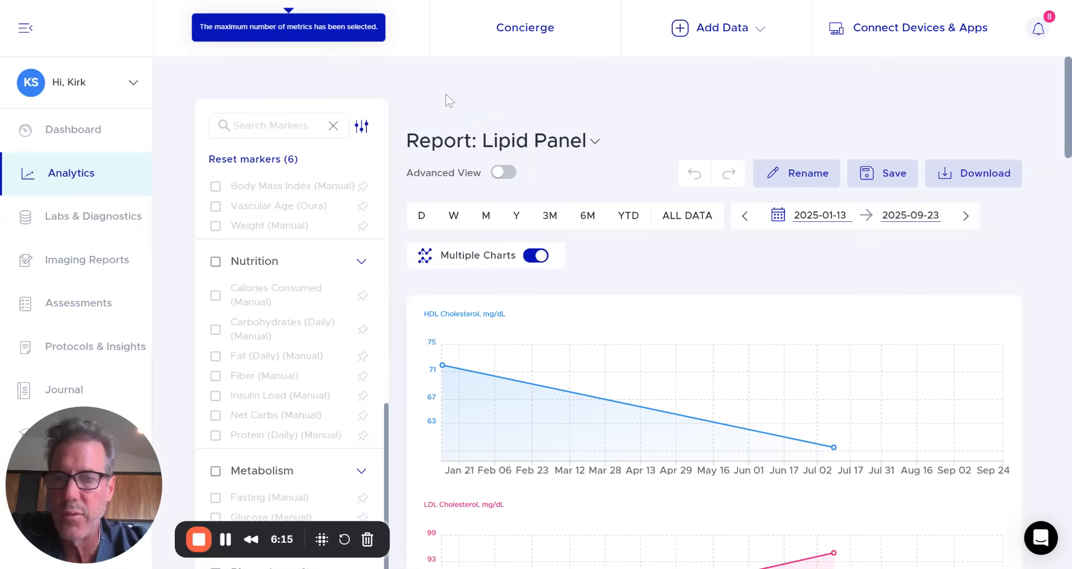
{"action": "mouse_move", "coordinate": [424, 87]}
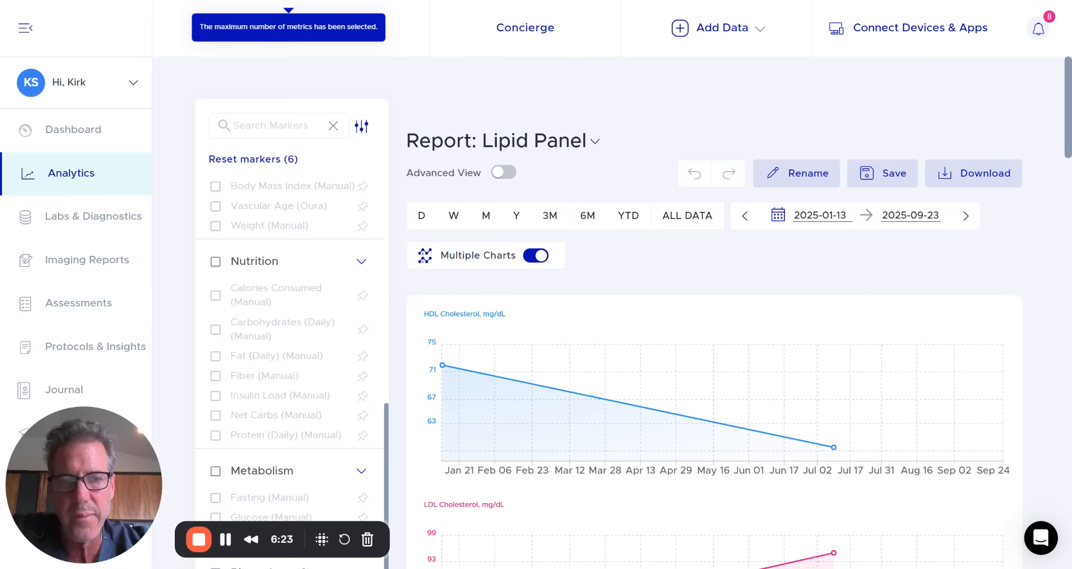
{"action": "mouse_move", "coordinate": [268, 83]}
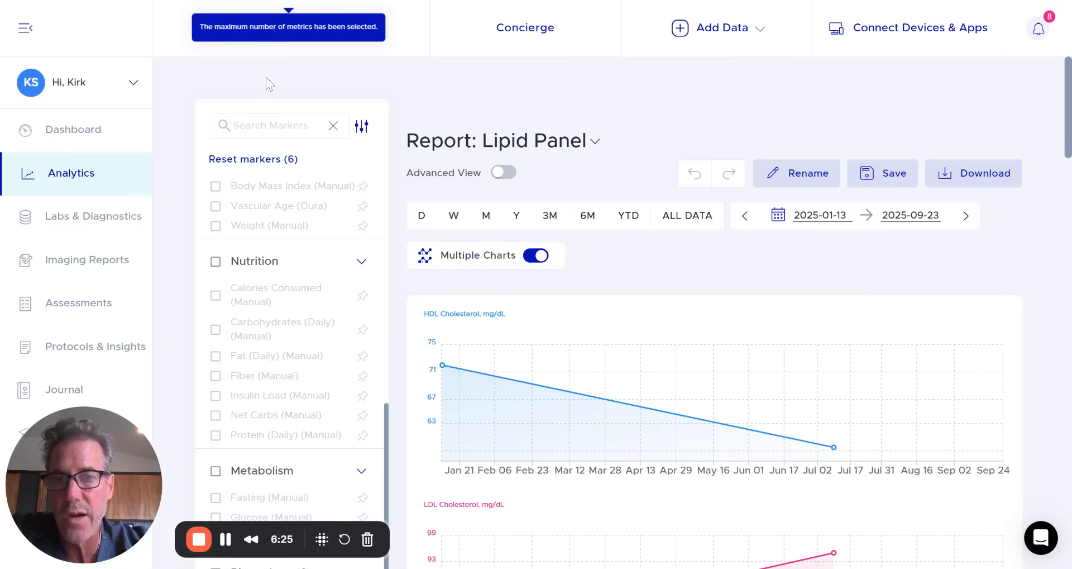
{"action": "mouse_move", "coordinate": [176, 114]}
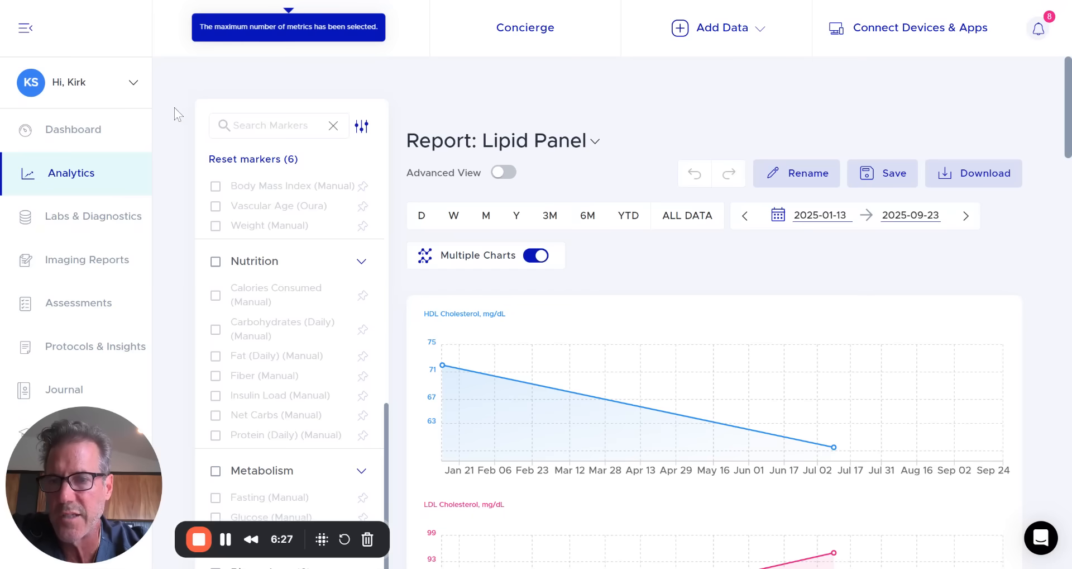
{"action": "mouse_move", "coordinate": [153, 267]}
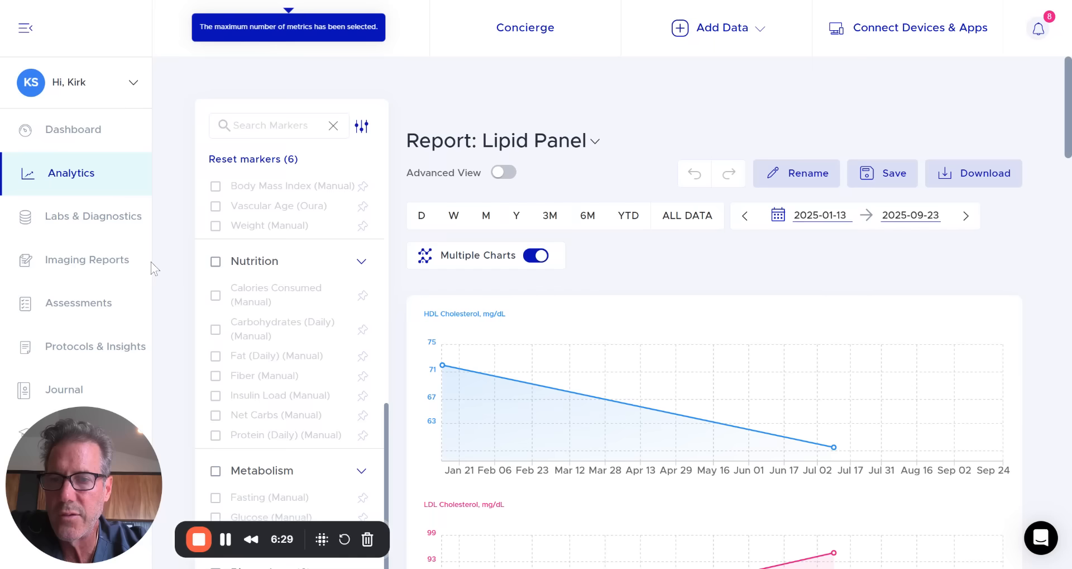
{"action": "mouse_move", "coordinate": [87, 259]}
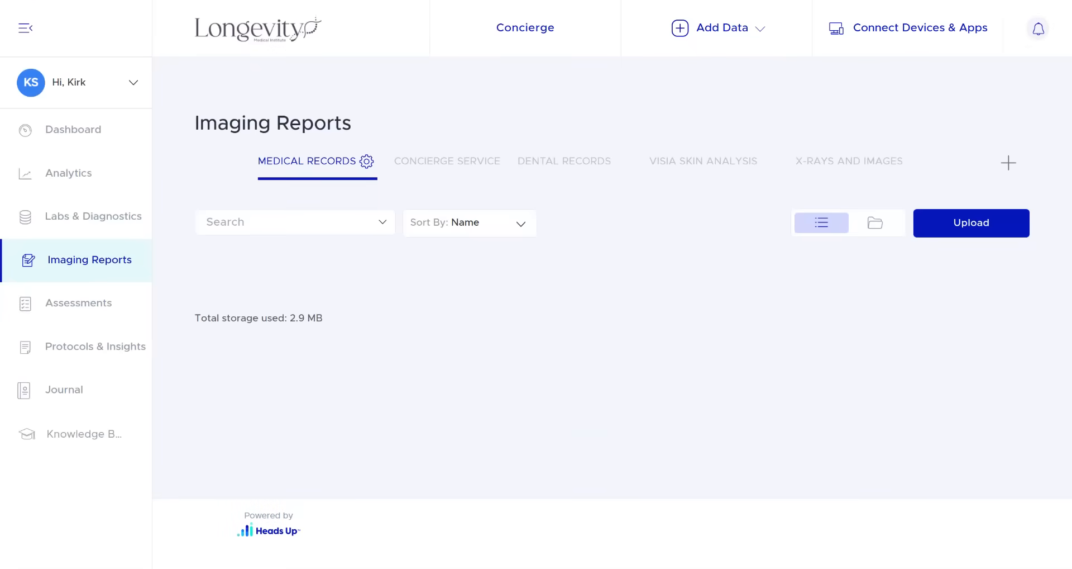
{"action": "left_click", "coordinate": [305, 161]}
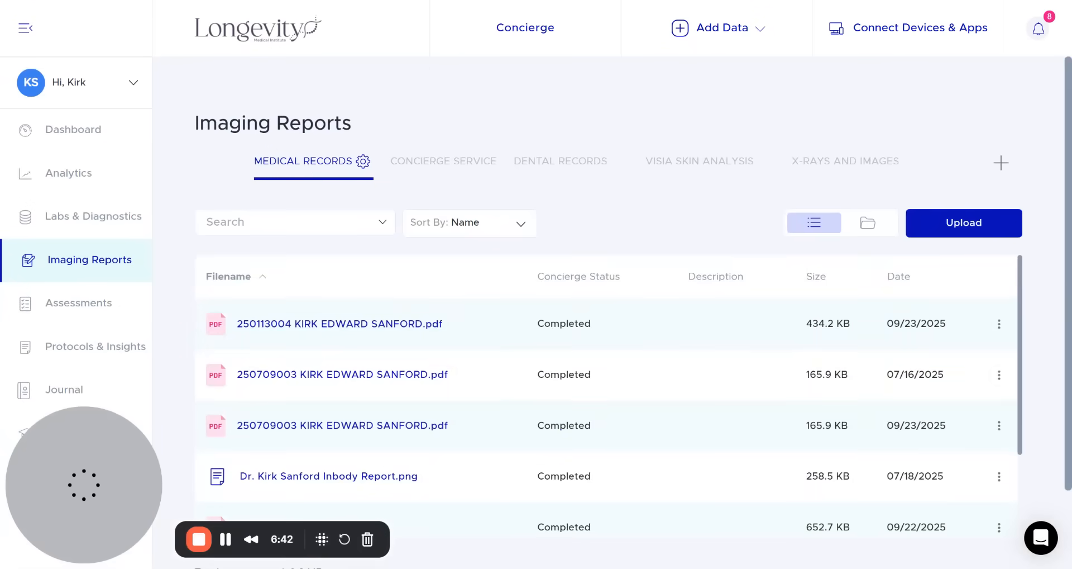
{"action": "mouse_move", "coordinate": [532, 168]}
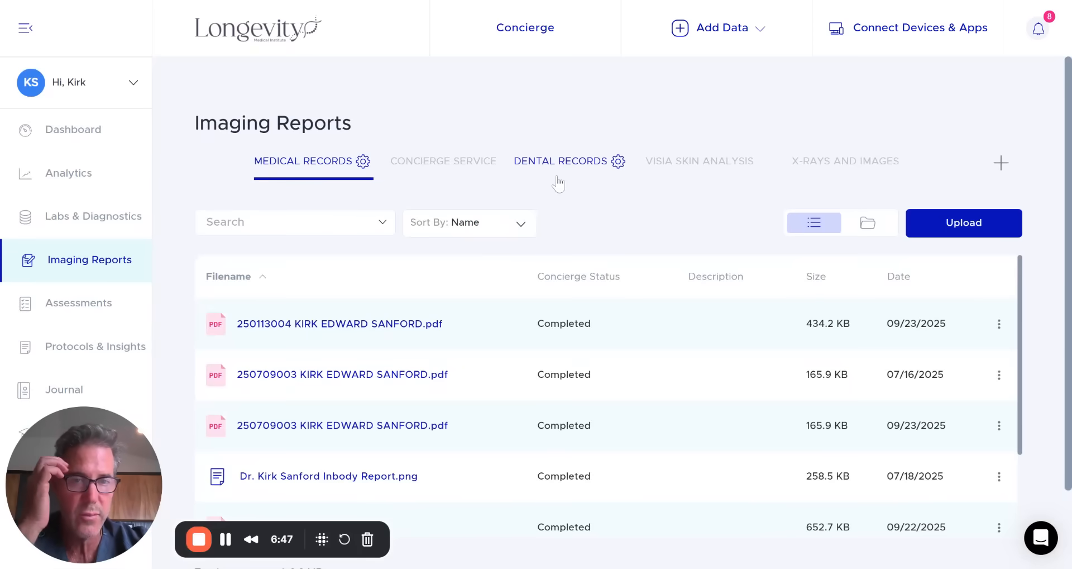
{"action": "mouse_move", "coordinate": [682, 195]}
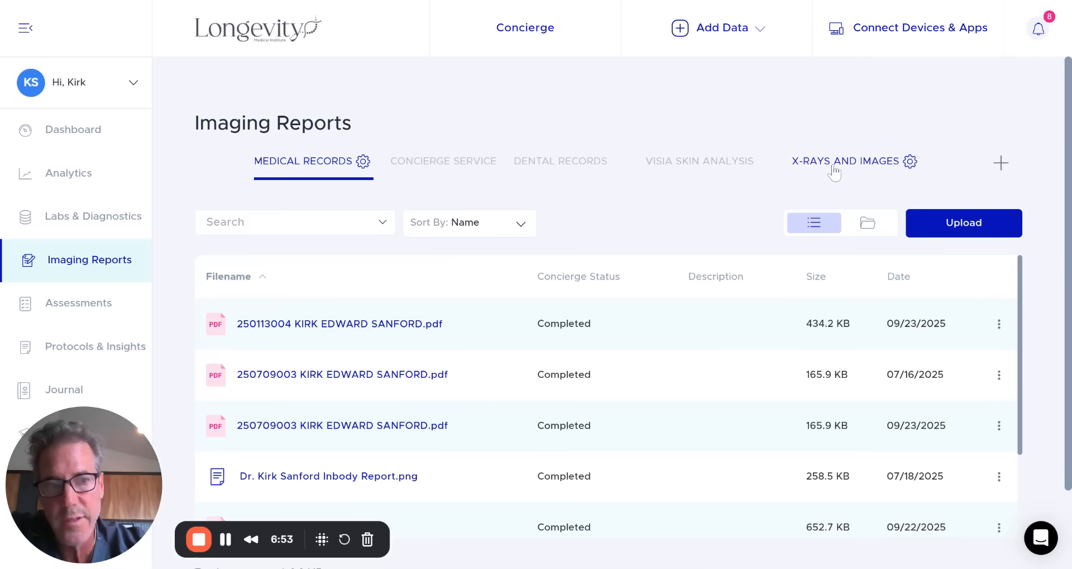
{"action": "mouse_move", "coordinate": [664, 210]}
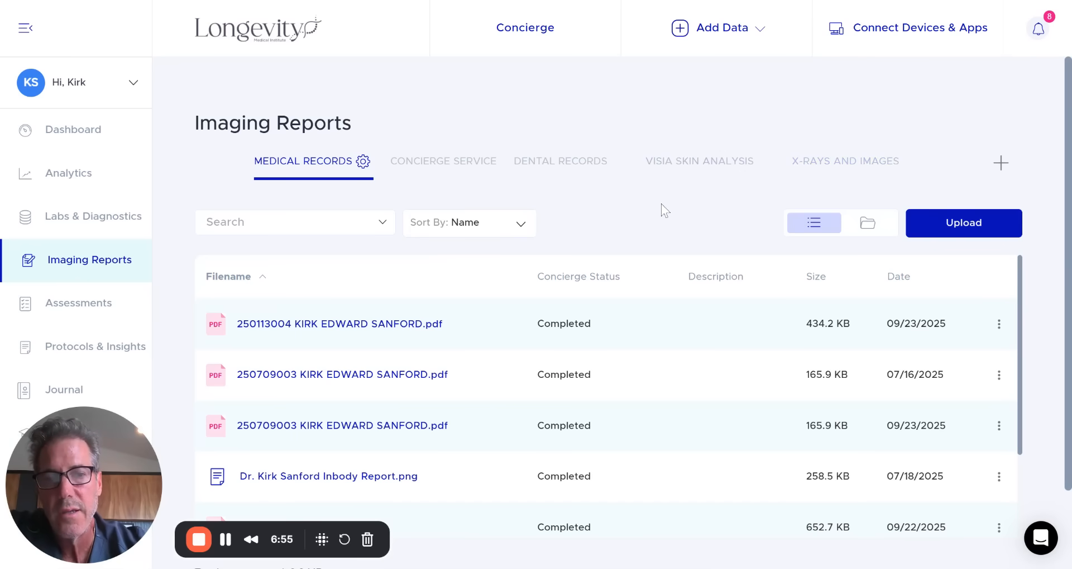
{"action": "mouse_move", "coordinate": [830, 174]}
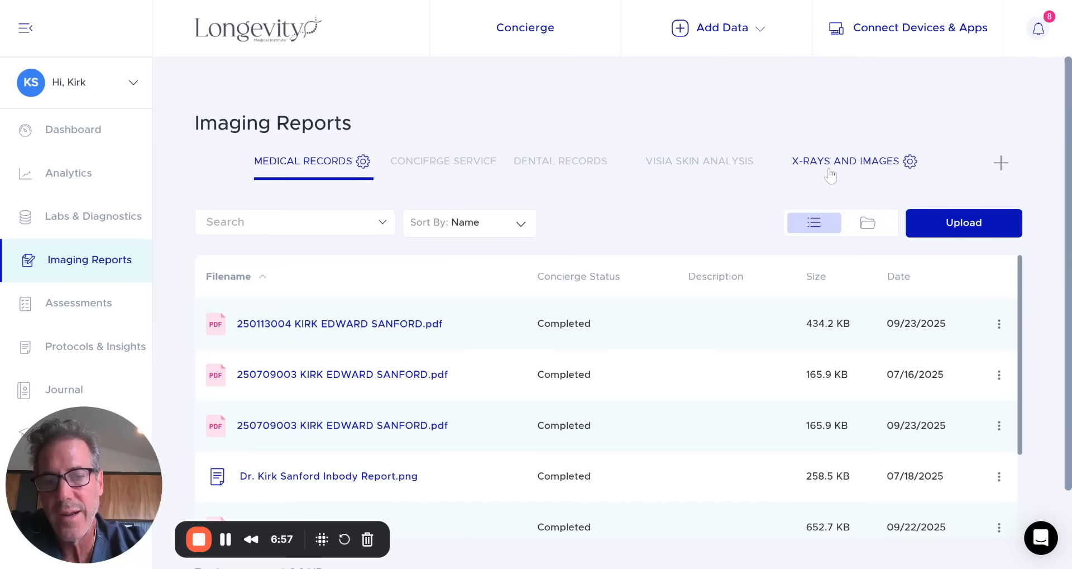
{"action": "mouse_move", "coordinate": [694, 213]}
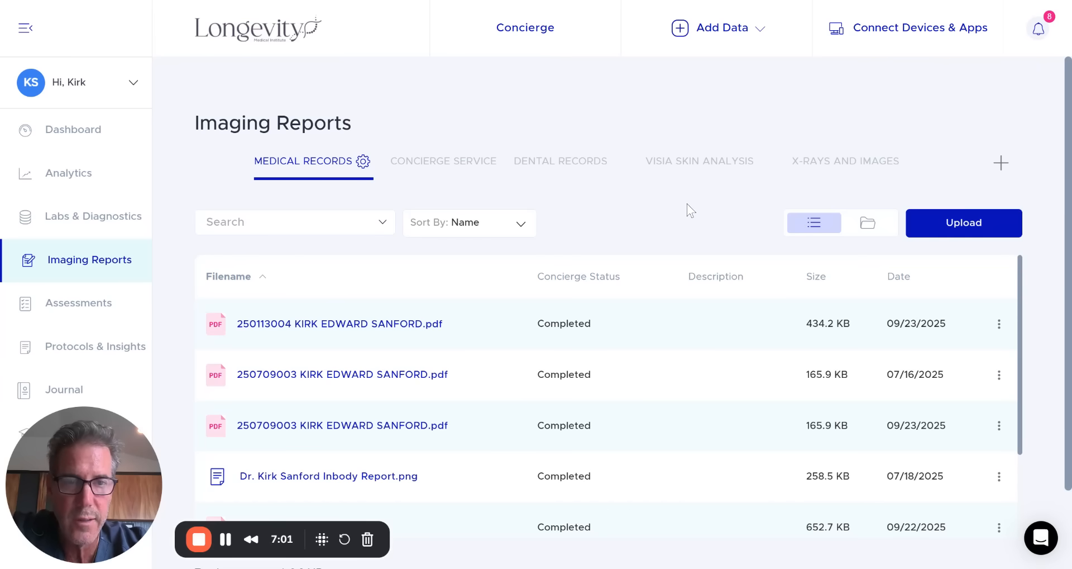
{"action": "mouse_move", "coordinate": [611, 204]}
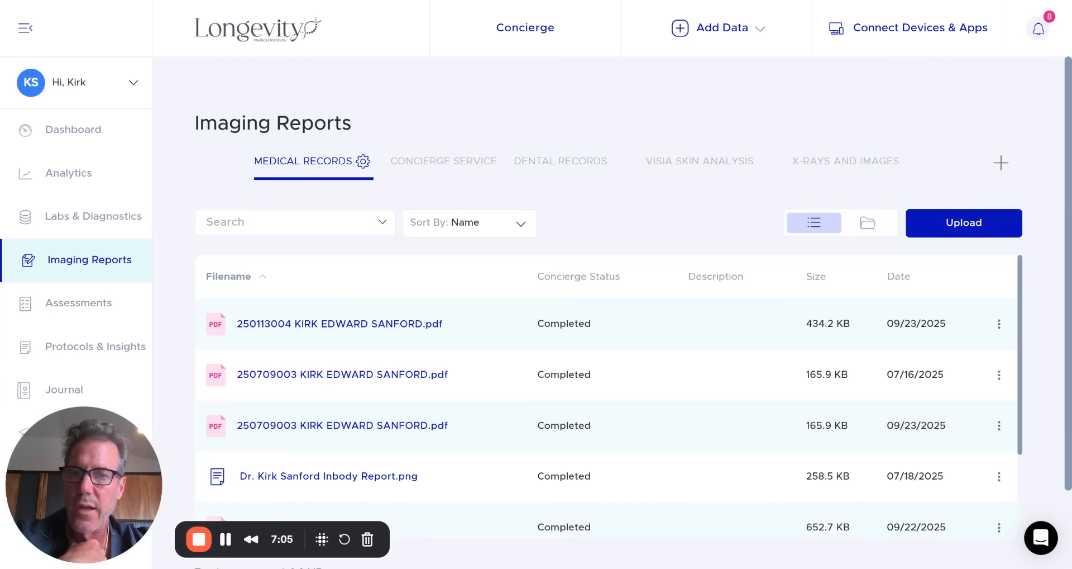
{"action": "mouse_move", "coordinate": [459, 284]}
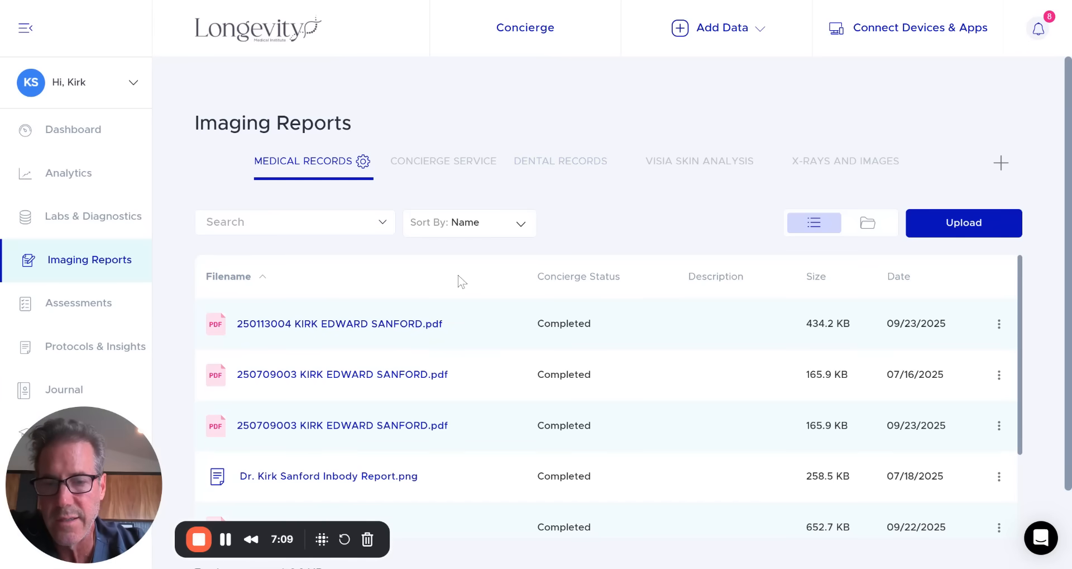
{"action": "scroll", "scroll_direction": "down", "scroll_amount": 3}
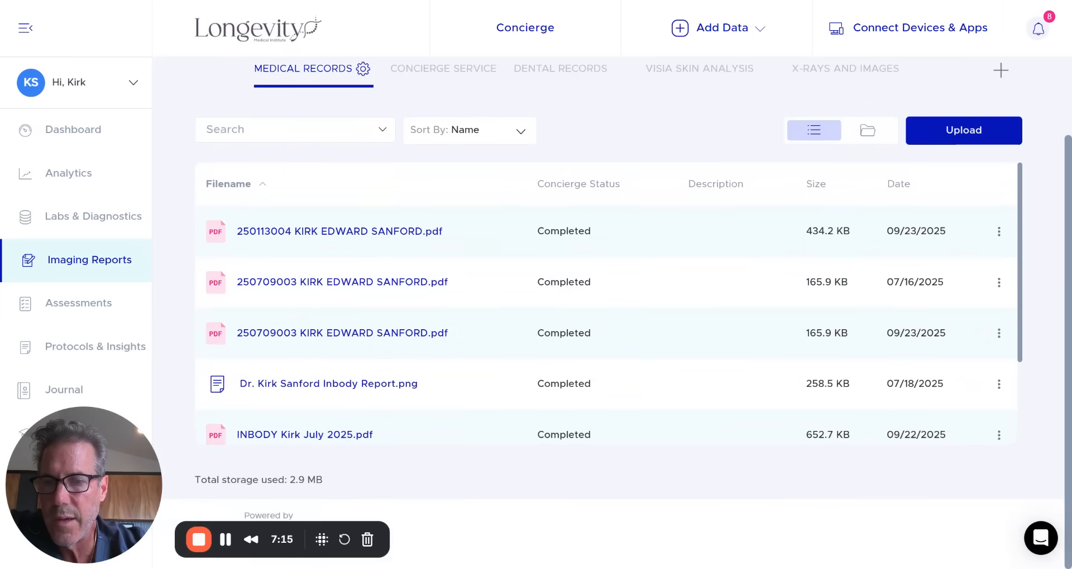
{"action": "mouse_move", "coordinate": [95, 346]}
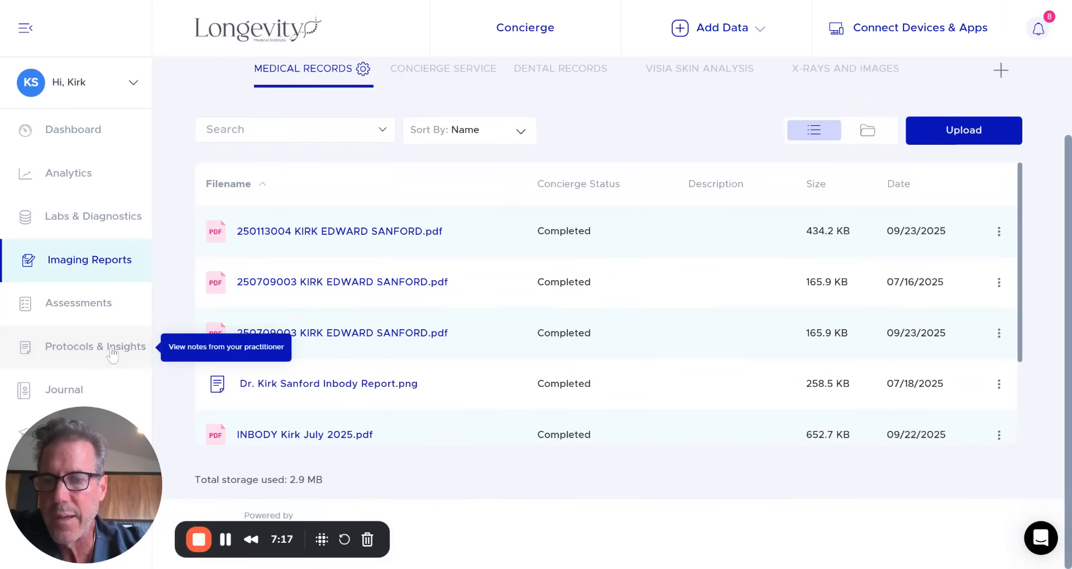
{"action": "left_click", "coordinate": [95, 346]}
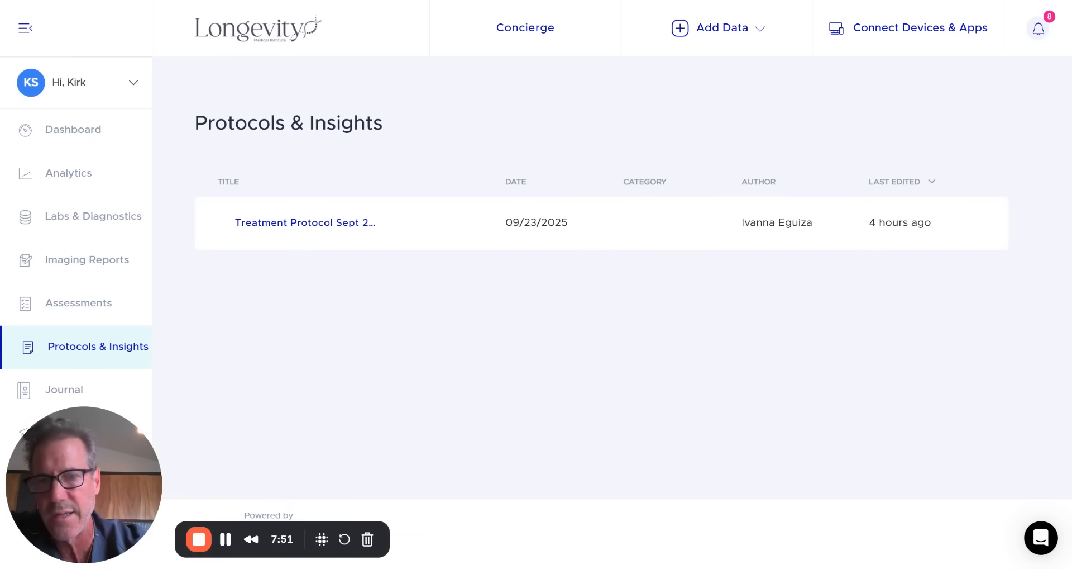
{"action": "mouse_move", "coordinate": [304, 221]}
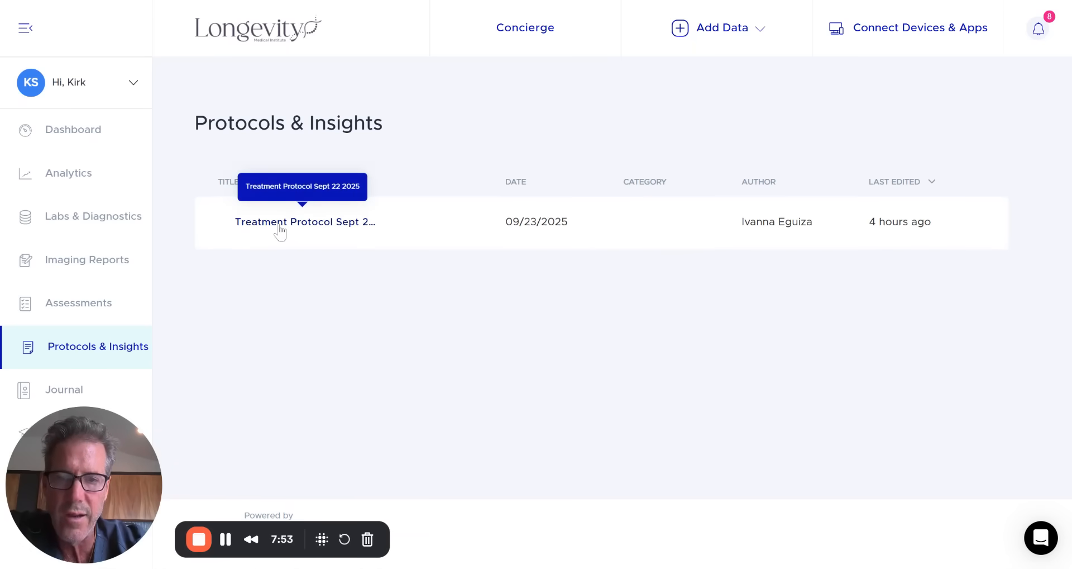
{"action": "mouse_move", "coordinate": [275, 258]}
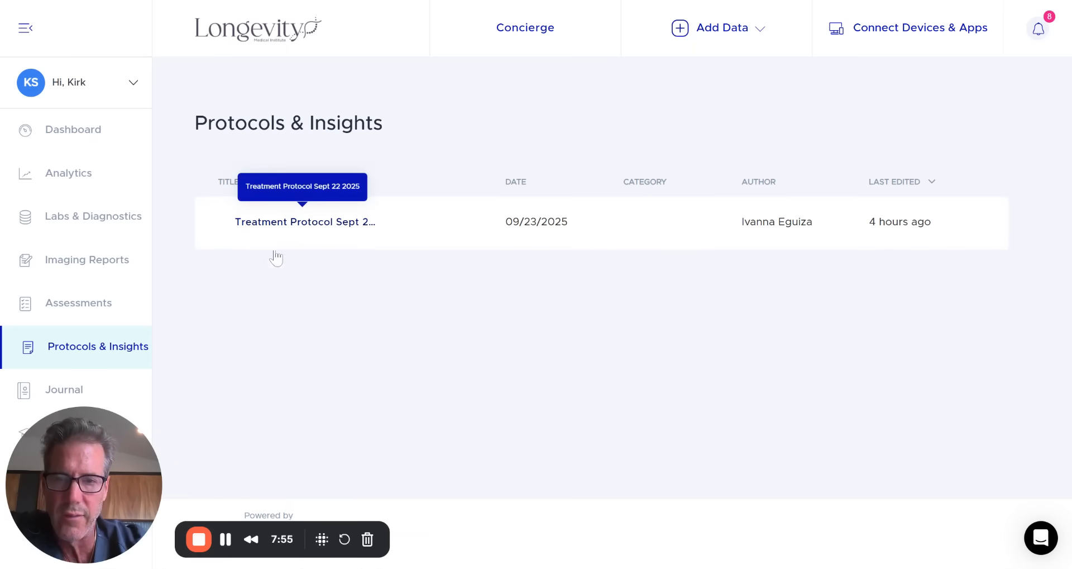
{"action": "mouse_move", "coordinate": [223, 305]}
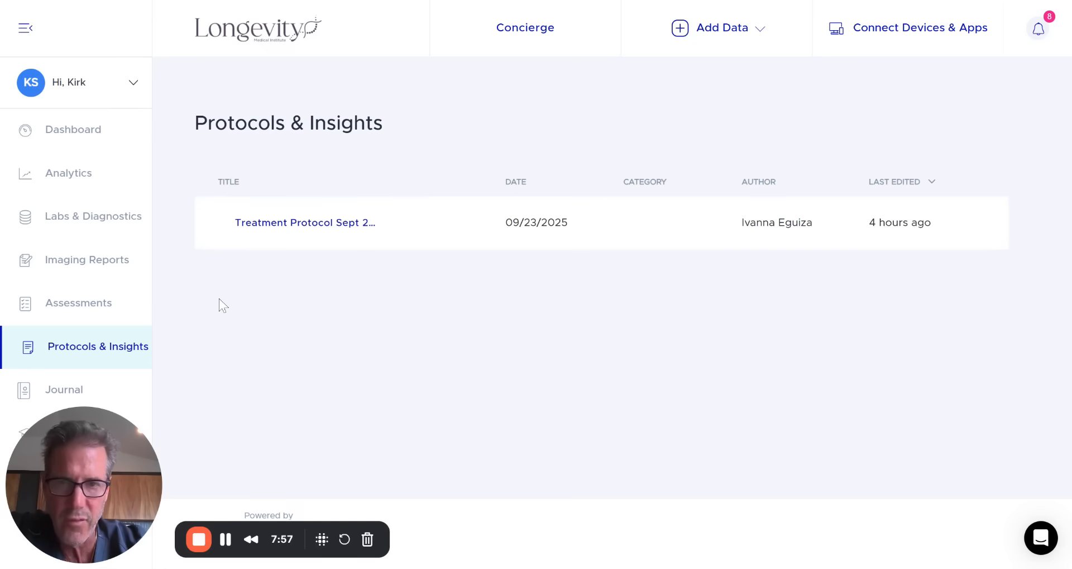
{"action": "mouse_move", "coordinate": [305, 222]}
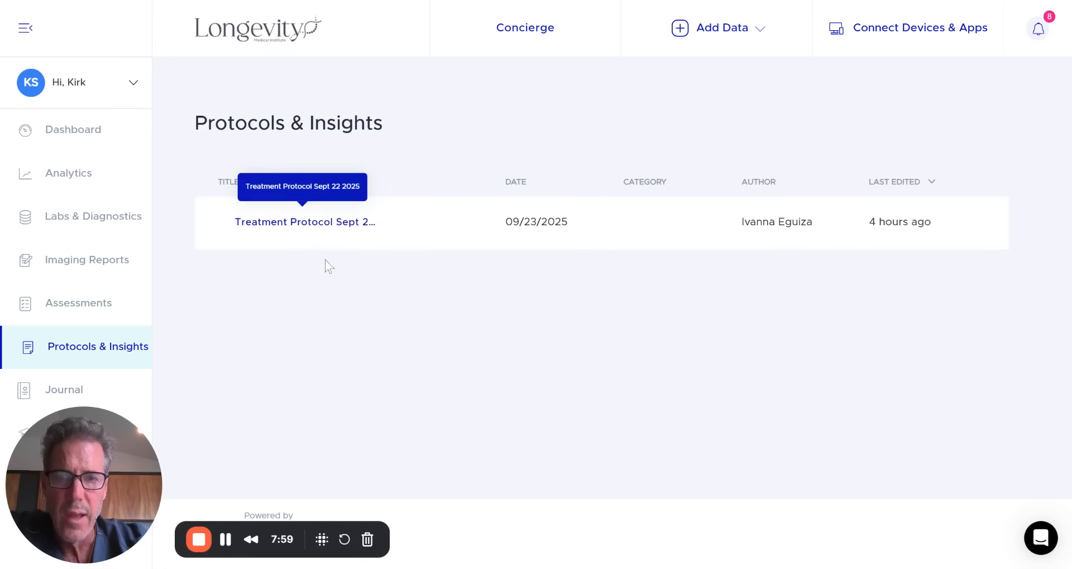
{"action": "mouse_move", "coordinate": [306, 310]}
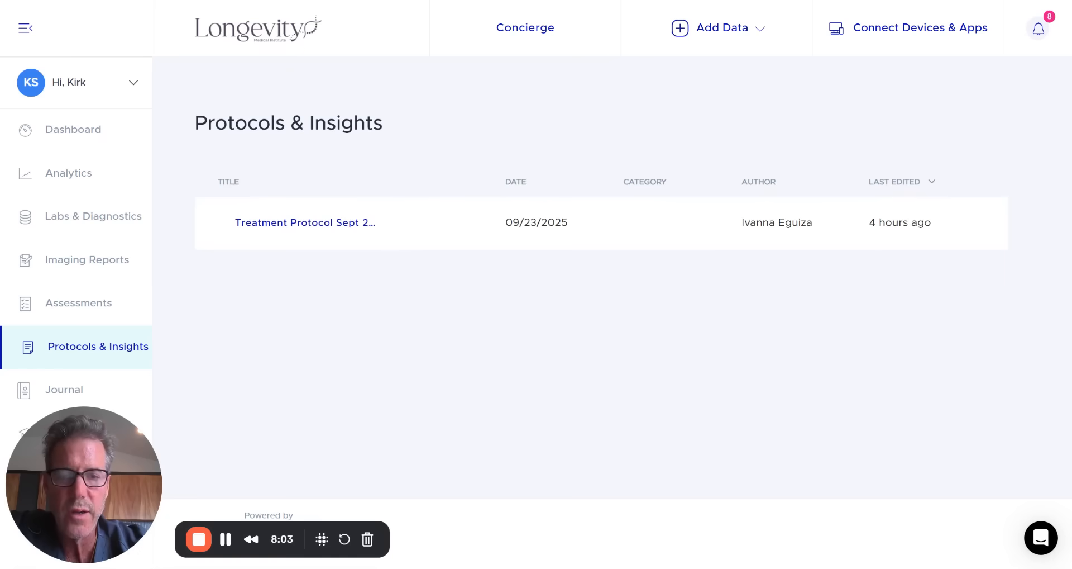
{"action": "mouse_move", "coordinate": [304, 222]}
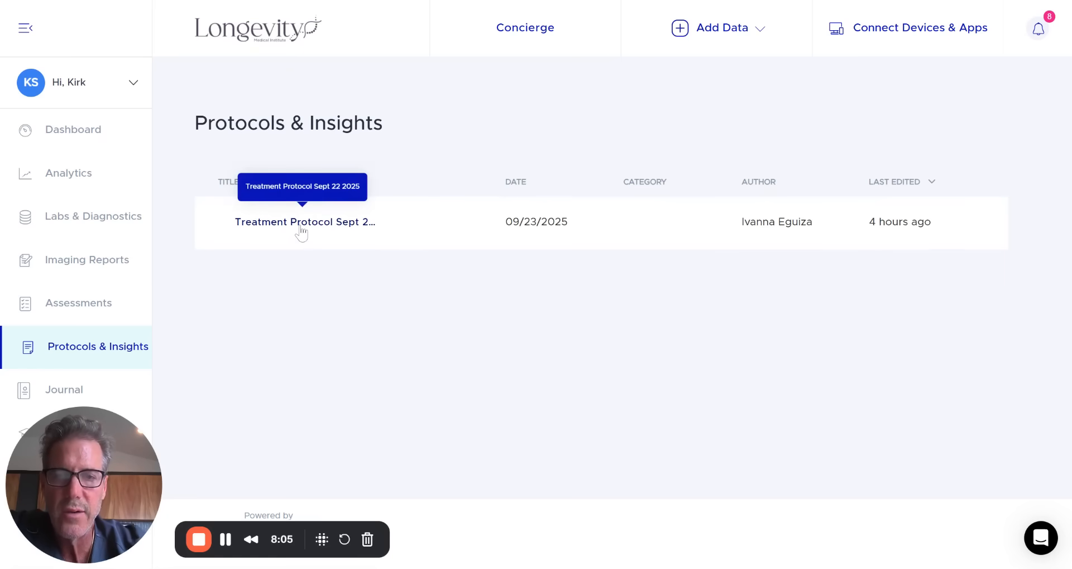
{"action": "mouse_move", "coordinate": [205, 256]}
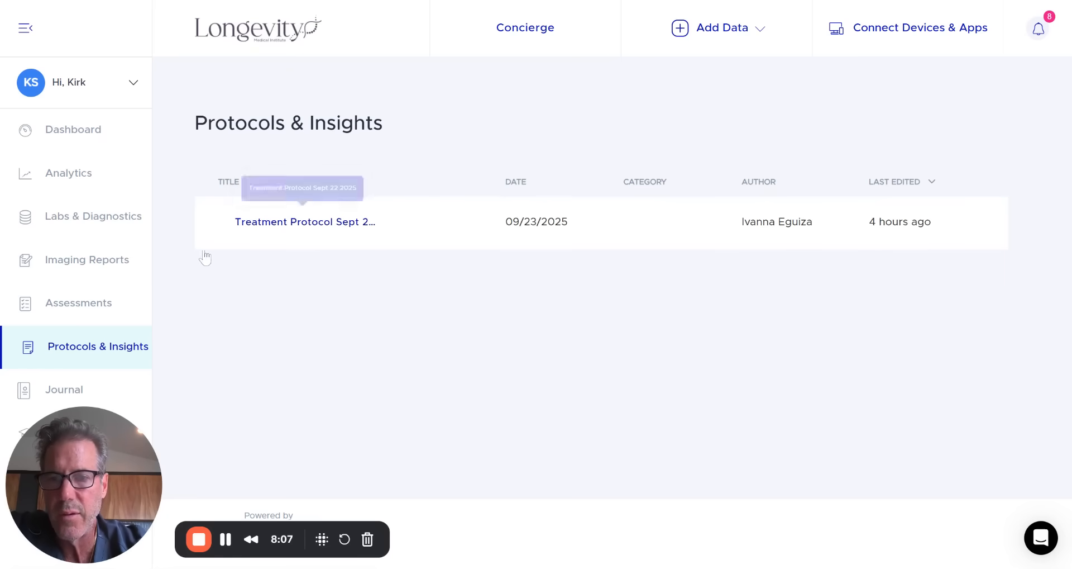
{"action": "mouse_move", "coordinate": [181, 249]}
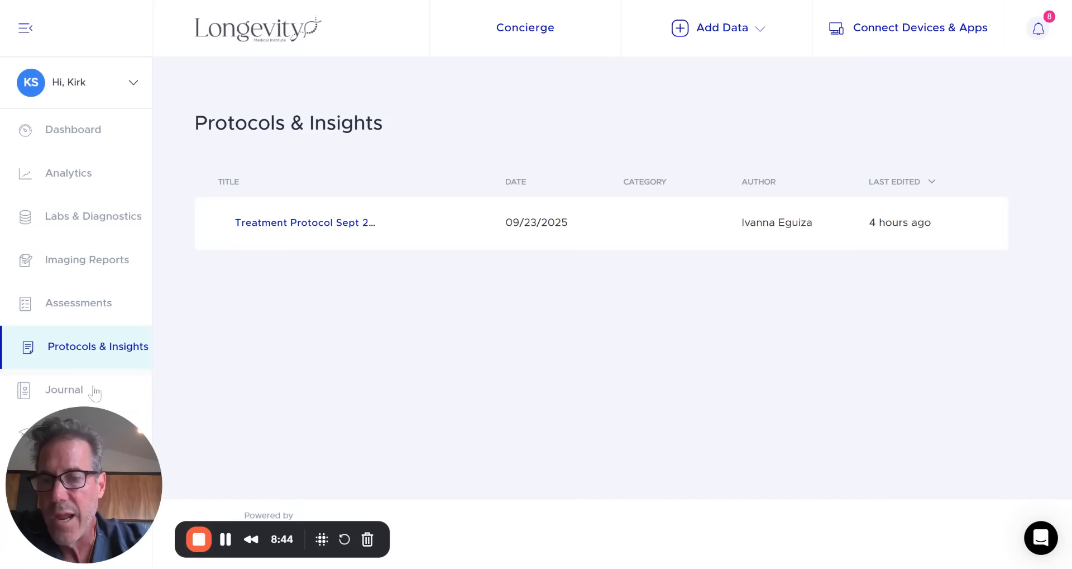
{"action": "mouse_move", "coordinate": [186, 326]}
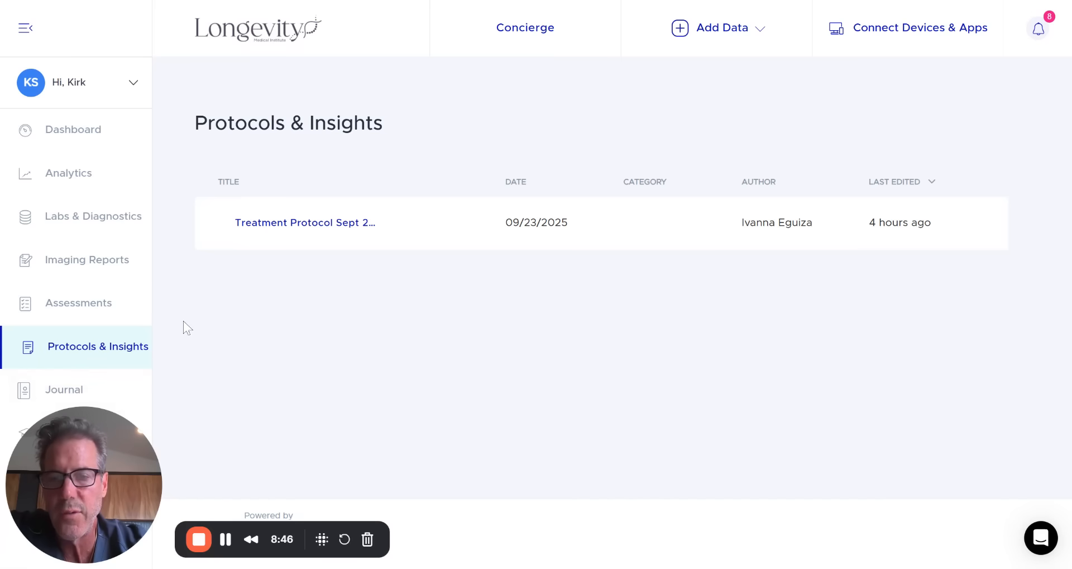
{"action": "mouse_move", "coordinate": [89, 375]}
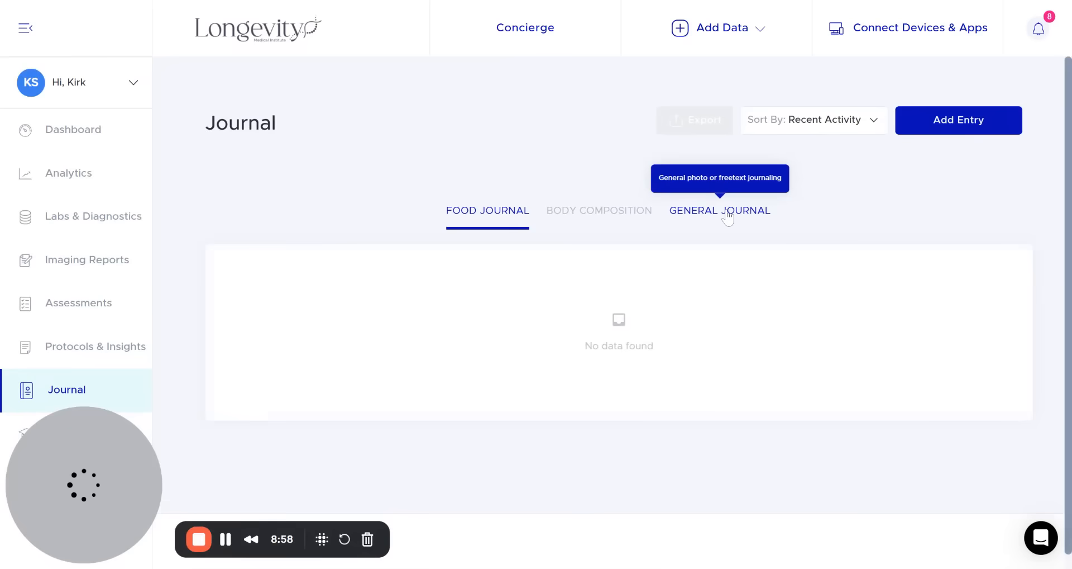
Show the General Journal tab with the two September 2025 peptide pen and TriFusion entries
{"action": "left_click", "coordinate": [720, 210]}
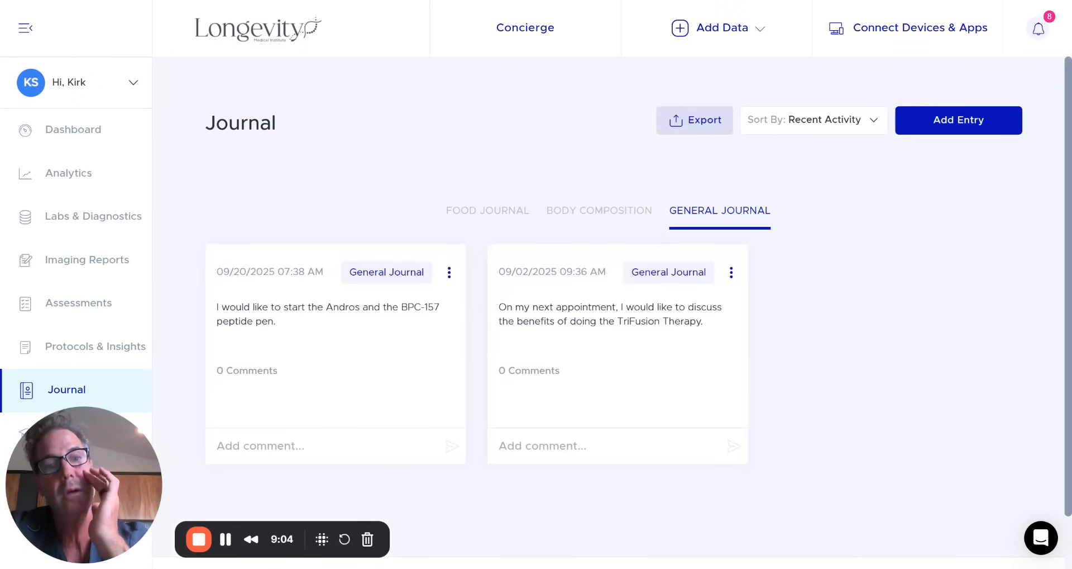
{"action": "mouse_move", "coordinate": [420, 338]}
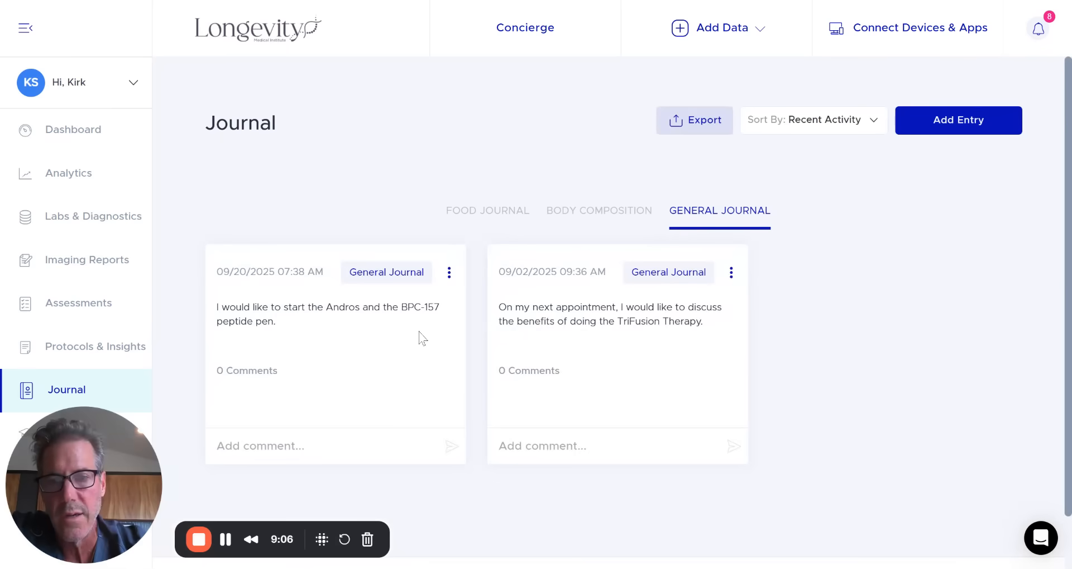
{"action": "mouse_move", "coordinate": [283, 322]}
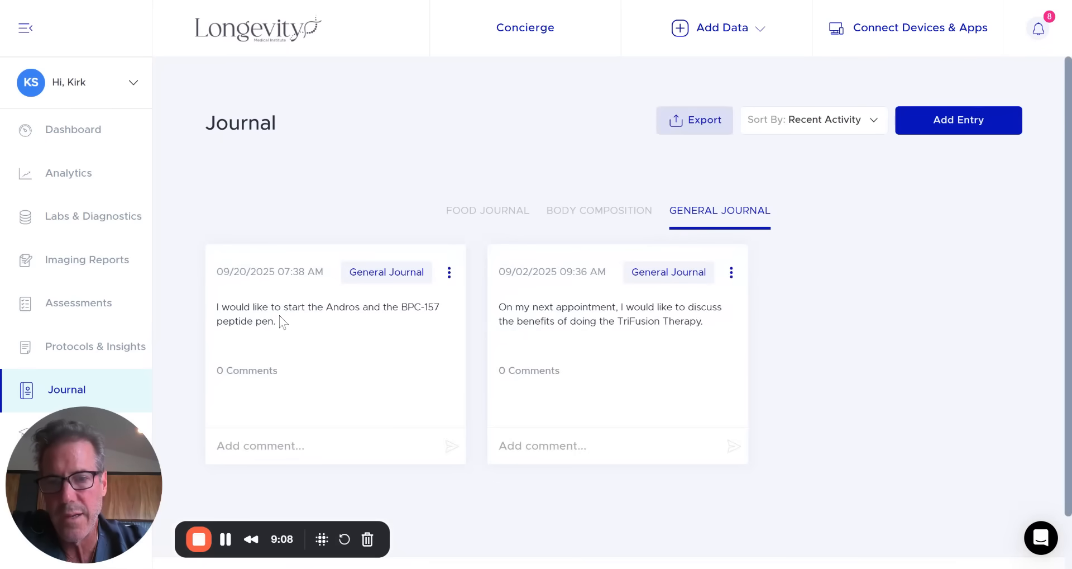
{"action": "mouse_move", "coordinate": [704, 350]}
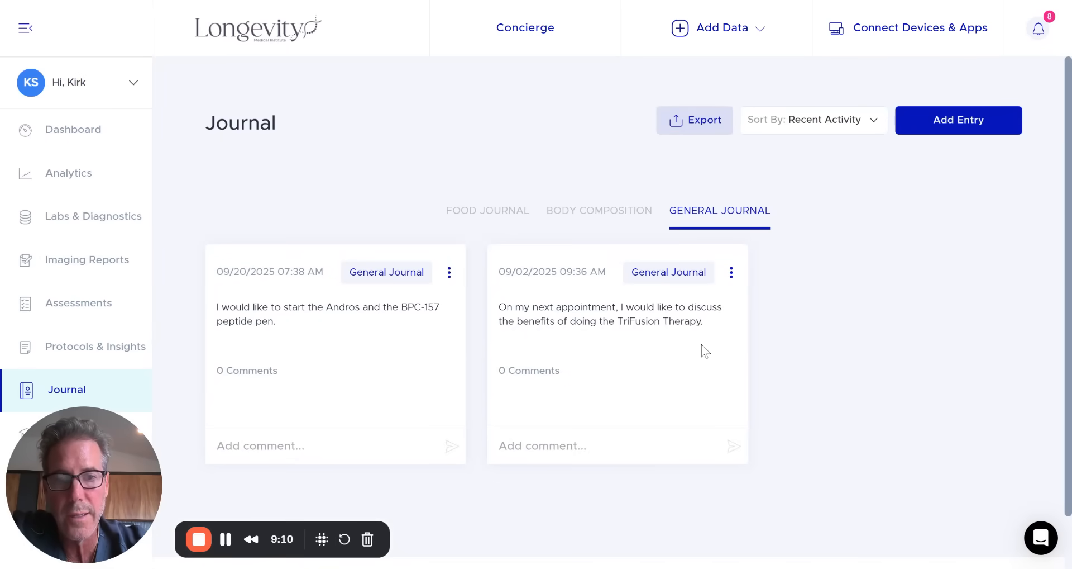
{"action": "mouse_move", "coordinate": [823, 96]}
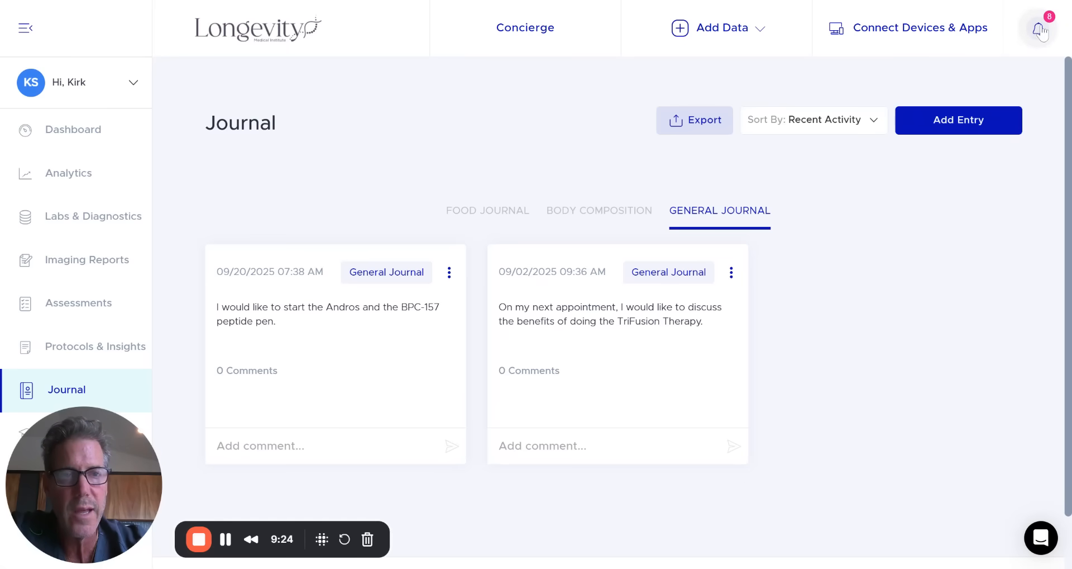
{"action": "mouse_move", "coordinate": [340, 186]}
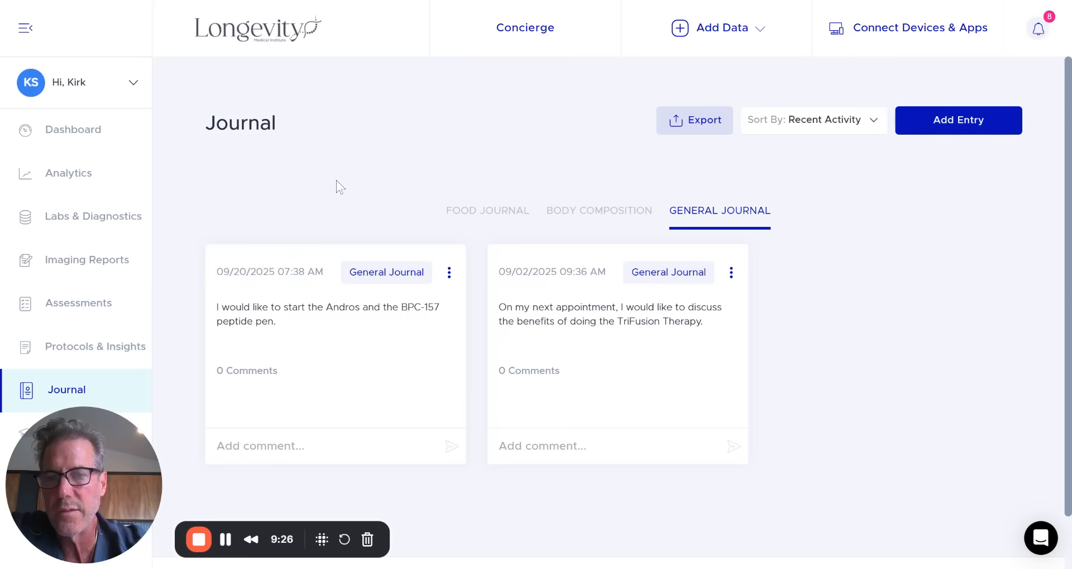
{"action": "mouse_move", "coordinate": [426, 142]}
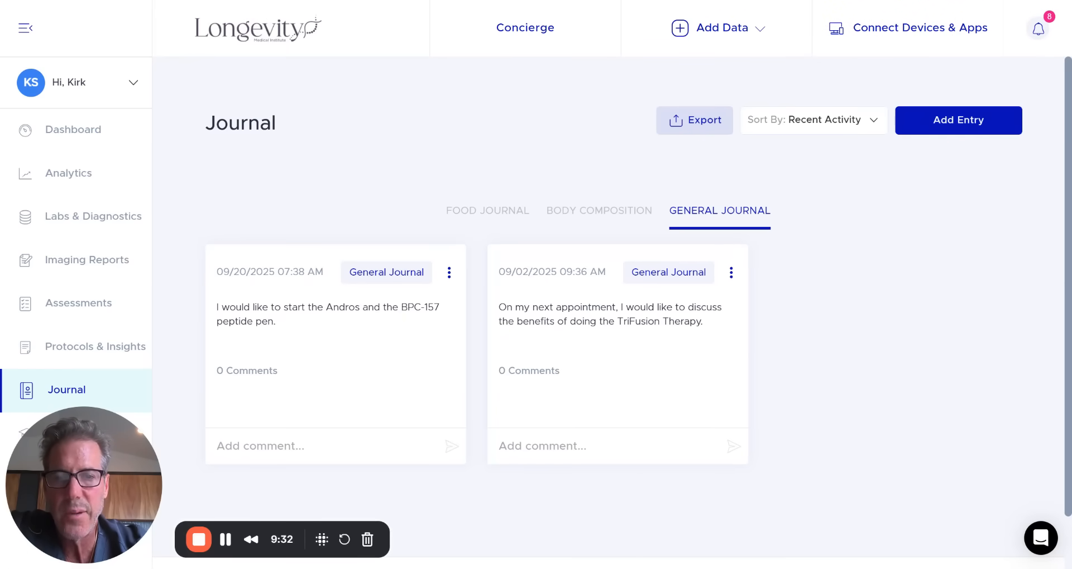
{"action": "mouse_move", "coordinate": [386, 140]}
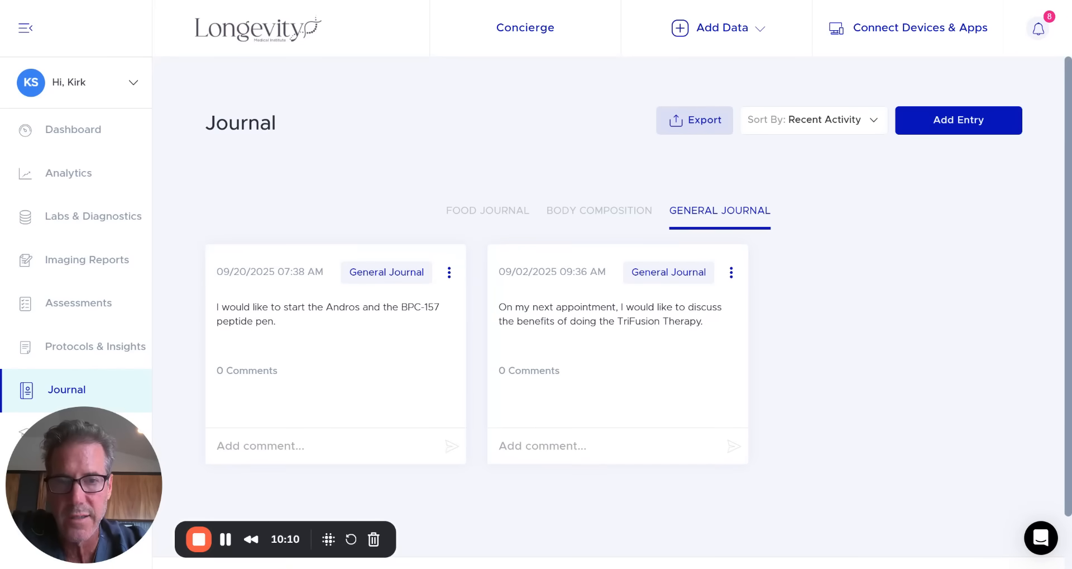
{"action": "mouse_move", "coordinate": [377, 151]}
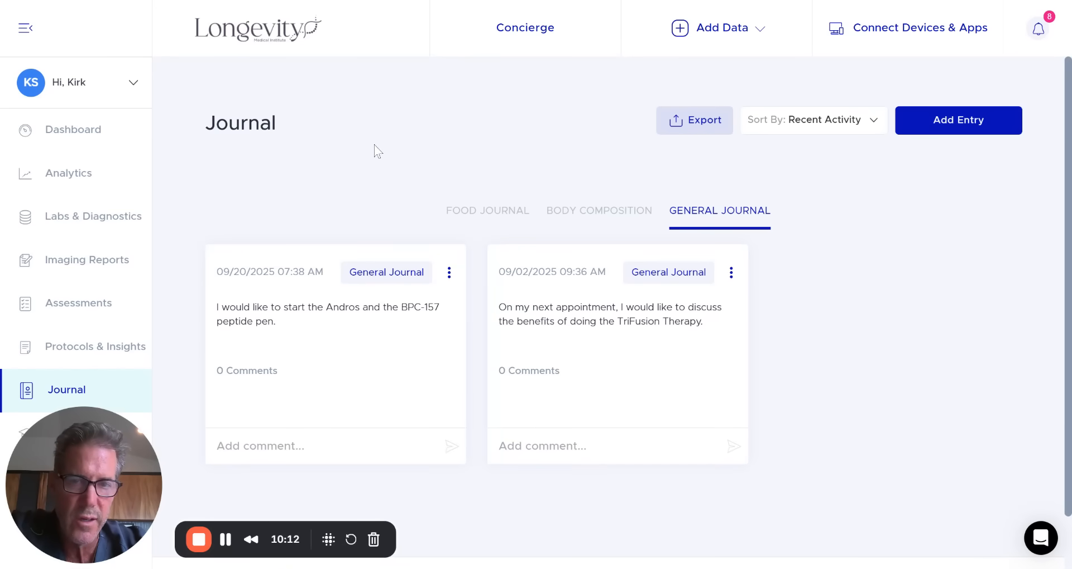
{"action": "mouse_move", "coordinate": [348, 162]}
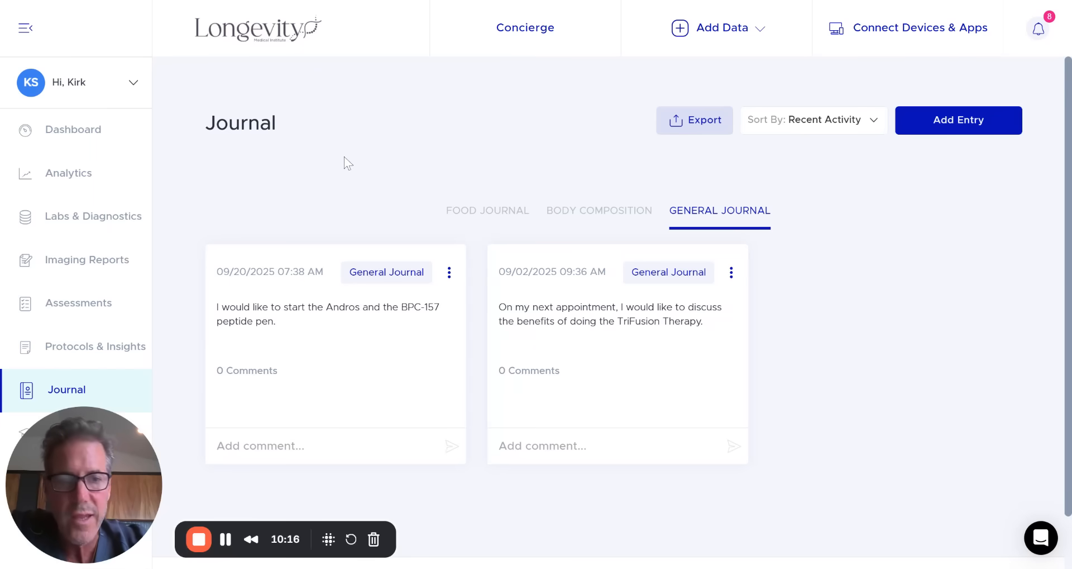
{"action": "mouse_move", "coordinate": [336, 171]}
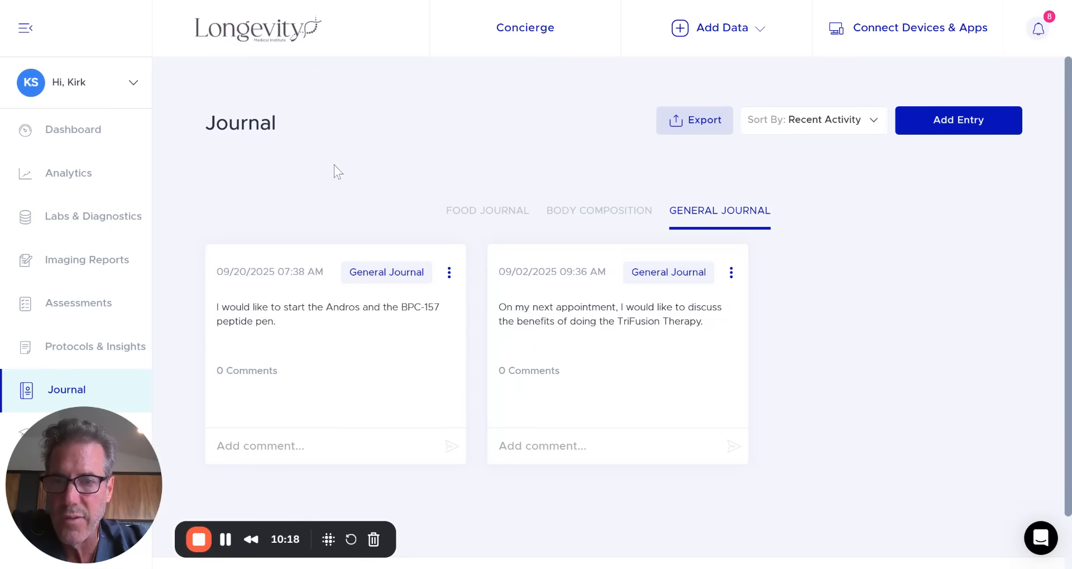